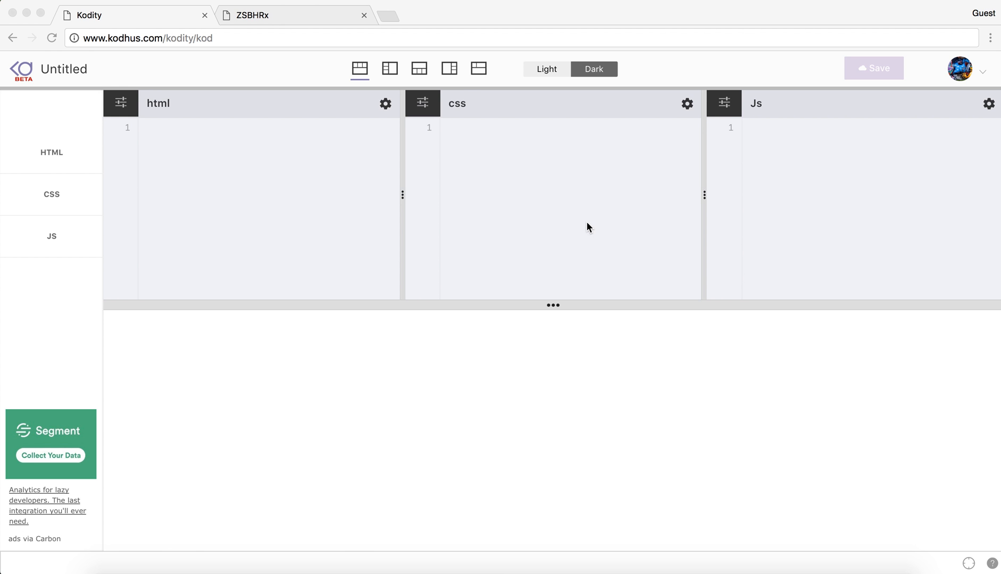
{"action": "mouse_move", "coordinate": [499, 212]}
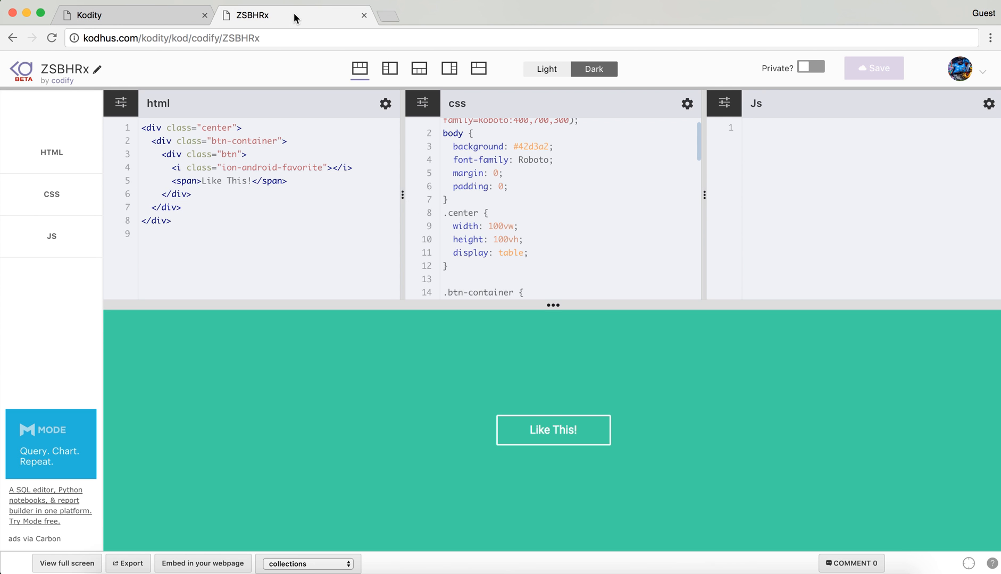
{"action": "mouse_move", "coordinate": [493, 468]}
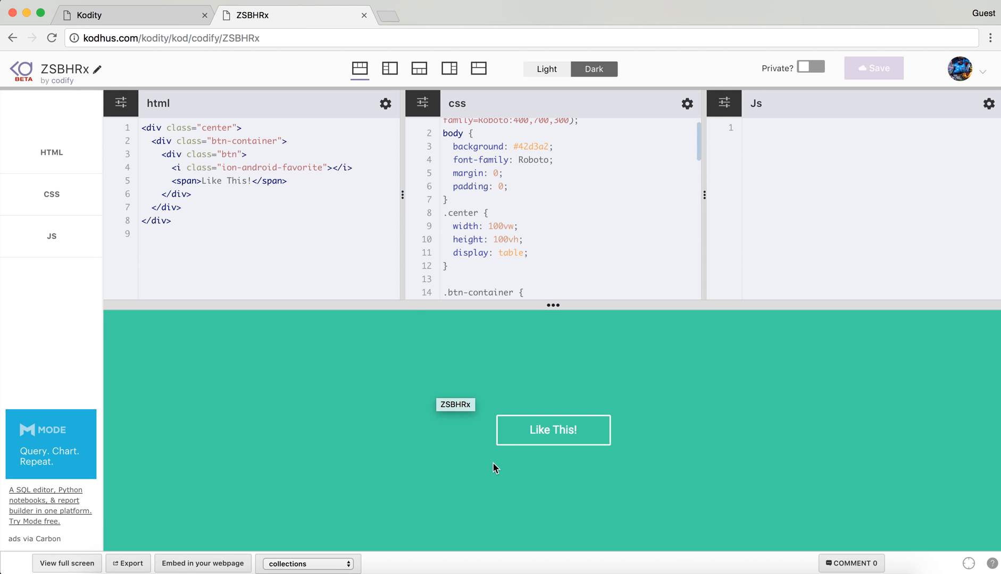
{"action": "mouse_move", "coordinate": [479, 377]}
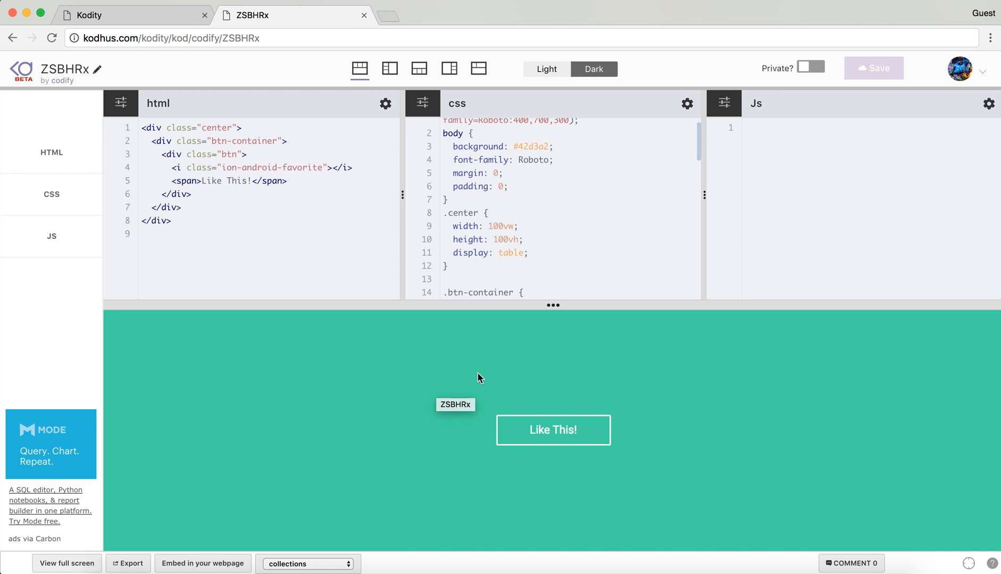
{"action": "mouse_move", "coordinate": [528, 380]}
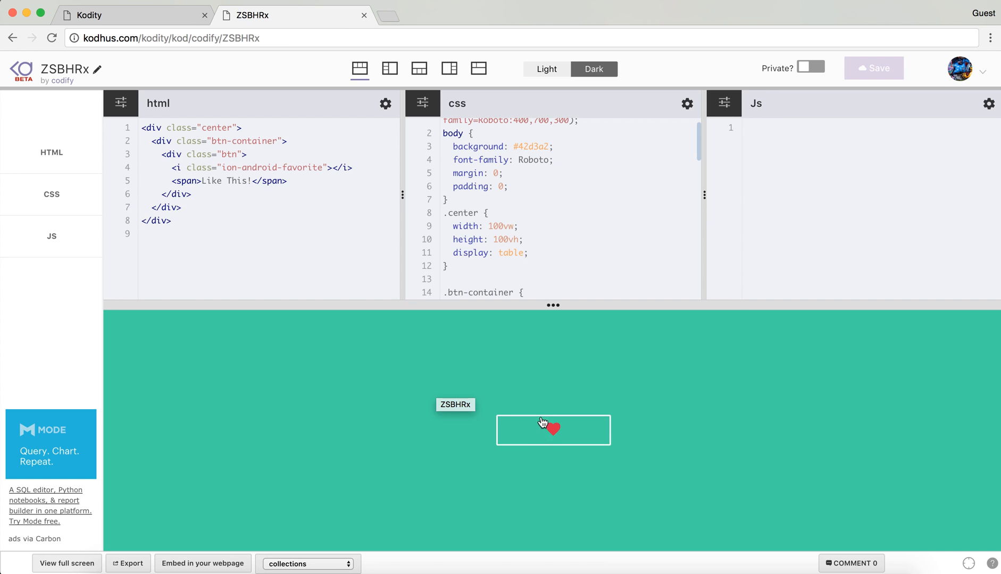
{"action": "mouse_move", "coordinate": [547, 433]}
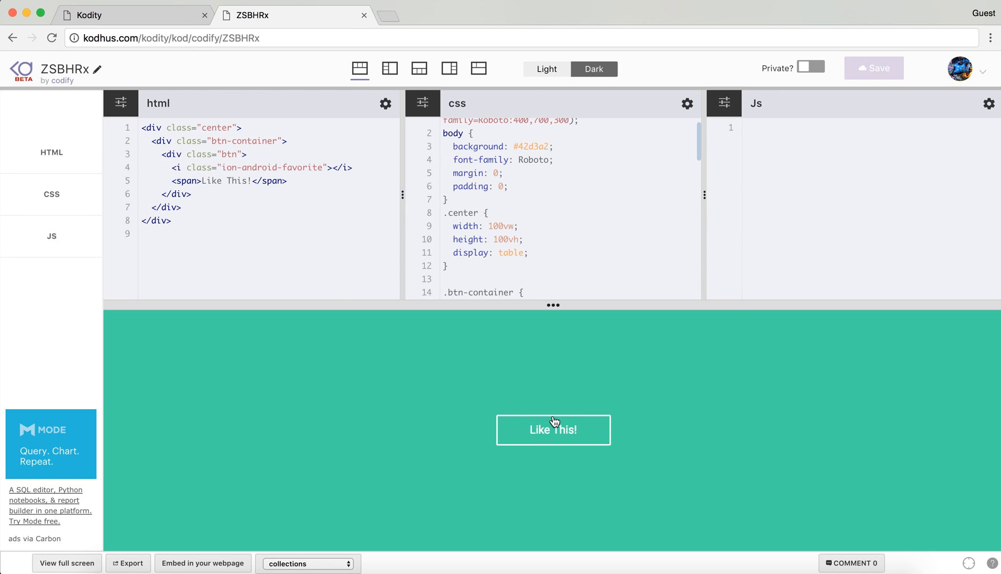
{"action": "mouse_move", "coordinate": [546, 491]}
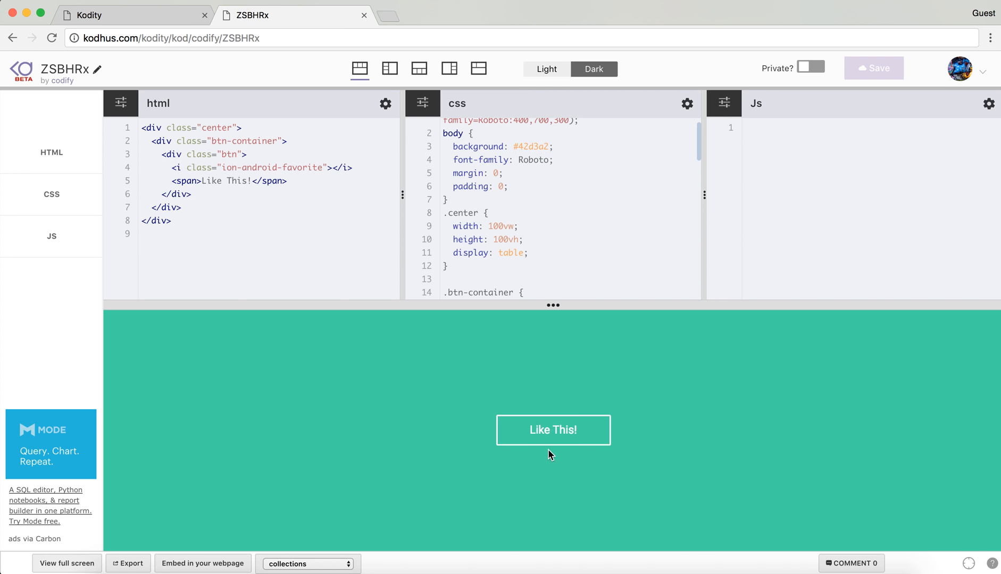
{"action": "mouse_move", "coordinate": [486, 365]}
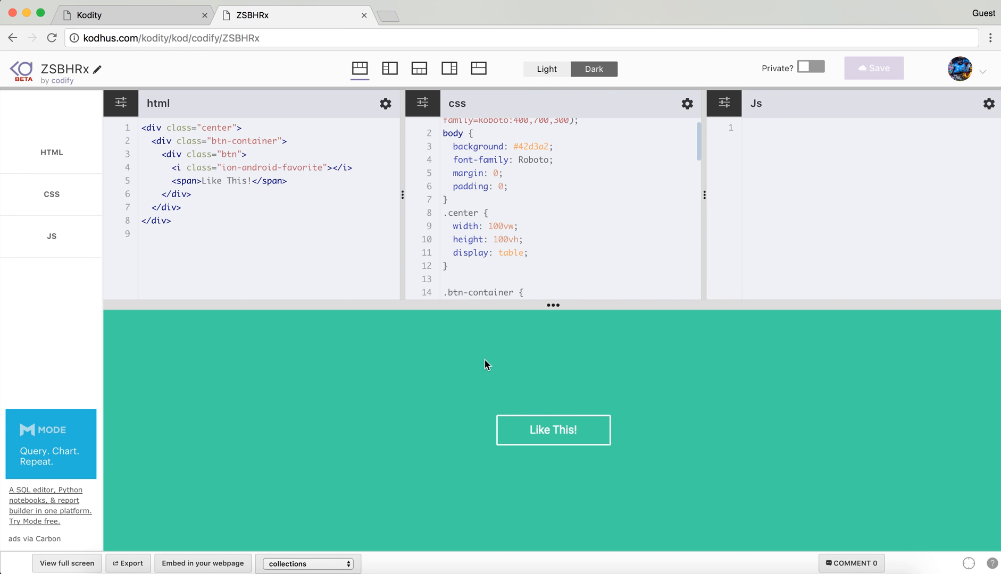
{"action": "mouse_move", "coordinate": [158, 22]}
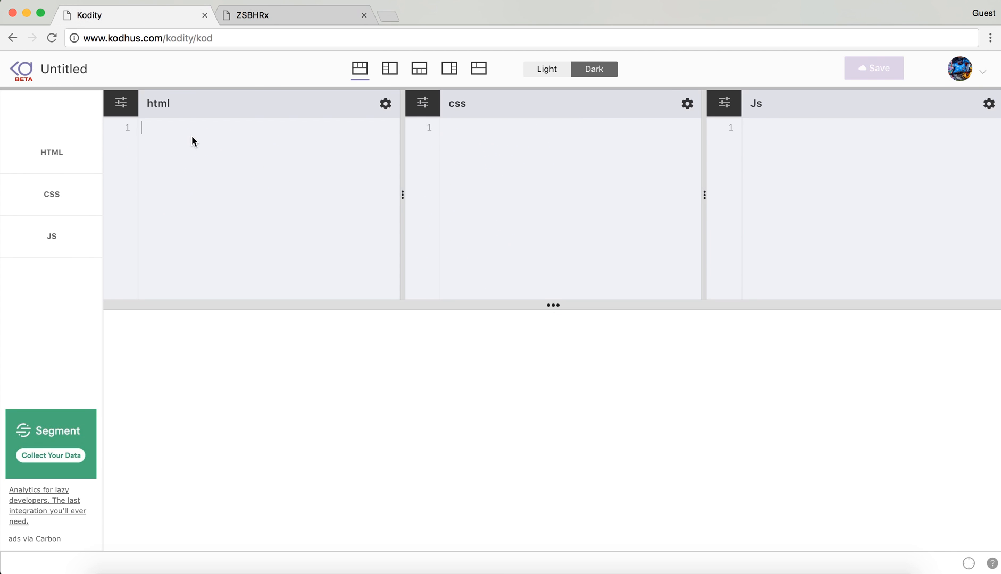
Step: Add a div with class 'btn' and give the body a #eee background
{"action": "type", "text": "<div class=\"\"></div>"}
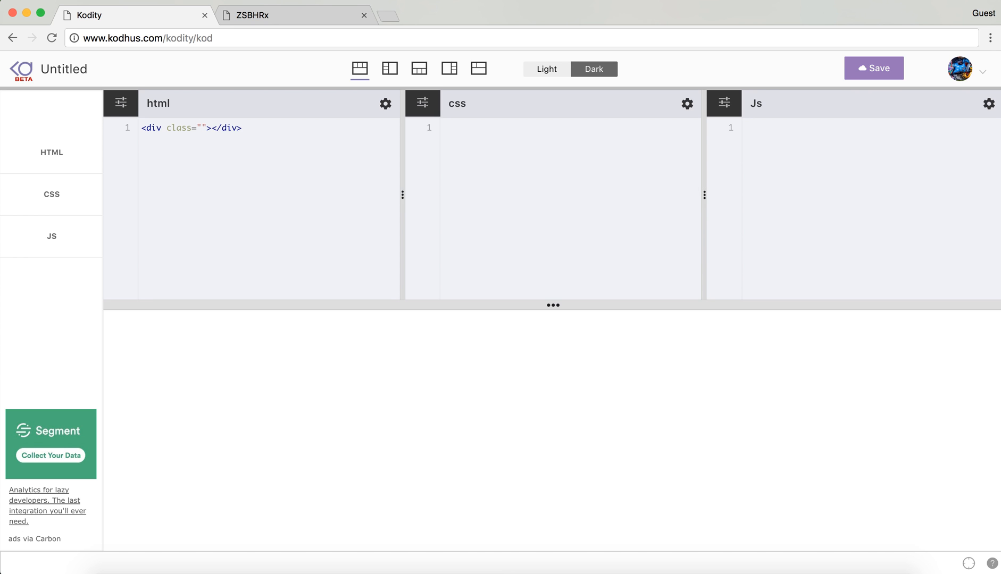
{"action": "type", "text": "btn"}
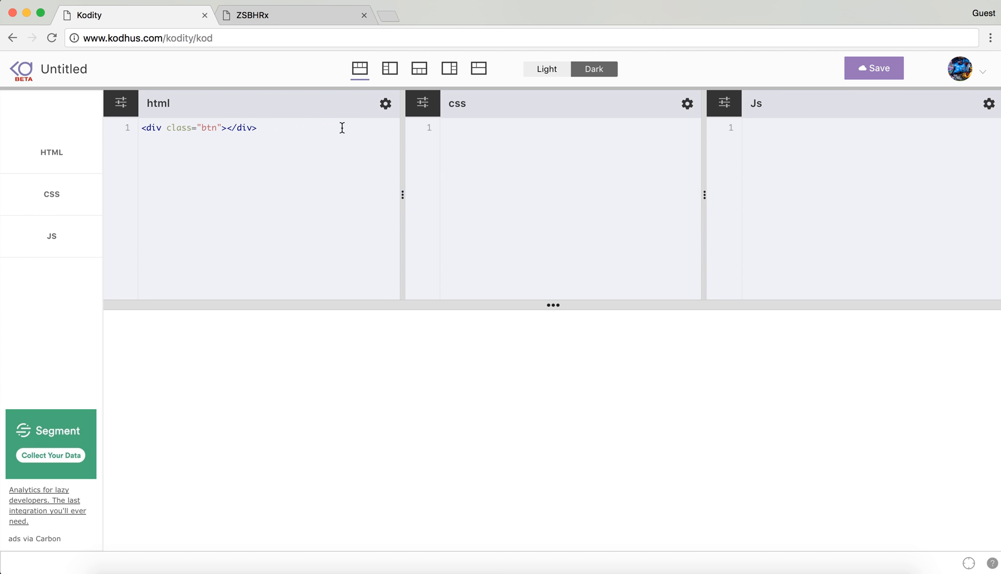
{"action": "type", "text": "body {"}
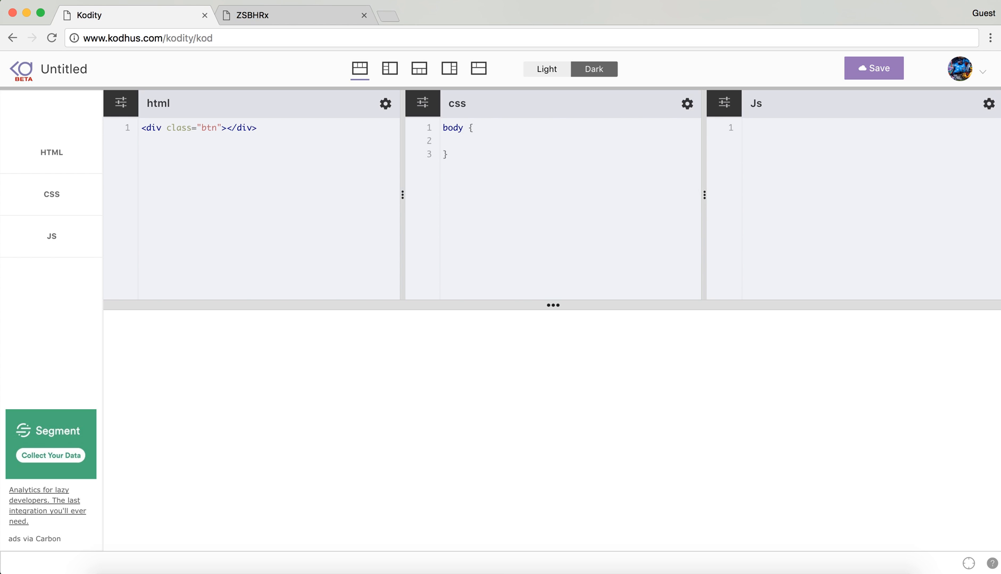
{"action": "type", "text": "background"}
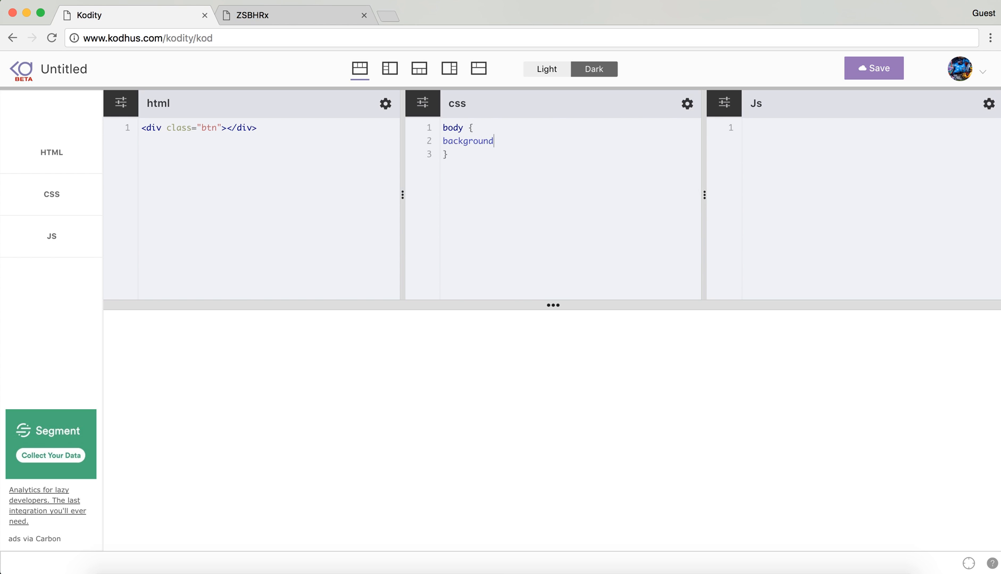
{"action": "type", "text": ": #"}
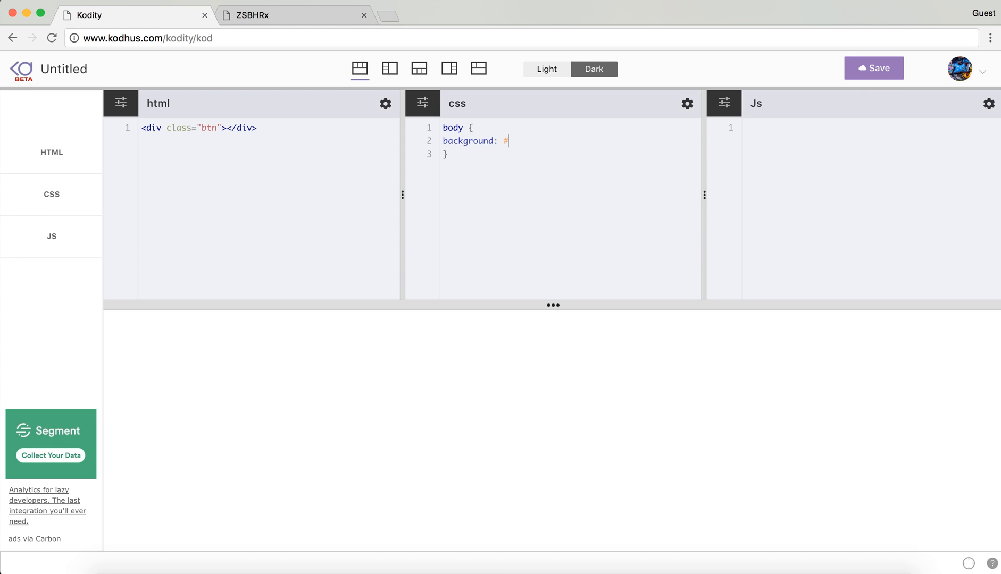
{"action": "type", "text": "eee;"}
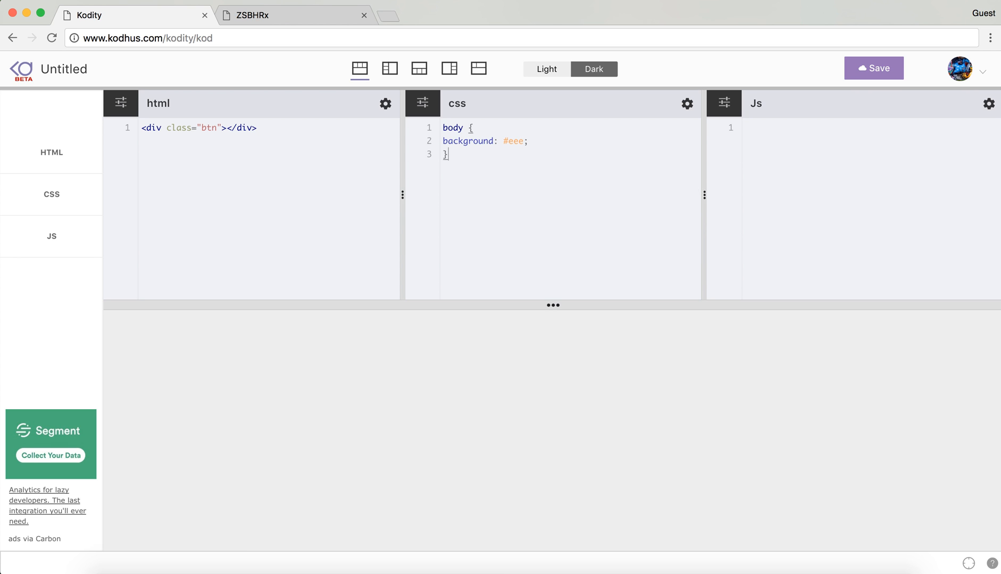
Step: Style .btn as a 160px by 50px block with tomato background
{"action": "type", "text": "."}
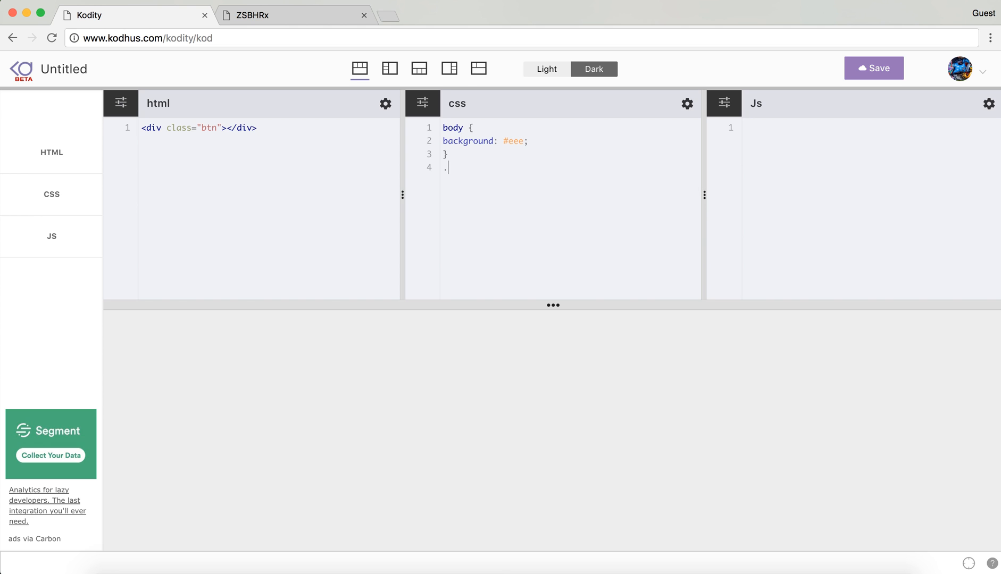
{"action": "type", "text": "btn {}"}
{"action": "type", "text": "width: 1"}
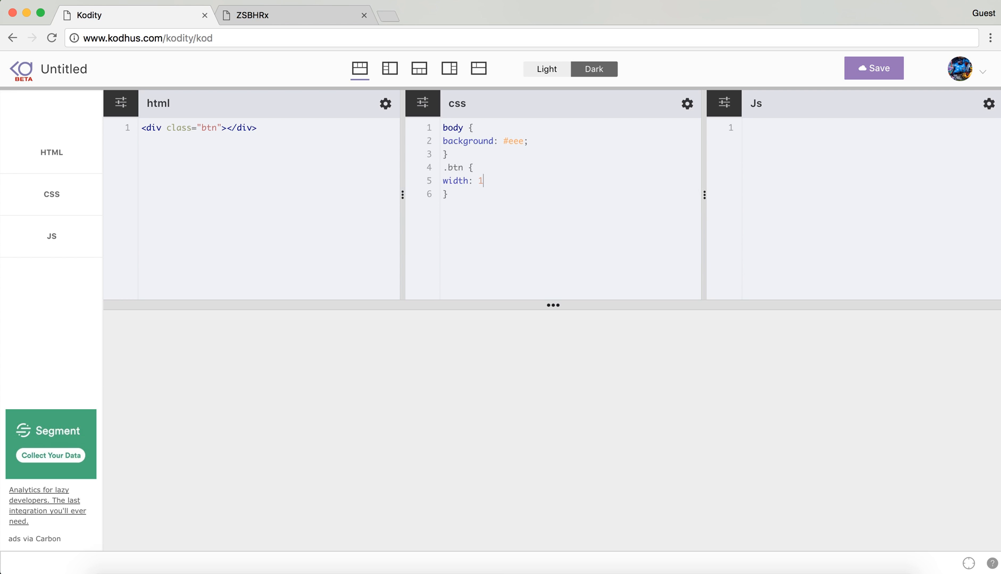
{"action": "type", "text": "60px;"}
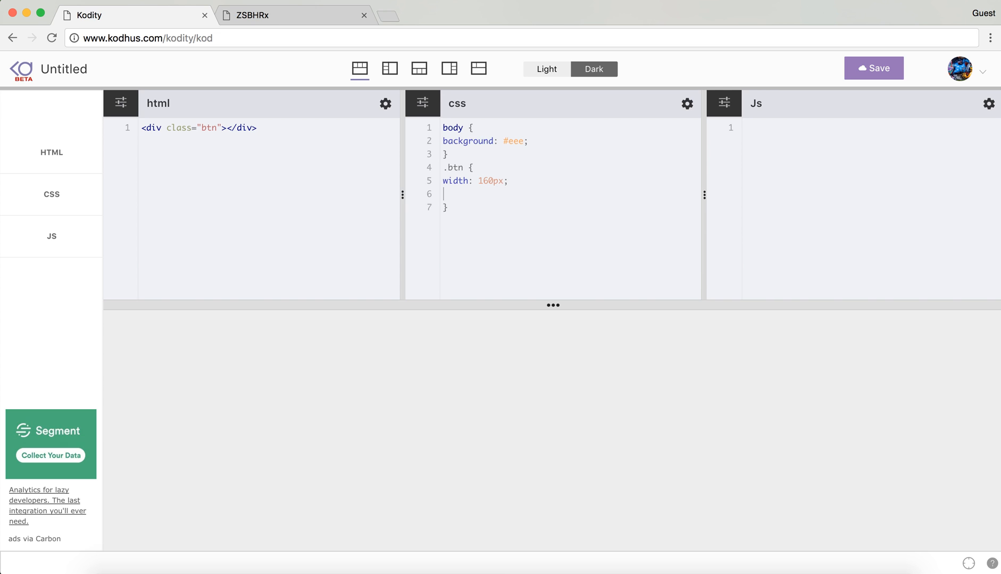
{"action": "type", "text": "height:"}
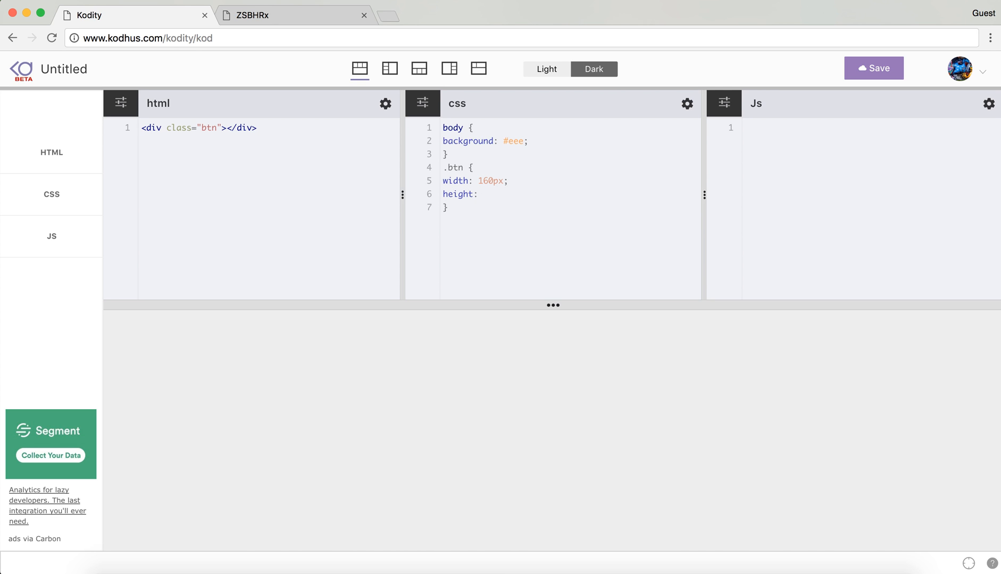
{"action": "type", "text": "50px;"}
{"action": "type", "text": "back"}
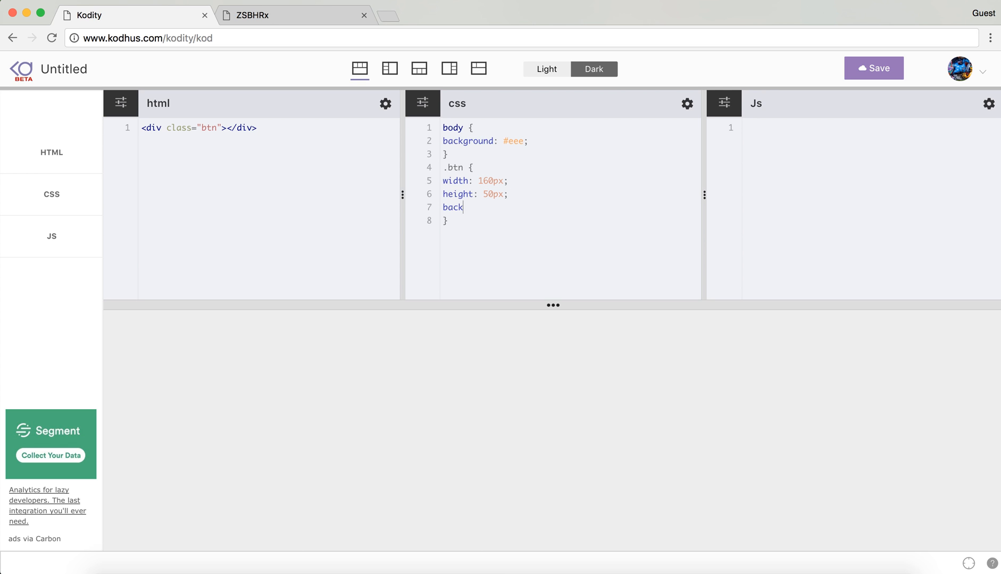
{"action": "type", "text": "ground: tomato"}
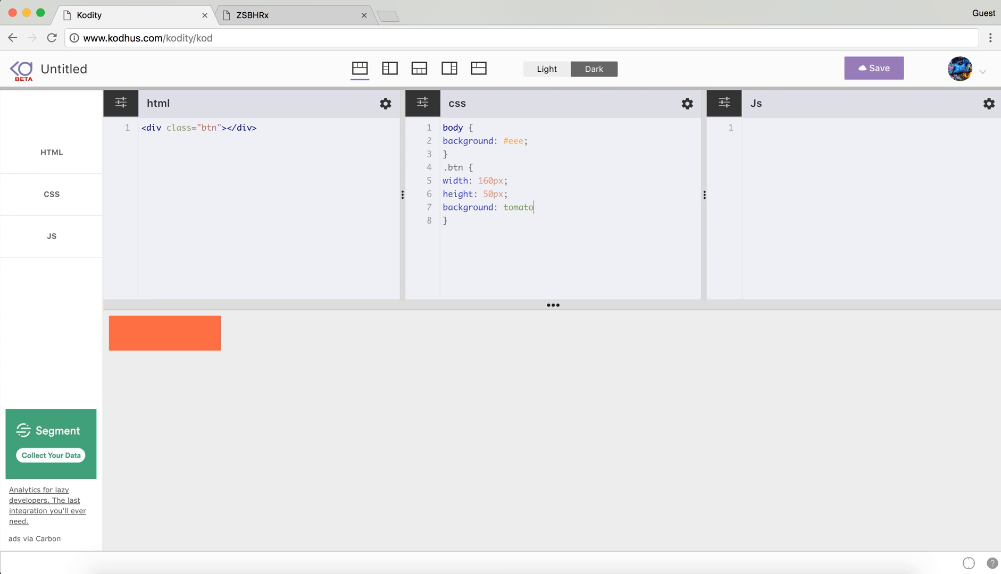
Step: Position .btn absolutely at top/left 50% with transform: translate(-50%, -50%)
{"action": "type", "text": ";"}
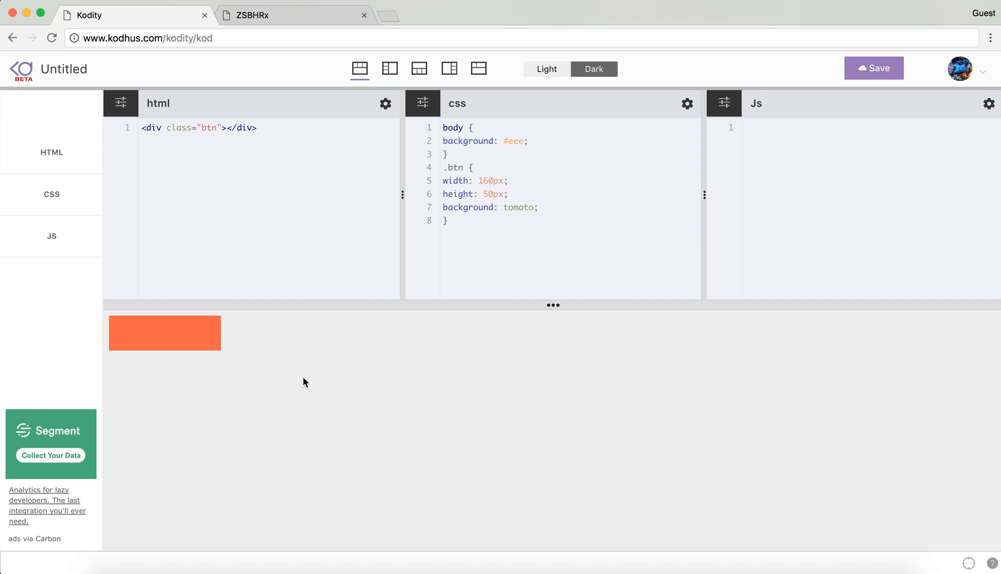
{"action": "mouse_move", "coordinate": [559, 263]}
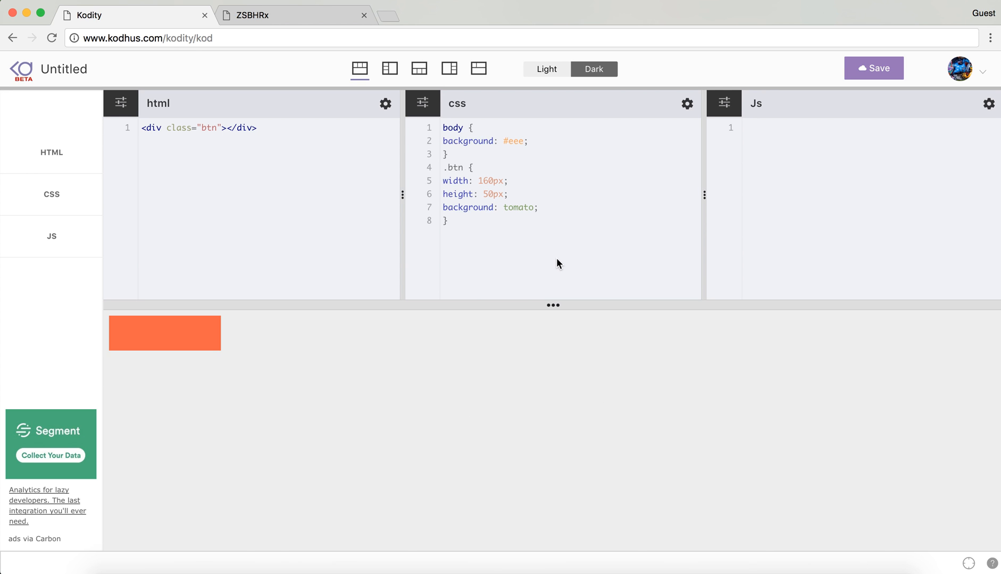
{"action": "key", "text": "enter"}
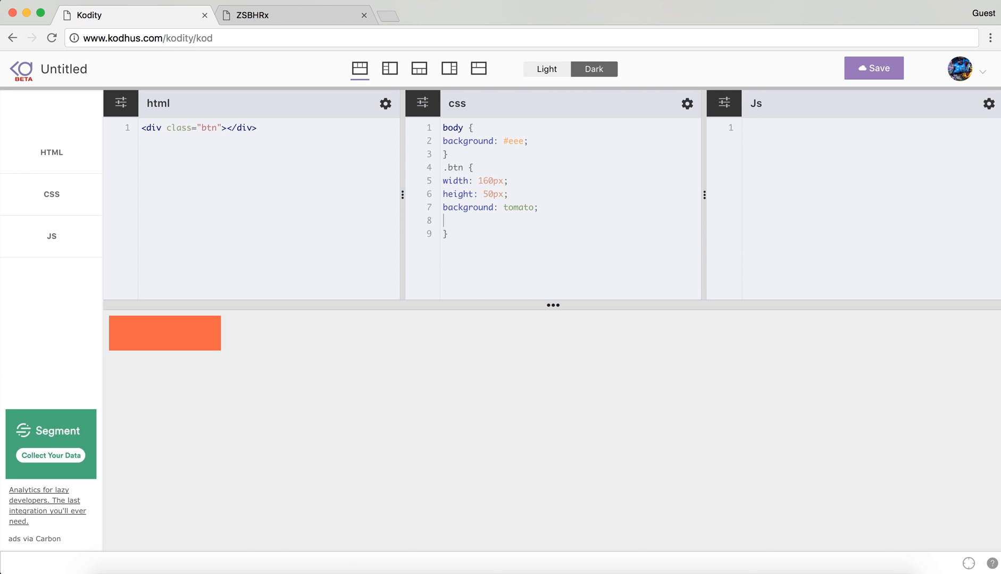
{"action": "type", "text": "p"}
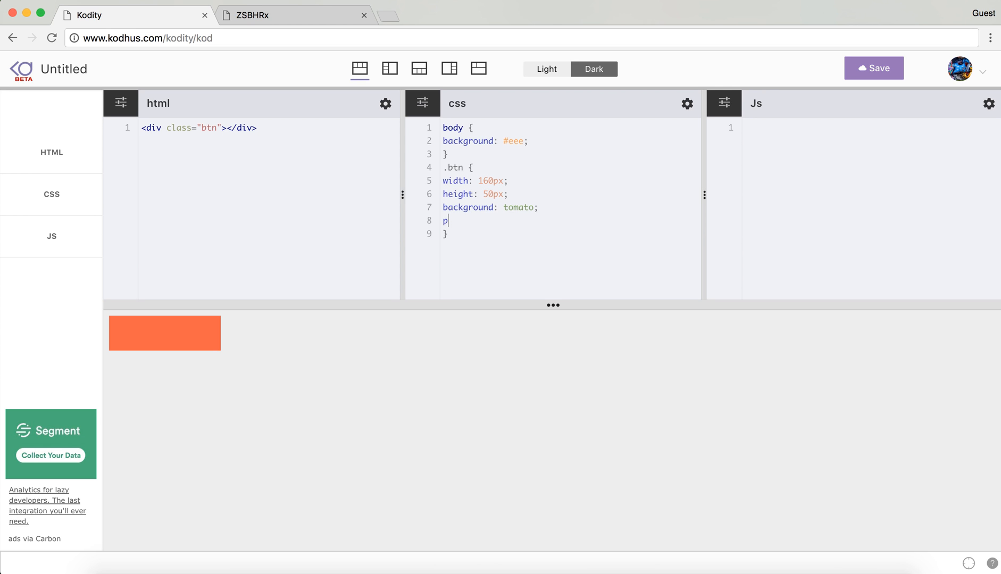
{"action": "type", "text": "osition:"}
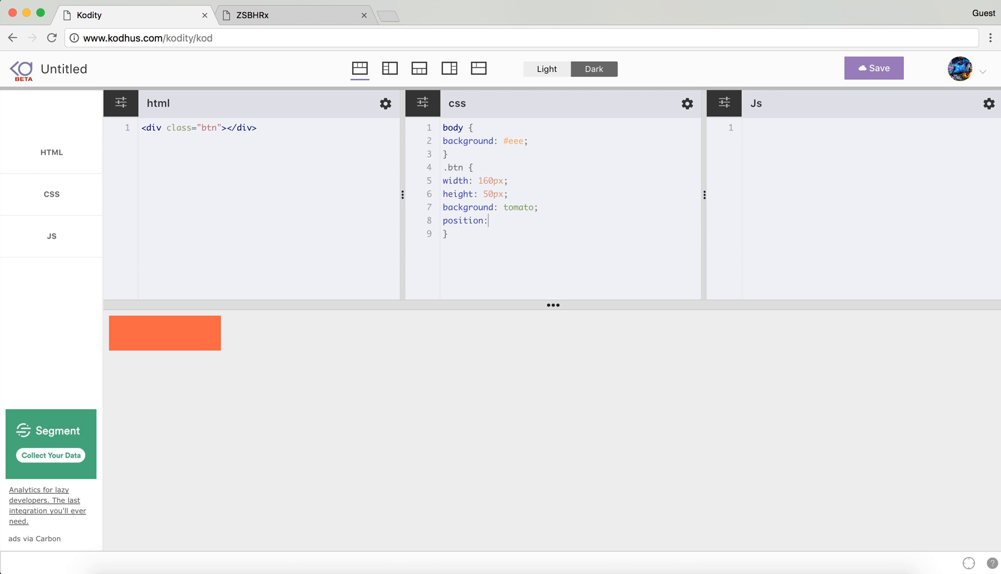
{"action": "type", "text": "absolute;"}
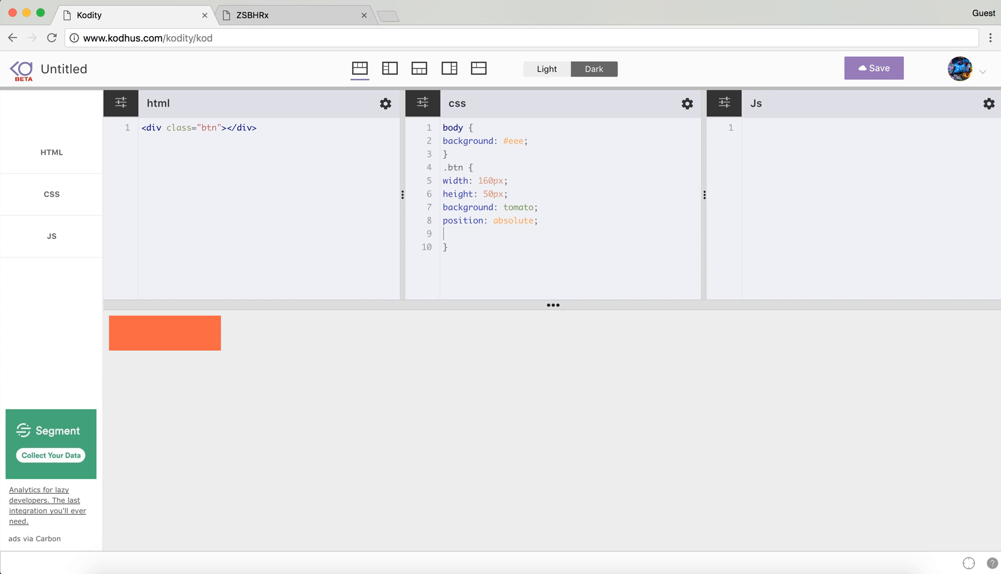
{"action": "type", "text": "top: 50%;"}
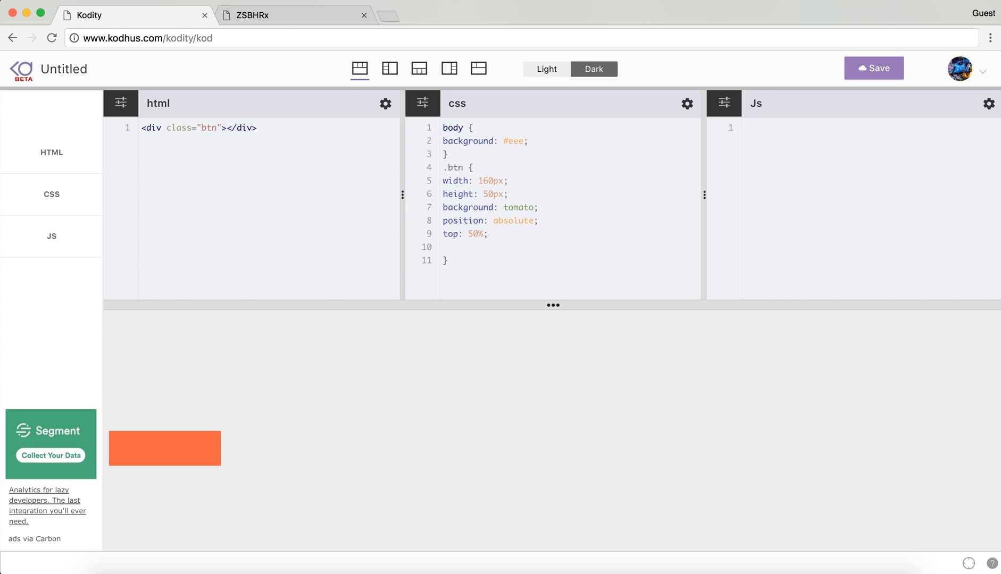
{"action": "type", "text": "left: 50%"}
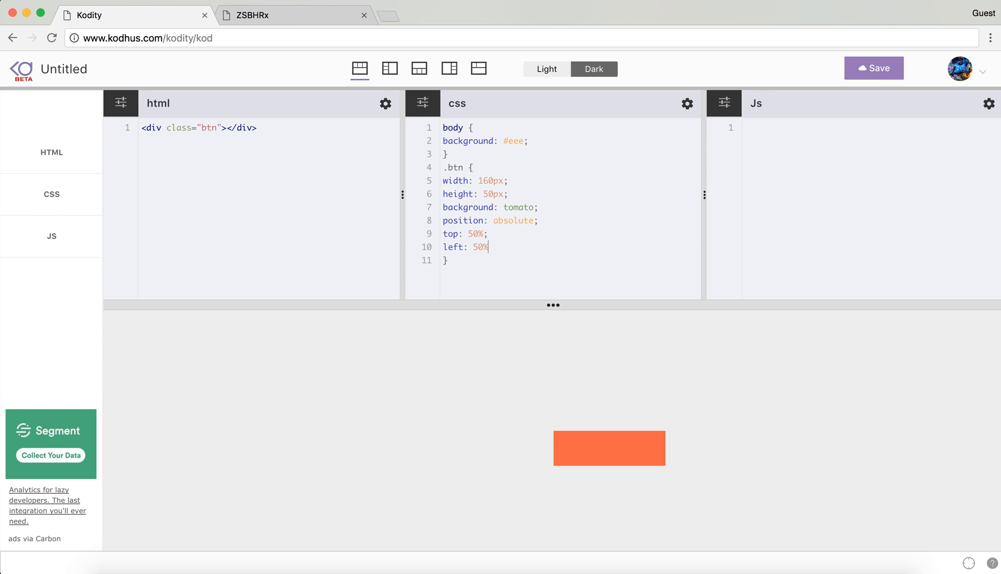
{"action": "type", "text": "transform"}
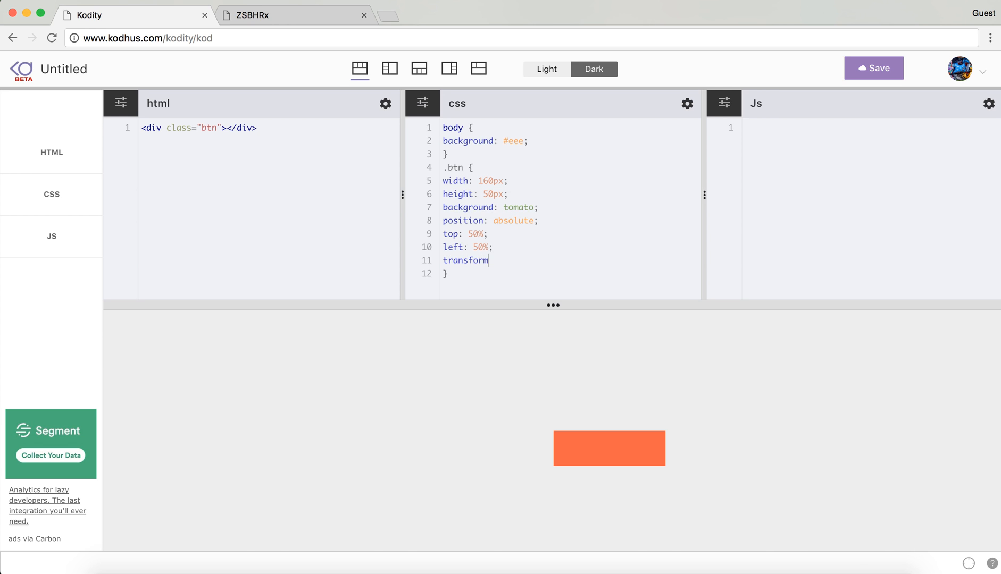
{"action": "type", "text": ": translate(-50%,"}
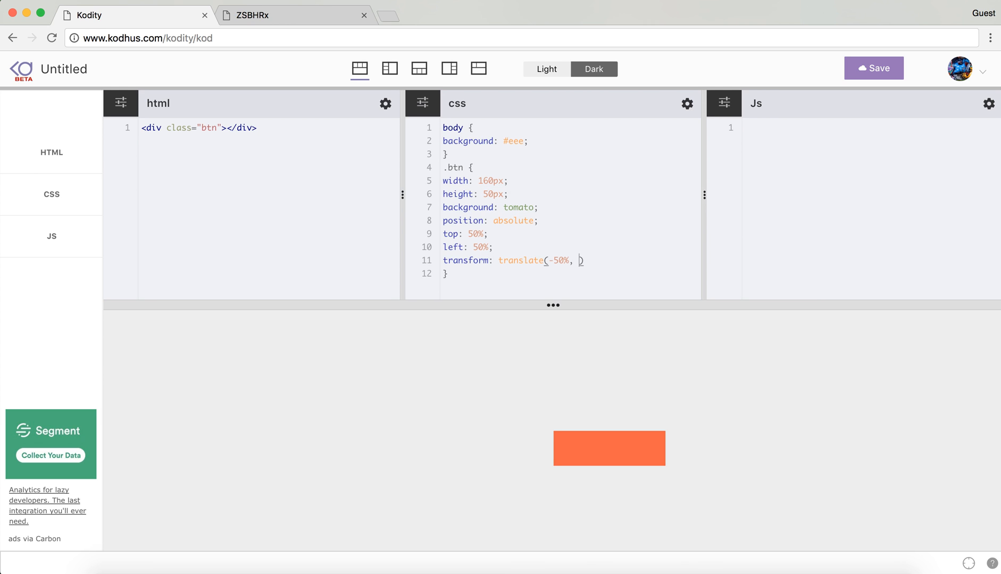
{"action": "type", "text": "-50%);"}
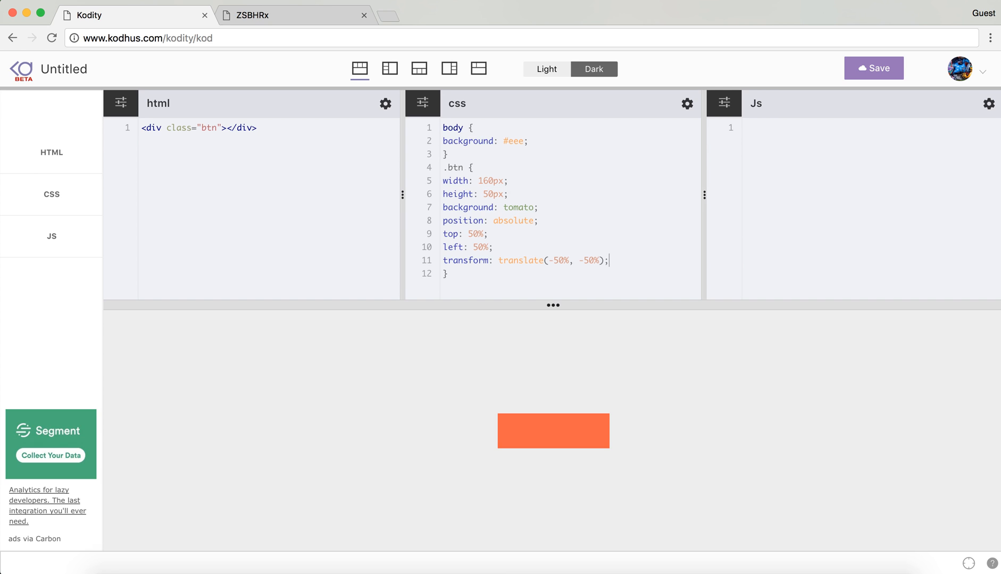
{"action": "mouse_move", "coordinate": [758, 426]}
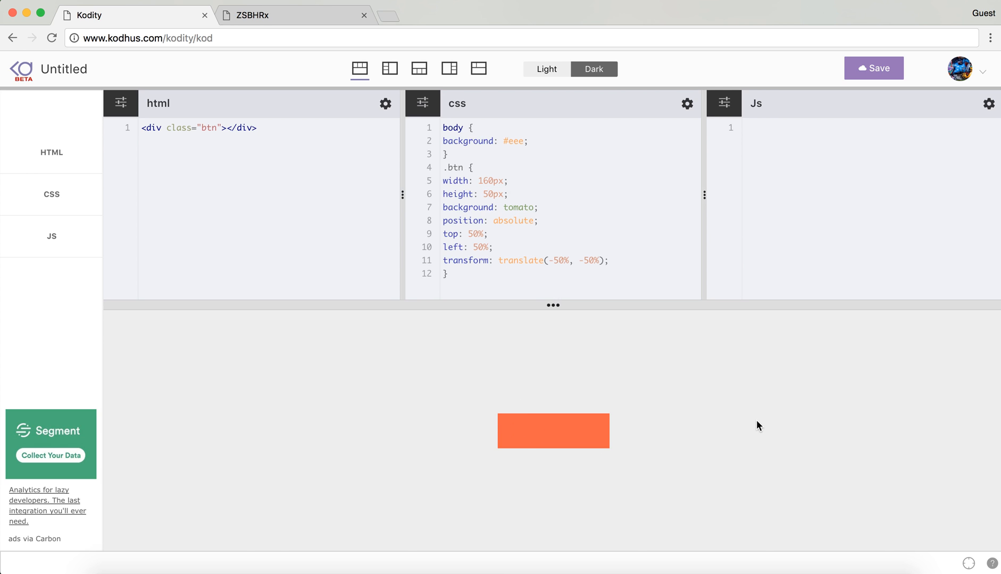
{"action": "mouse_move", "coordinate": [507, 371]}
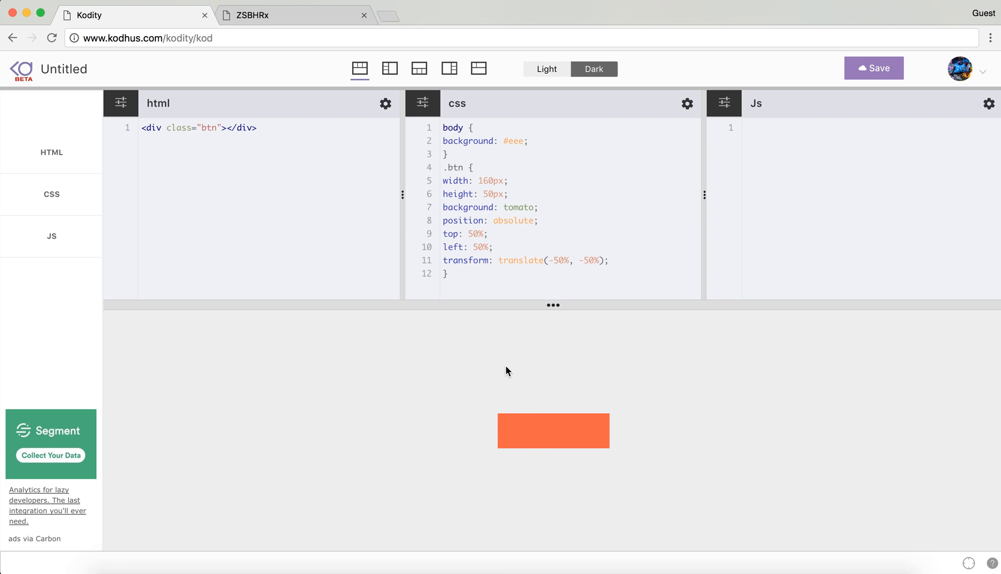
{"action": "mouse_move", "coordinate": [254, 165]}
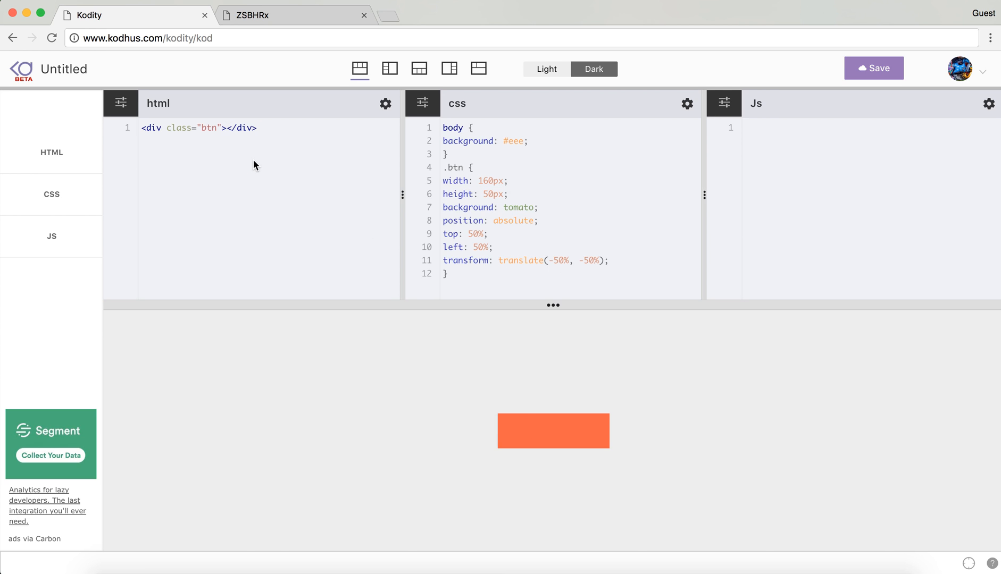
Step: Create a .btn:before rule with content 'Hover me' and copy the centring position lines into it
{"action": "left_click", "coordinate": [227, 128]}
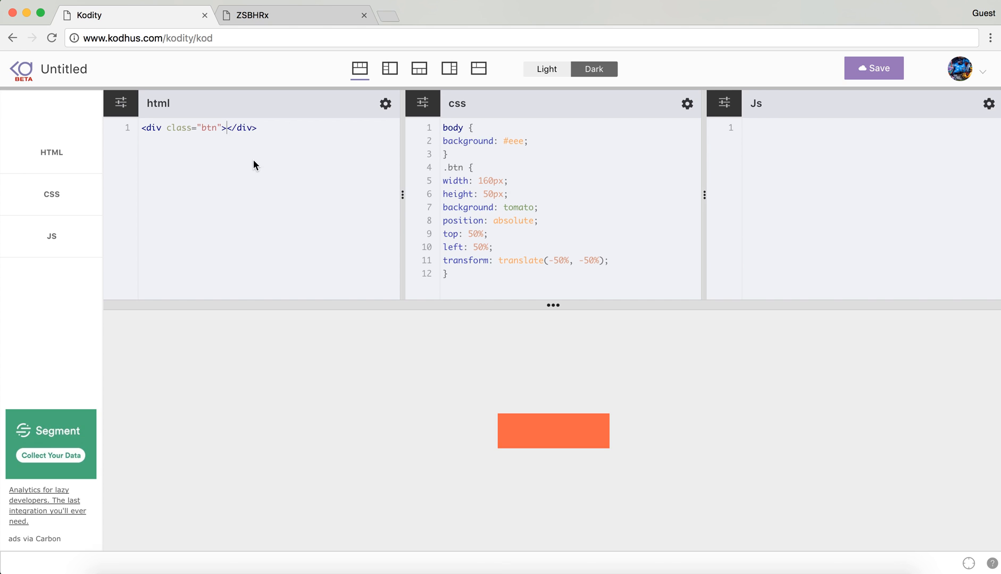
{"action": "type", "text": "Hover me"}
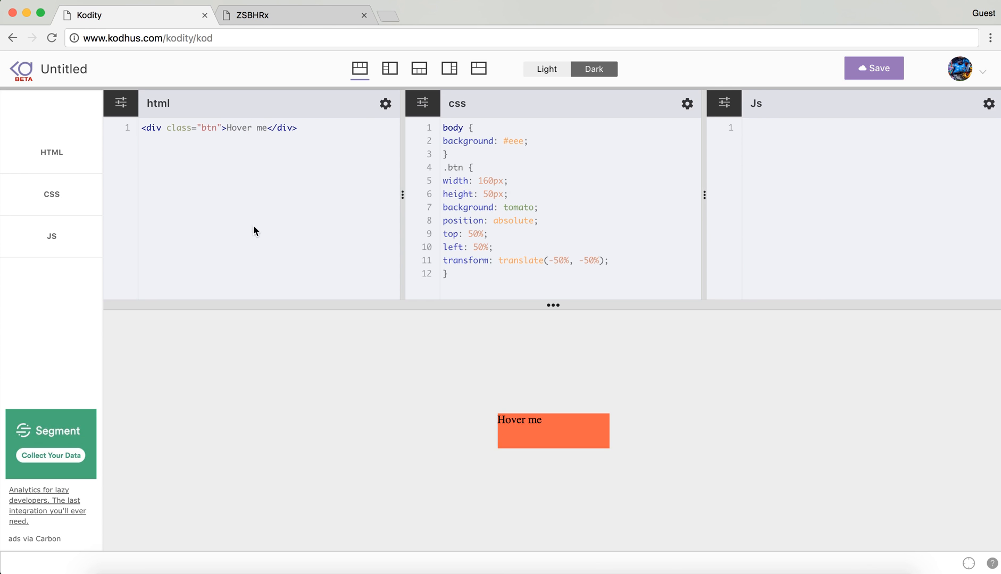
{"action": "left_click", "coordinate": [251, 127]}
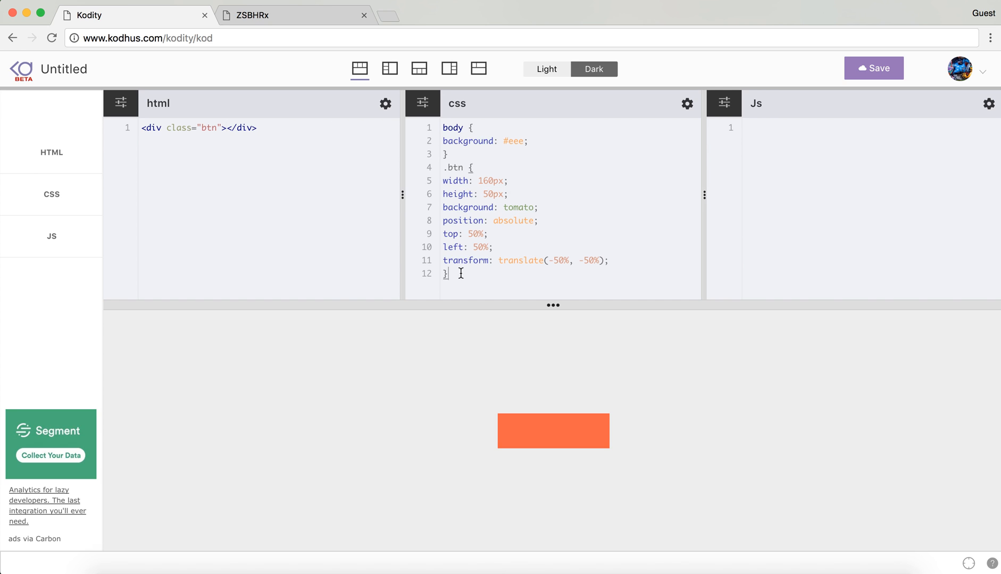
{"action": "type", "text": ".btn"}
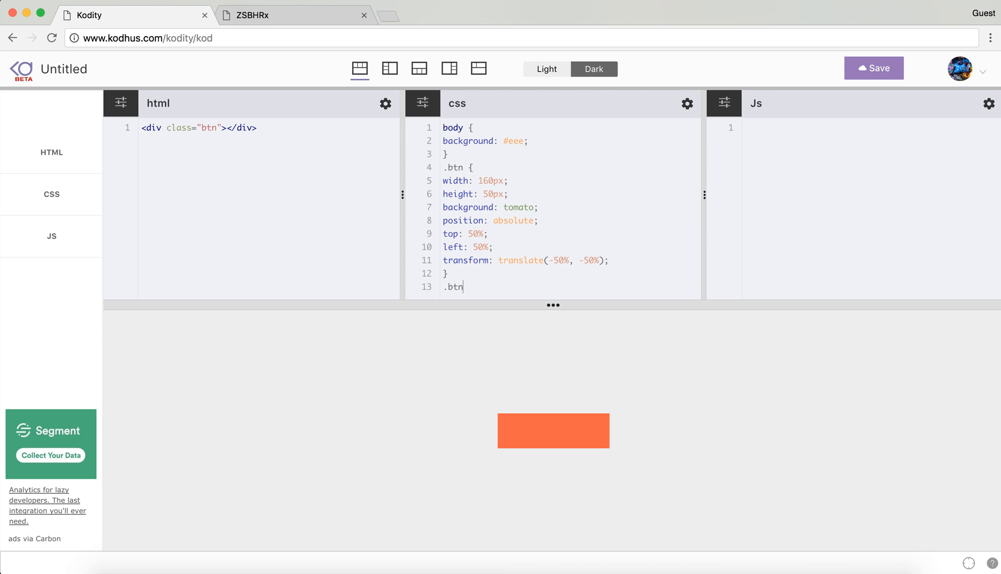
{"action": "type", "text": ":"}
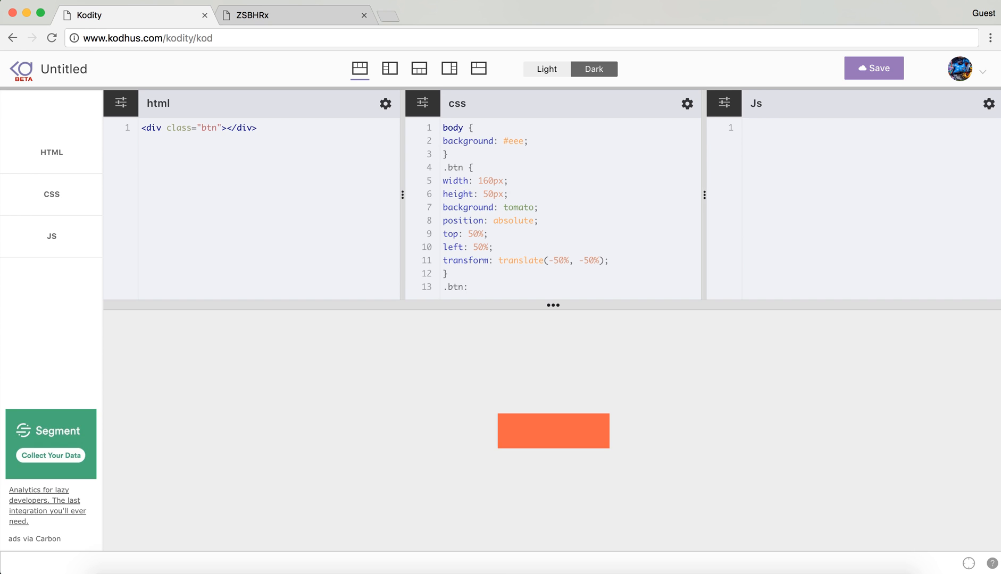
{"action": "type", "text": "before {"}
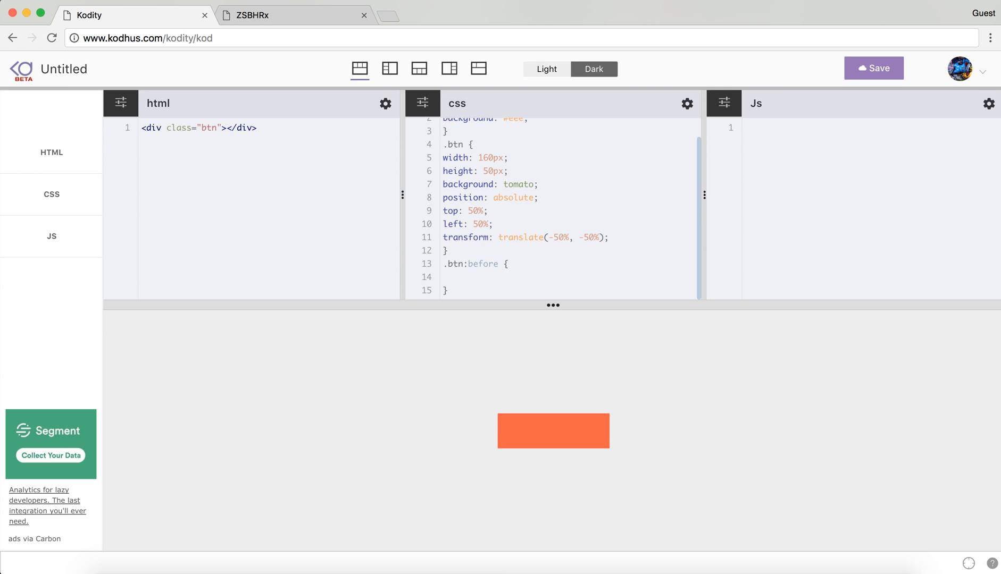
{"action": "type", "text": "content: '"}
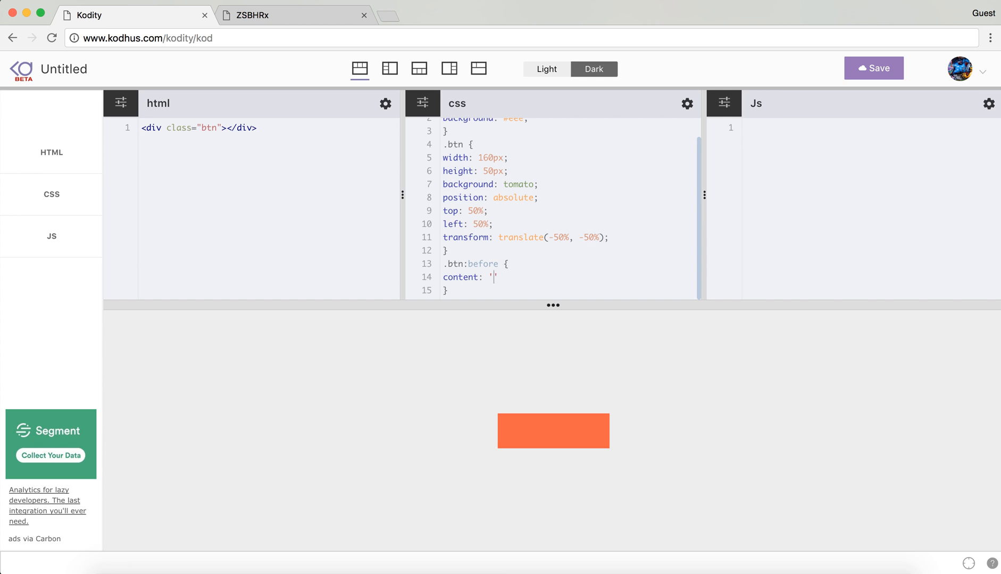
{"action": "type", "text": "Hover me';"}
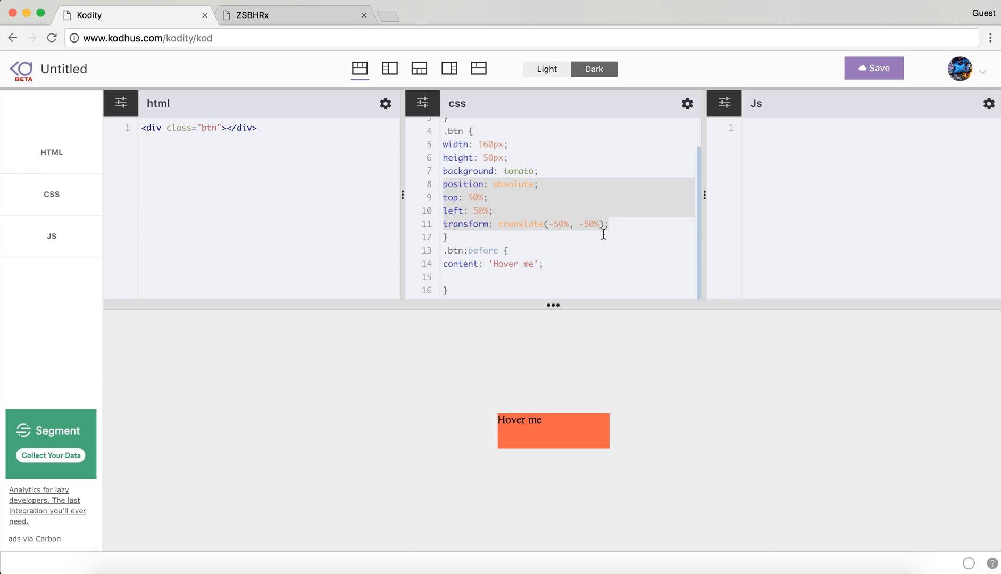
{"action": "key", "text": "Return"}
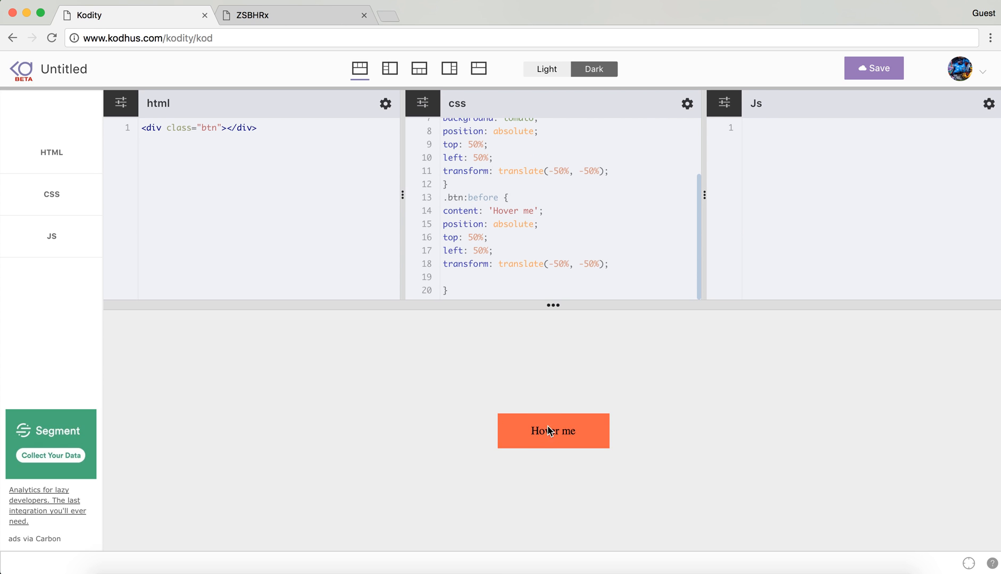
{"action": "mouse_move", "coordinate": [537, 437]}
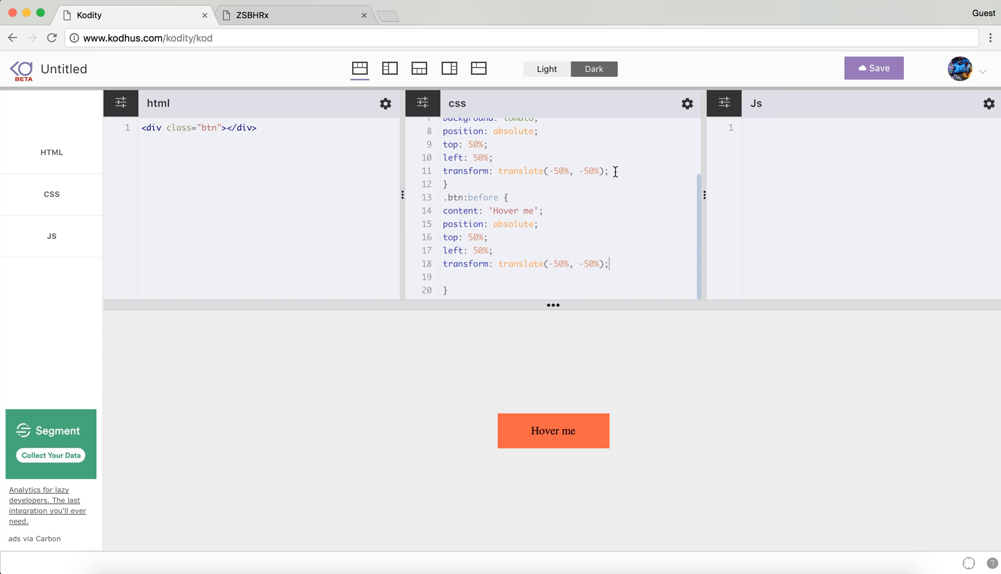
Step: Give .btn a cursor: pointer
{"action": "type", "text": "cursor: p"}
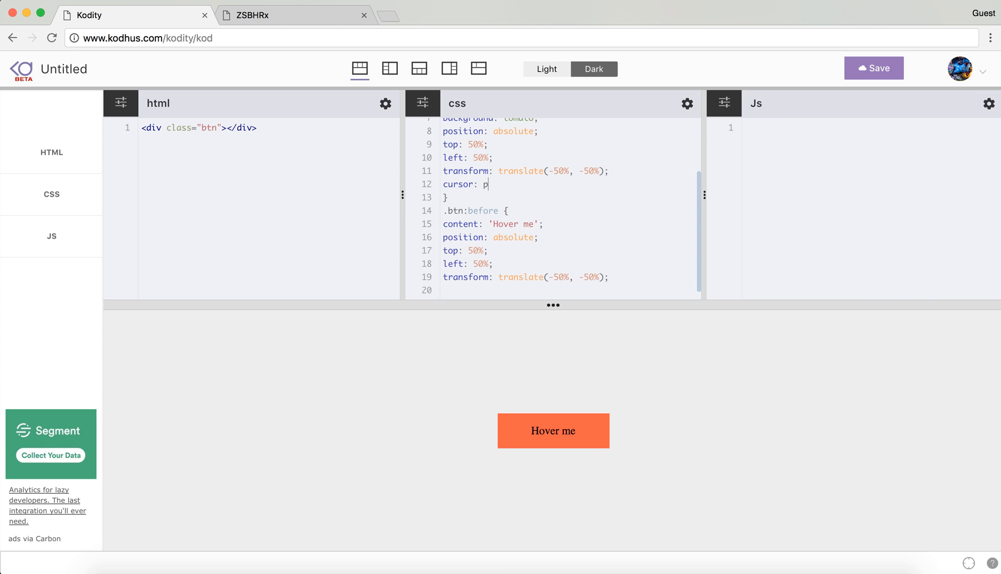
{"action": "type", "text": "ointer;"}
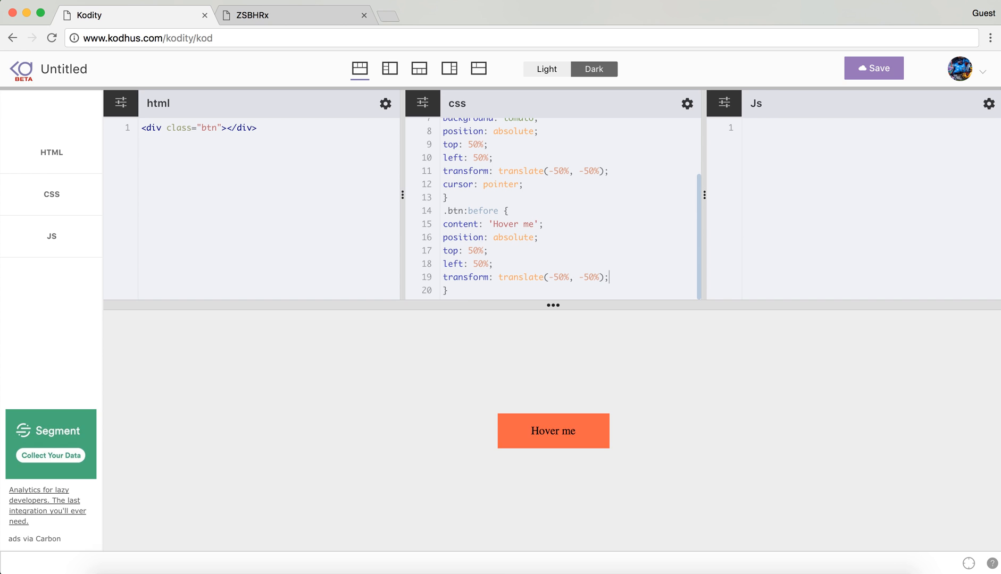
{"action": "mouse_move", "coordinate": [549, 423]}
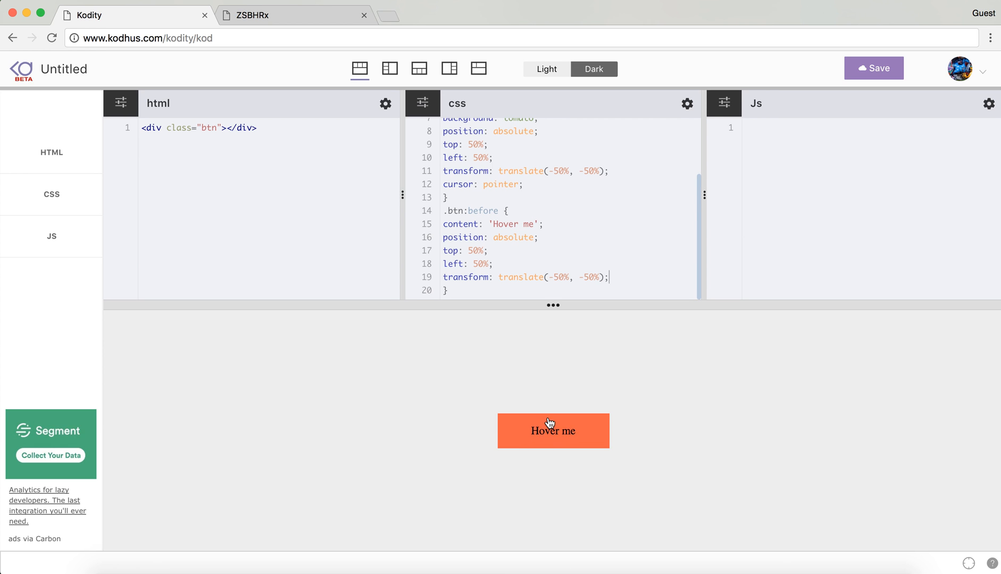
{"action": "mouse_move", "coordinate": [477, 289]}
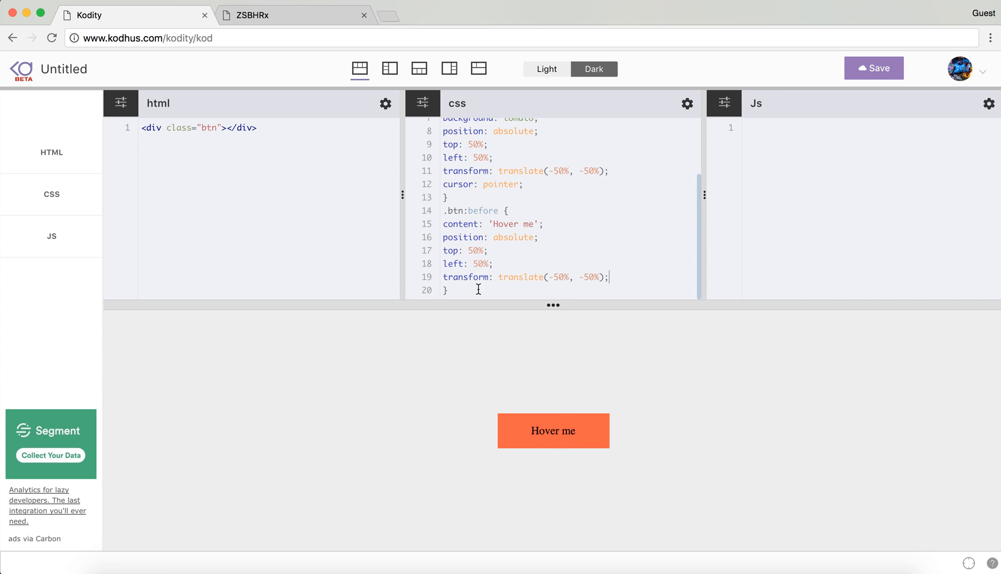
Step: Add a .btn:hover:before rule setting top to -30px so the label lifts on hover
{"action": "type", "text": "."}
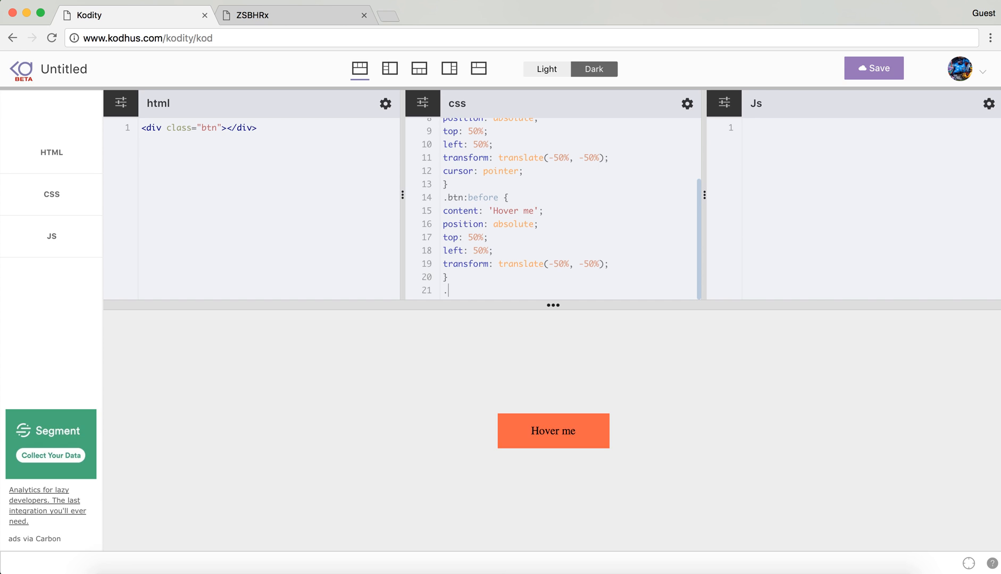
{"action": "type", "text": "btn:hove"}
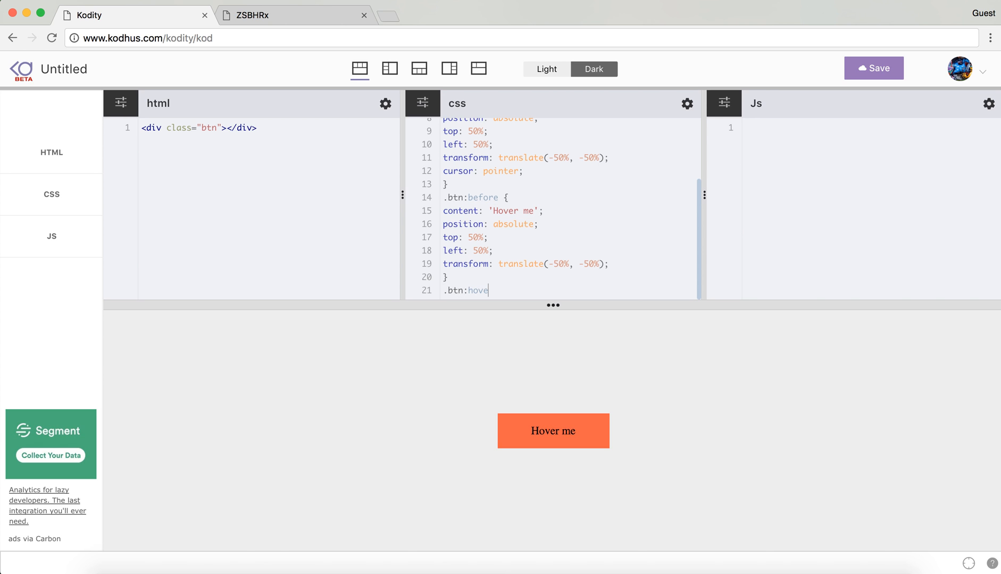
{"action": "type", "text": "r:before"}
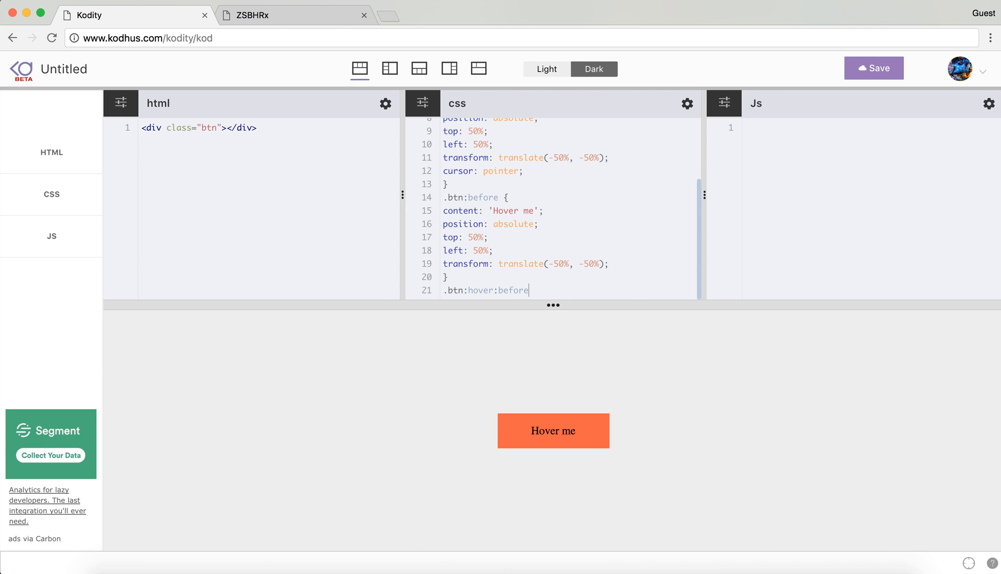
{"action": "mouse_move", "coordinate": [592, 248]}
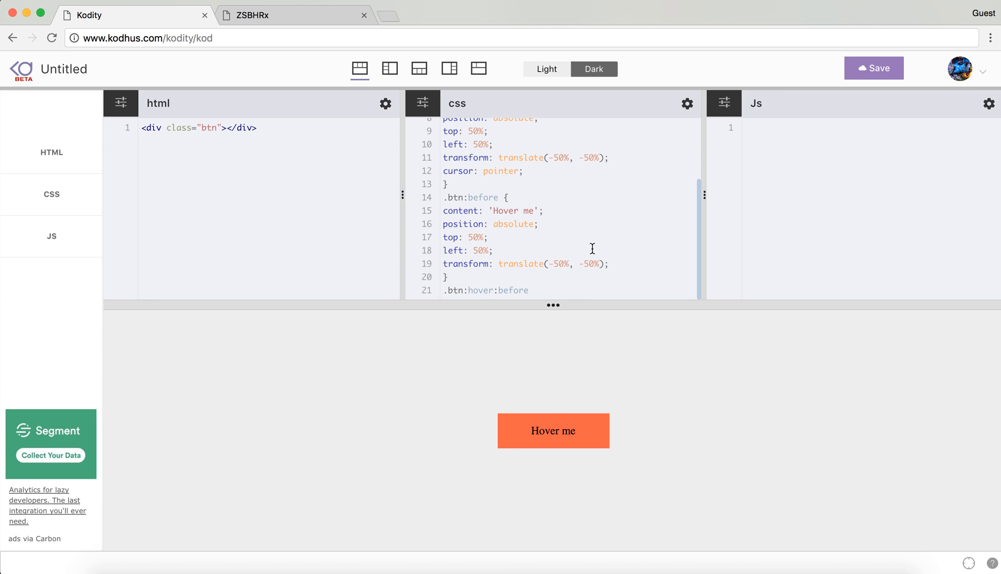
{"action": "scroll", "scroll_direction": "down", "scroll_amount": 3}
{"action": "type", "text": " {"}
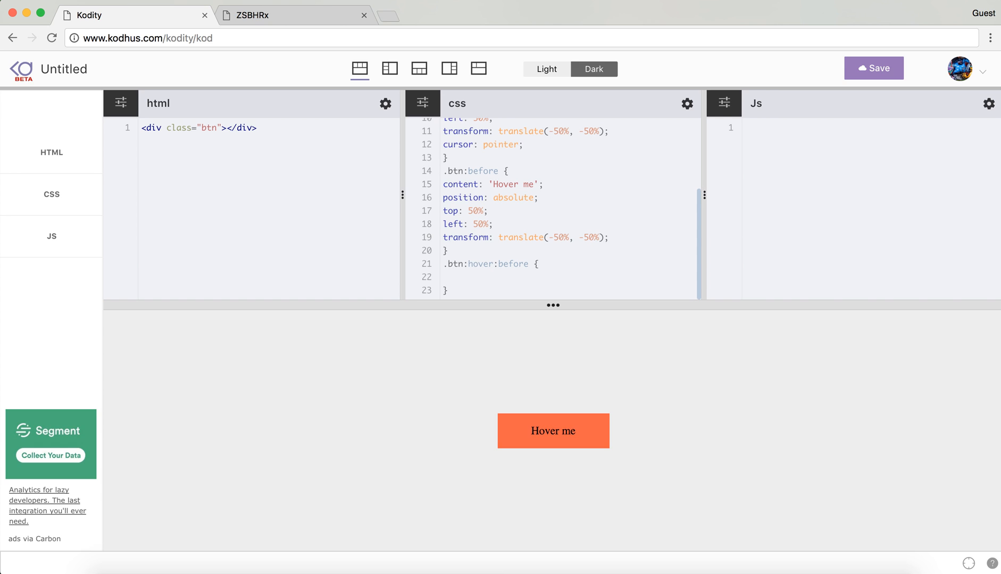
{"action": "type", "text": "top:"}
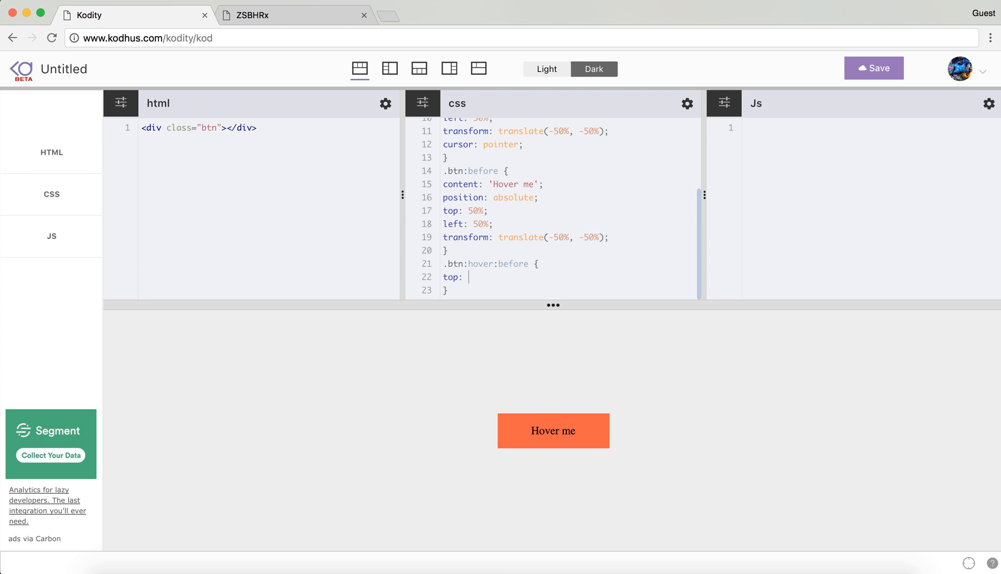
{"action": "type", "text": "0;"}
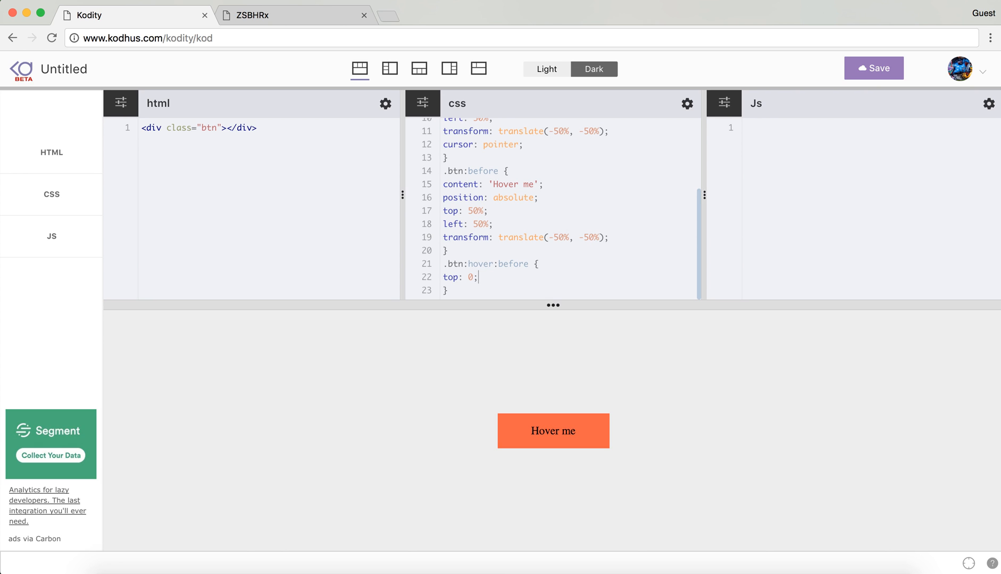
{"action": "mouse_move", "coordinate": [555, 333]}
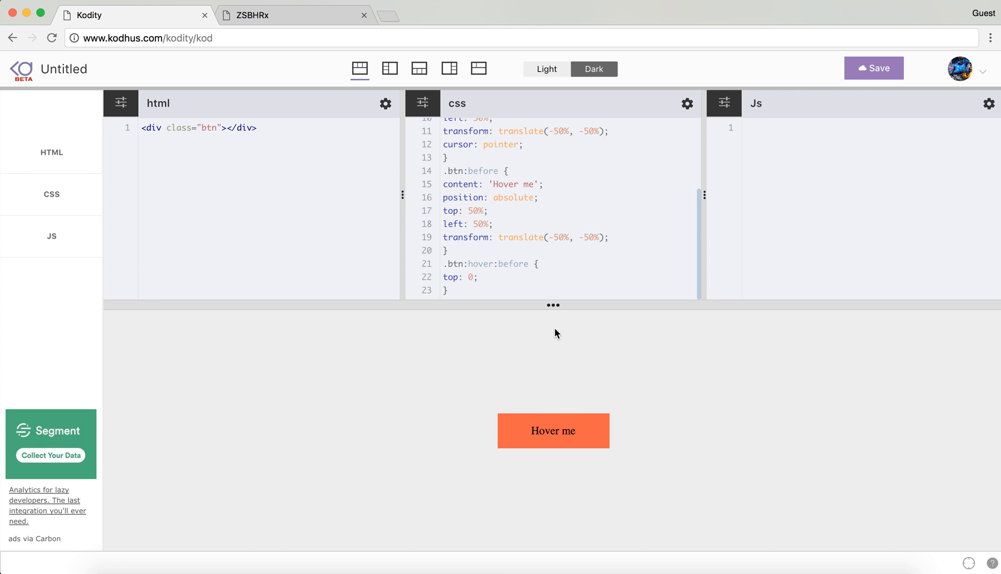
{"action": "mouse_move", "coordinate": [528, 375]}
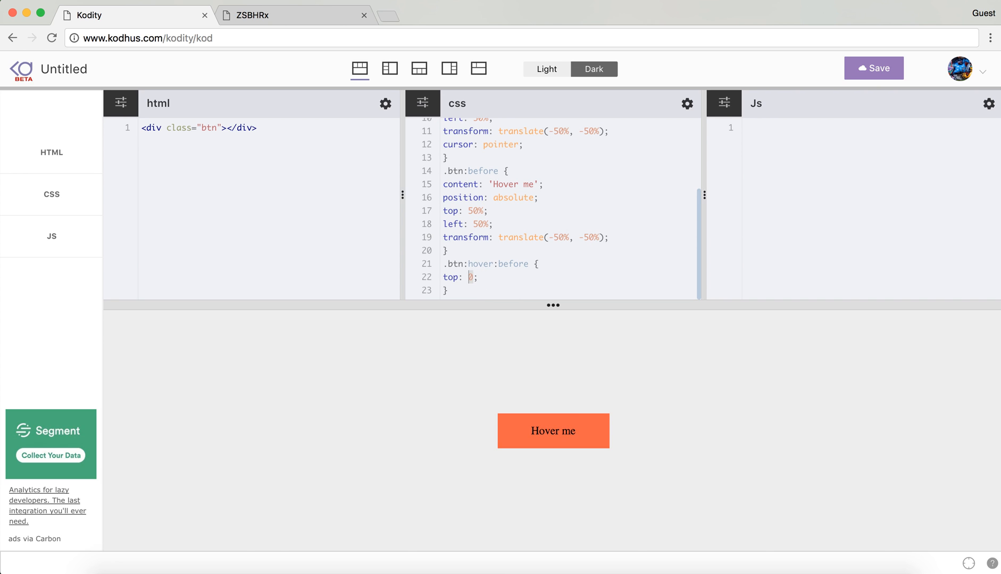
{"action": "type", "text": "-10px"}
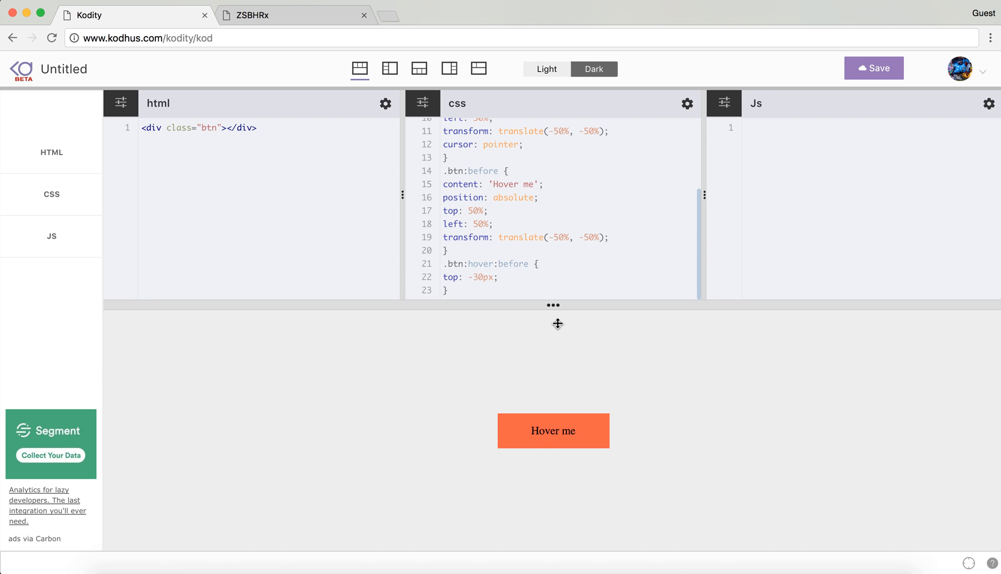
{"action": "mouse_move", "coordinate": [553, 430]}
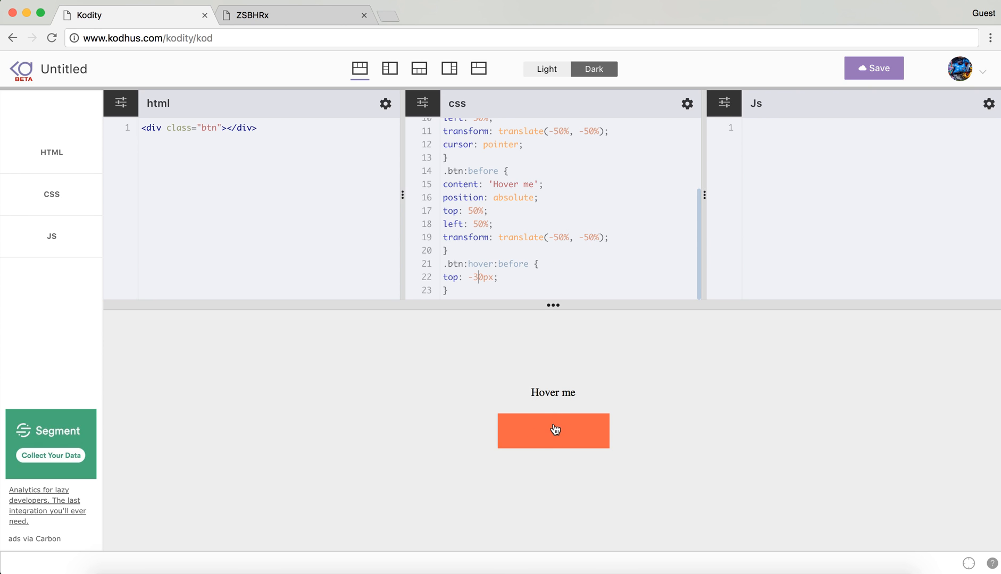
{"action": "mouse_move", "coordinate": [556, 391]}
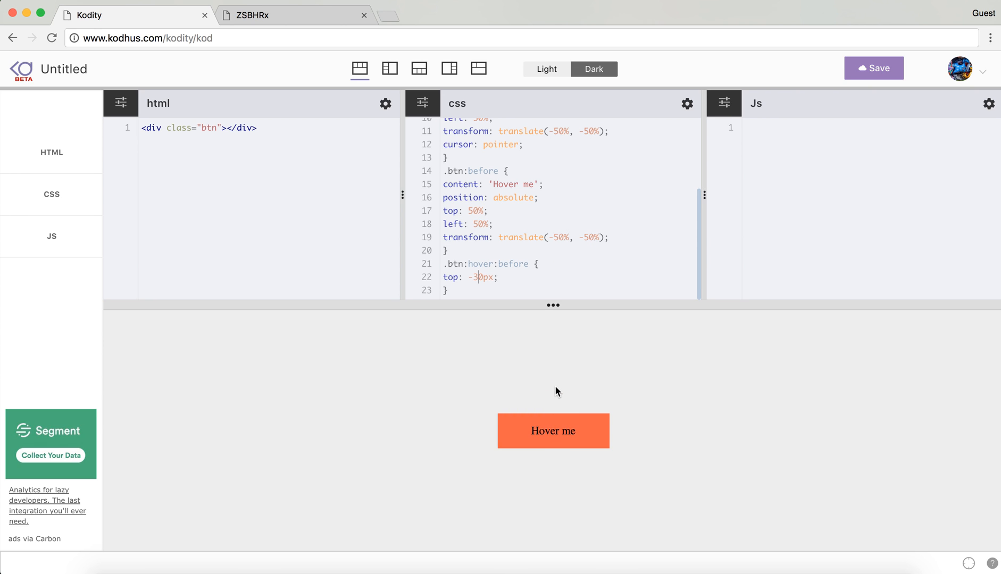
{"action": "mouse_move", "coordinate": [507, 278]}
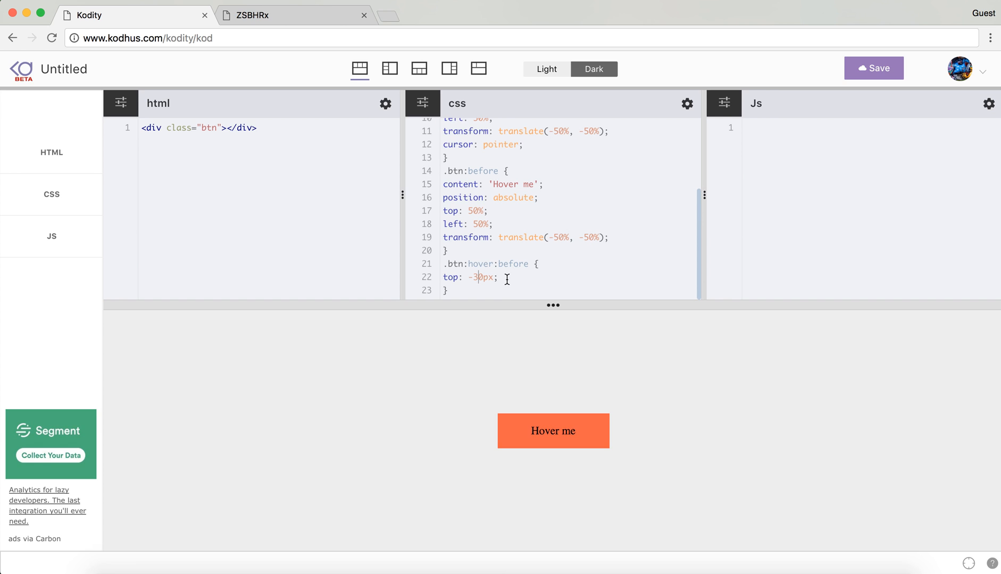
{"action": "mouse_move", "coordinate": [488, 251]}
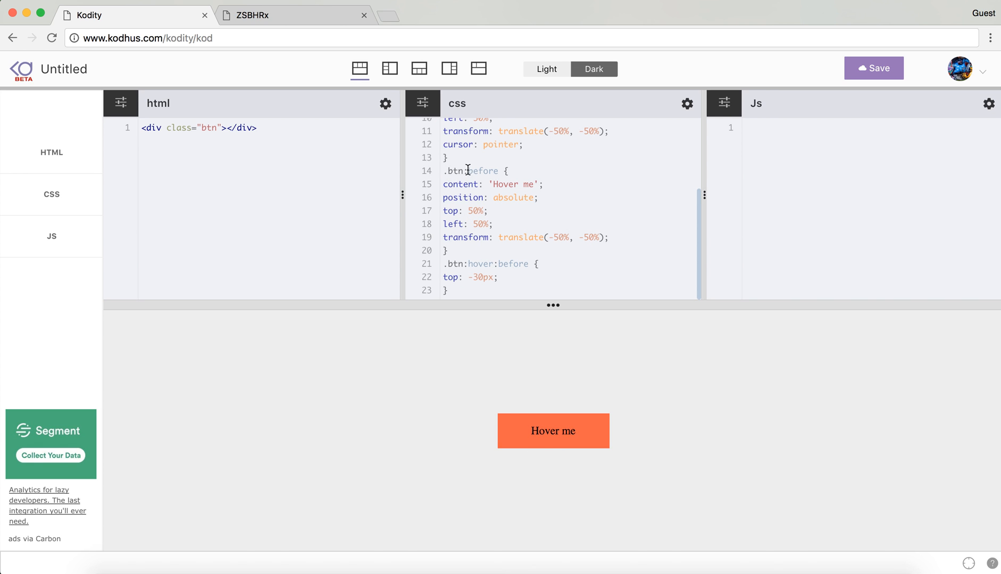
{"action": "scroll", "scroll_direction": "down", "scroll_amount": 3}
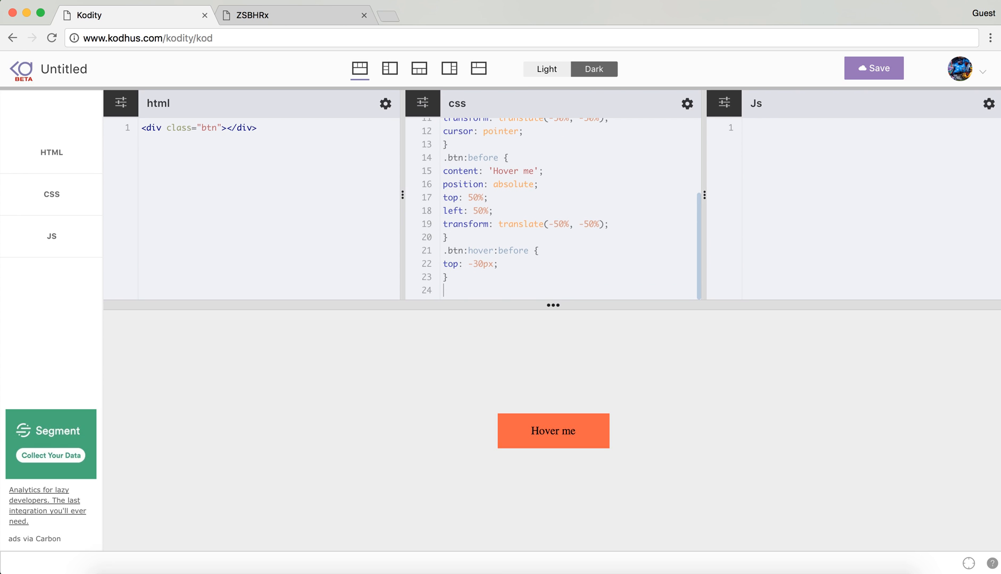
Step: Start a .btn:after { rule below the hover rule
{"action": "type", "text": ".btn:af"}
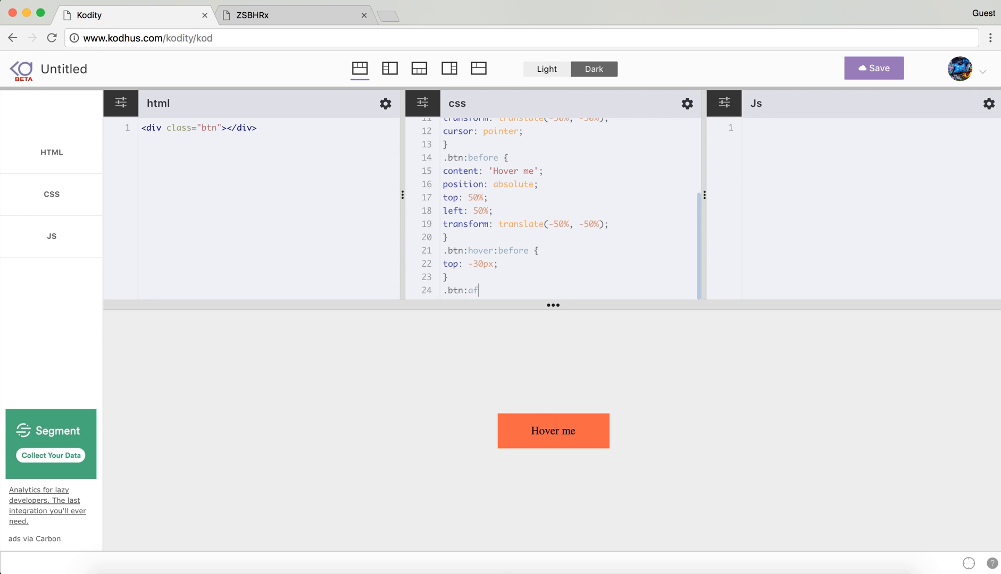
{"action": "type", "text": "ter {"}
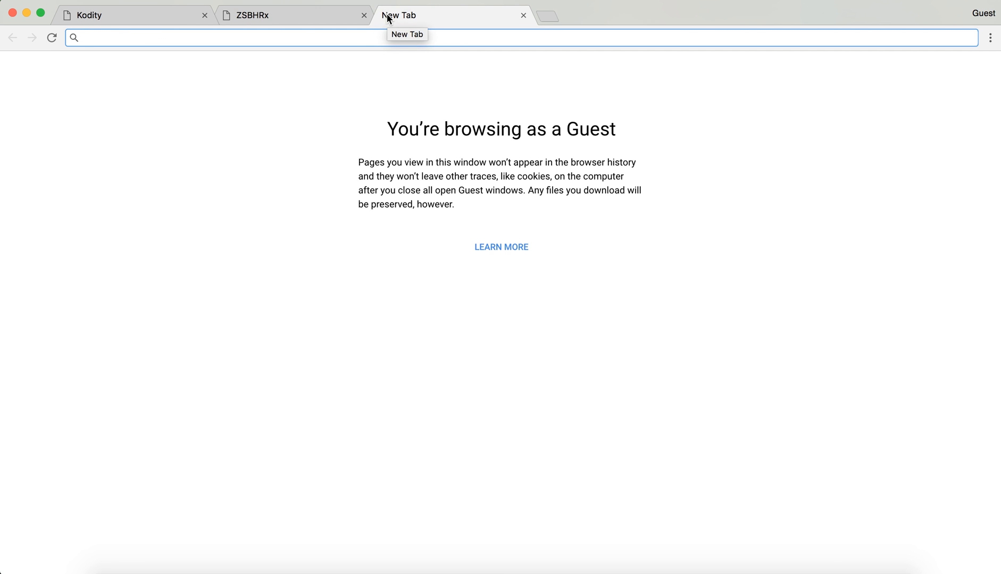
Step: Search Google for 'ionicon' and open the ionicons.com result
{"action": "type", "text": "ionicon"}
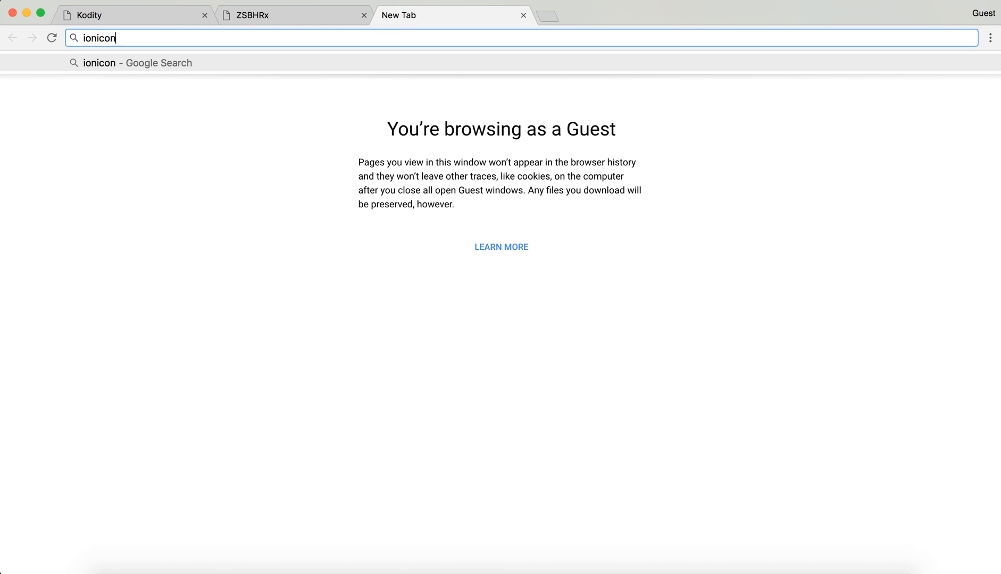
{"action": "key", "text": "Return"}
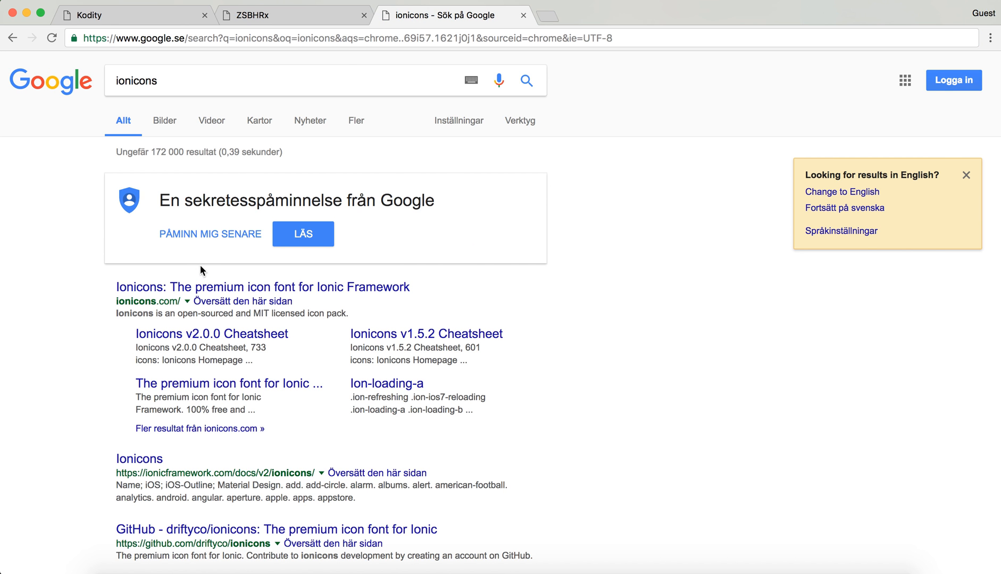
{"action": "left_click", "coordinate": [262, 286]}
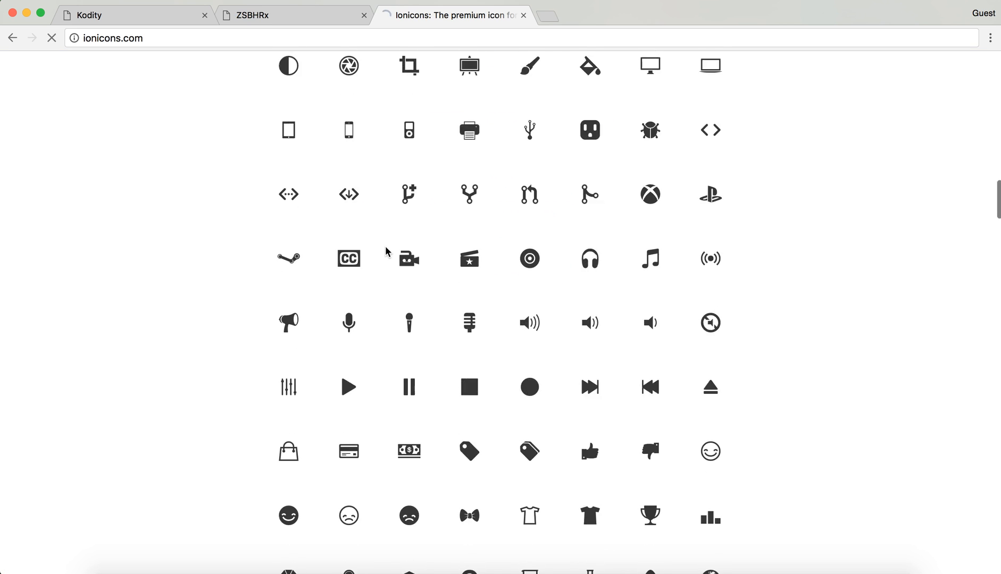
Step: Scroll to the bottom of the Ionicons page to reach the CDN link
{"action": "scroll", "scroll_direction": "down", "scroll_amount": 3}
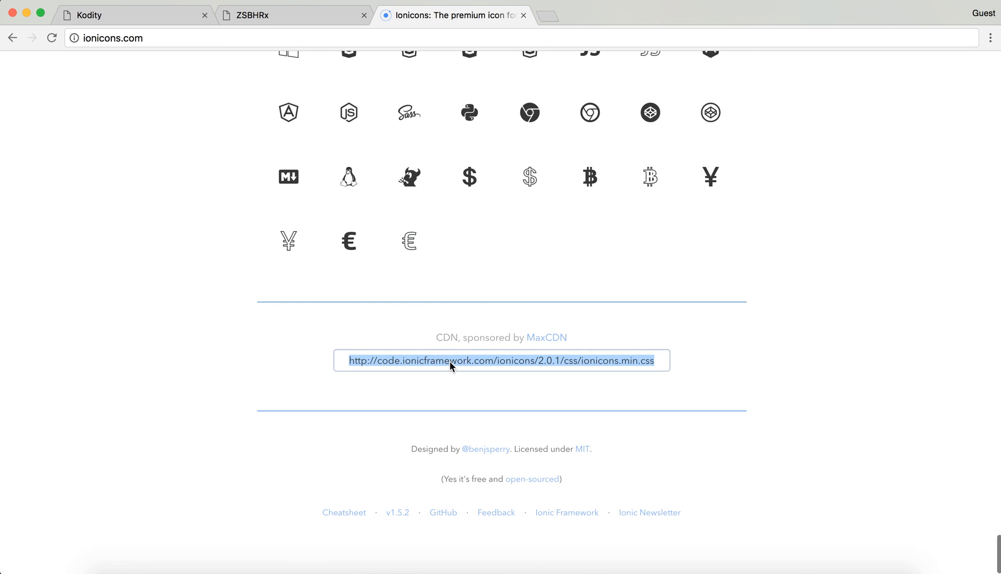
{"action": "mouse_move", "coordinate": [288, 113]}
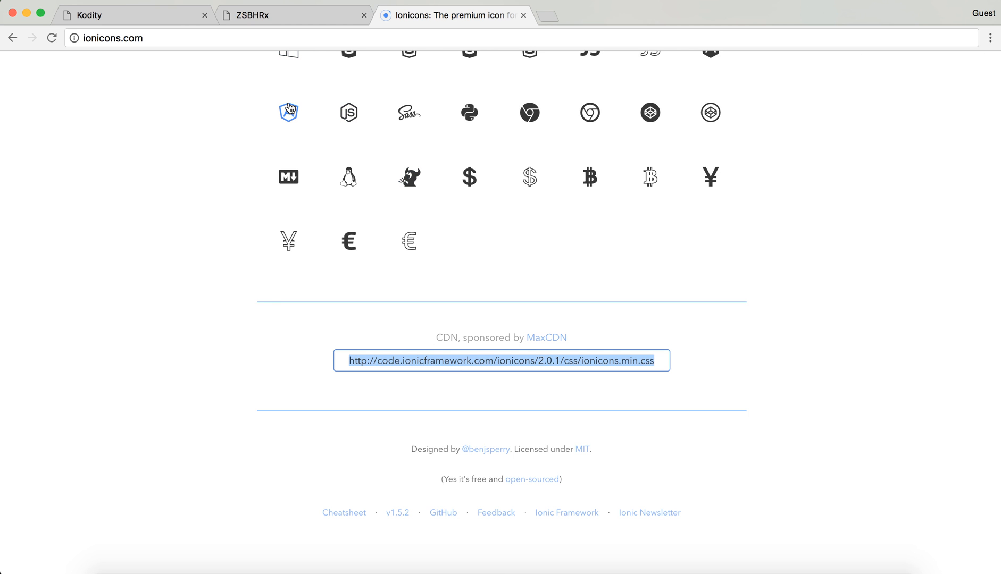
{"action": "mouse_move", "coordinate": [447, 338]}
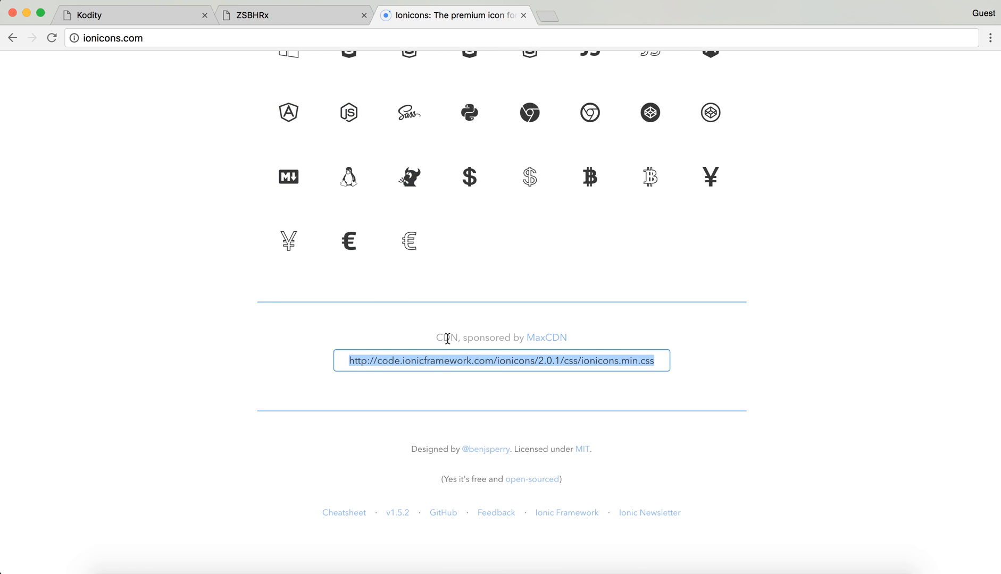
{"action": "mouse_move", "coordinate": [439, 339]}
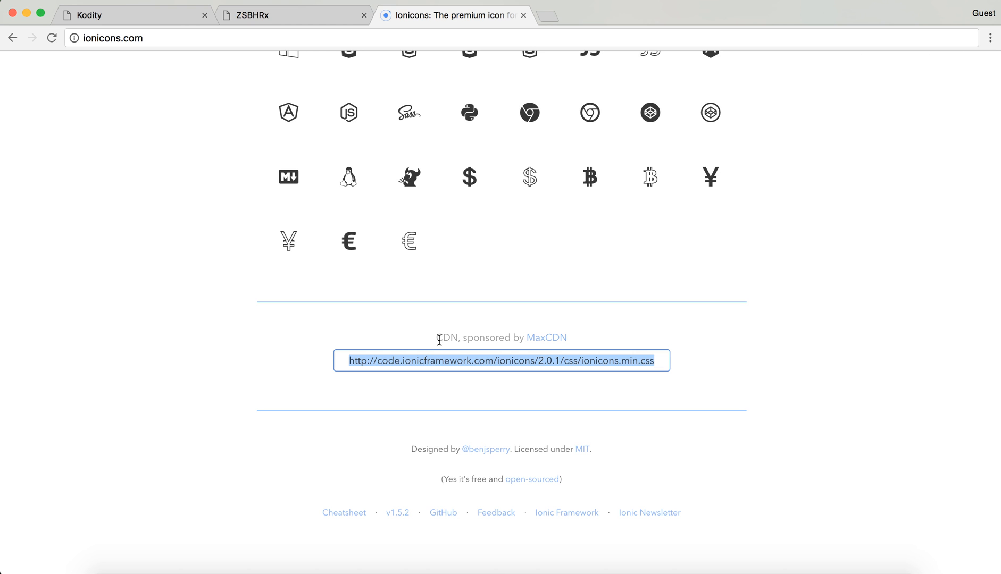
{"action": "mouse_move", "coordinate": [358, 374]}
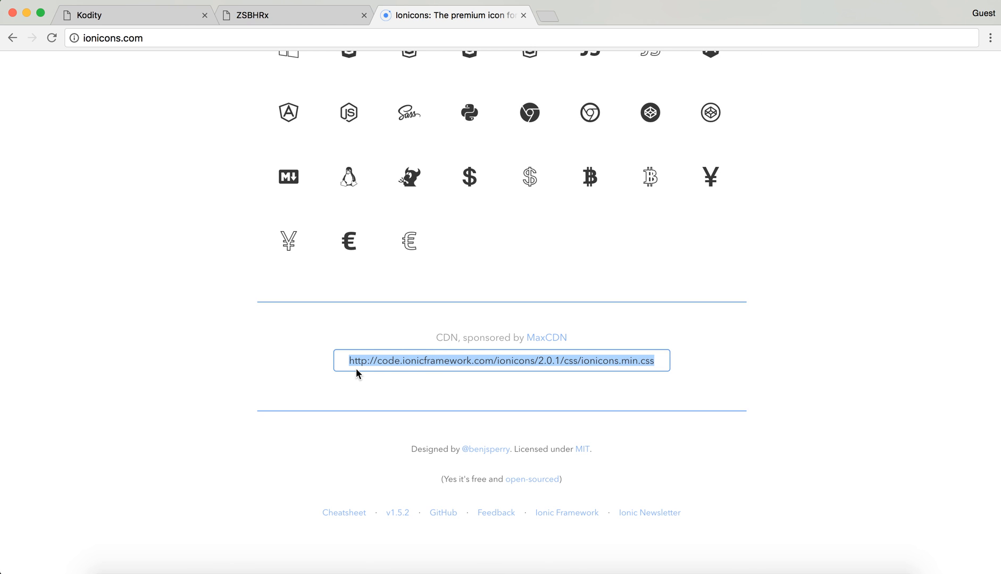
{"action": "mouse_move", "coordinate": [383, 385]}
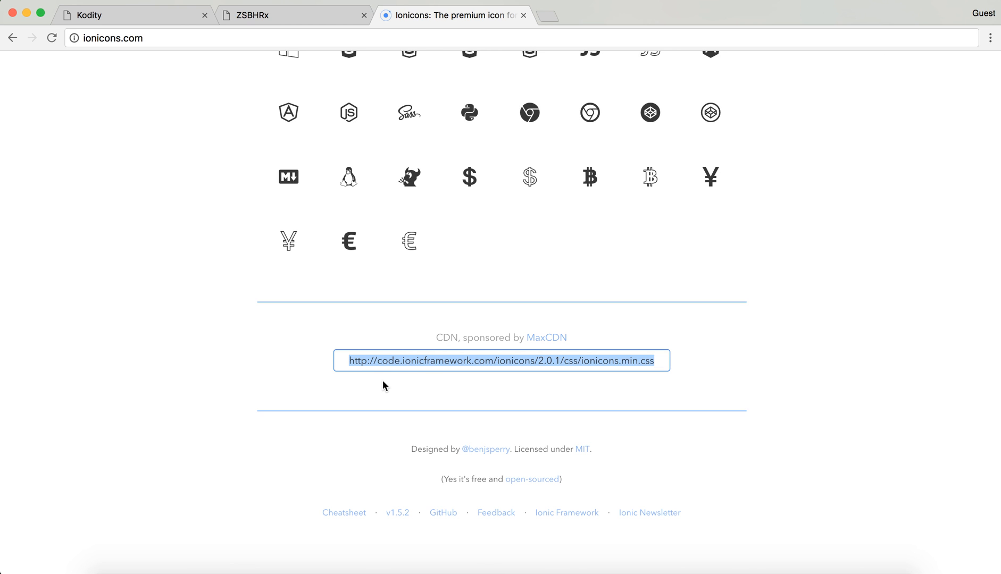
{"action": "mouse_move", "coordinate": [426, 381]}
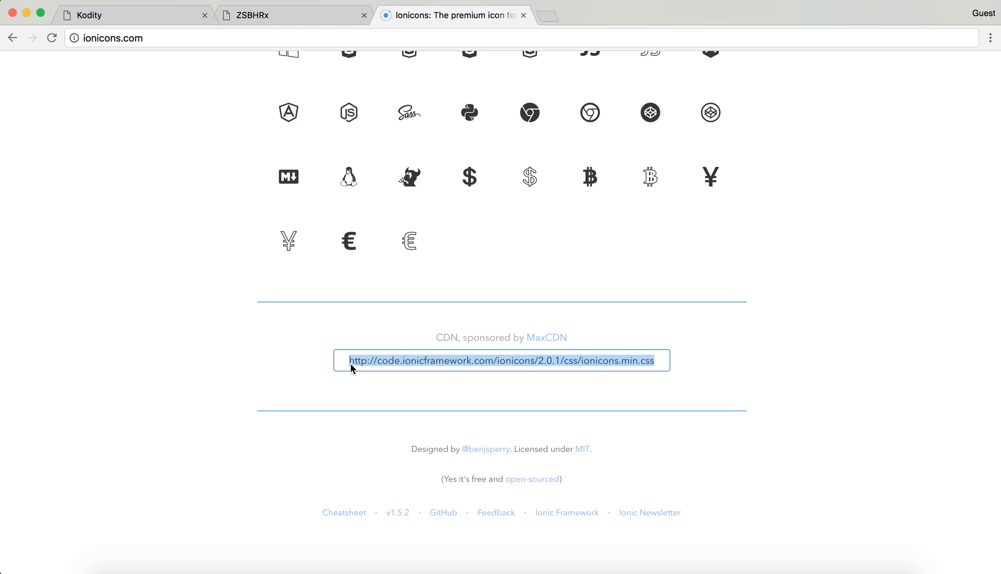
{"action": "mouse_move", "coordinate": [313, 45]}
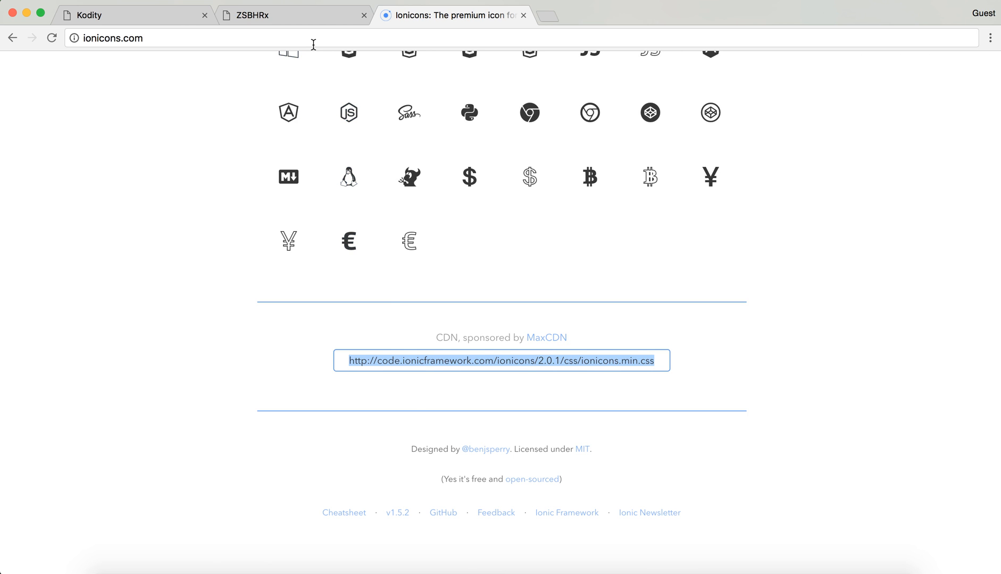
{"action": "mouse_move", "coordinate": [409, 241]}
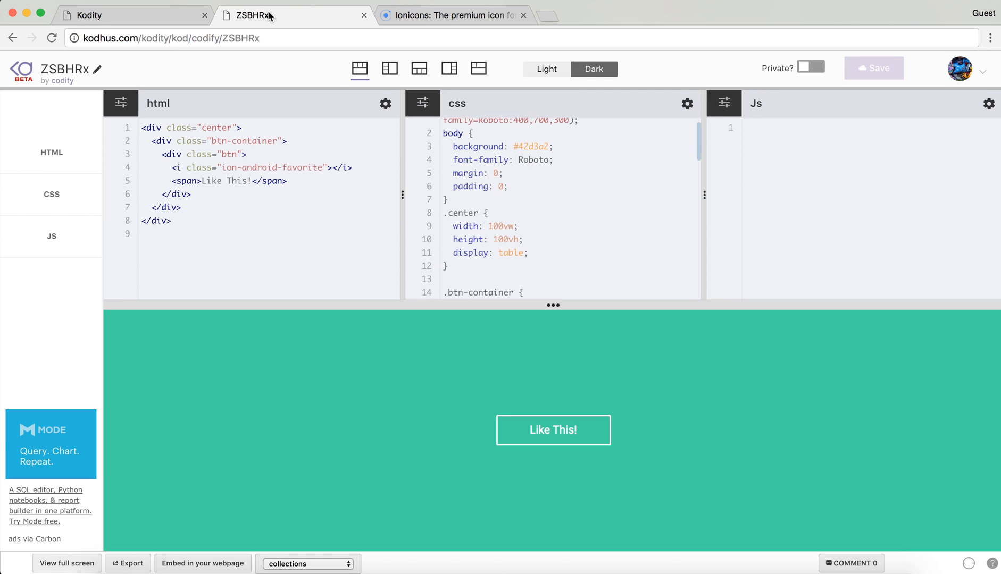
Step: Add code.ionicframework.com/ionicons/2.0.1/css/ionicons.min.css as an external CSS library and save
{"action": "left_click", "coordinate": [133, 15]}
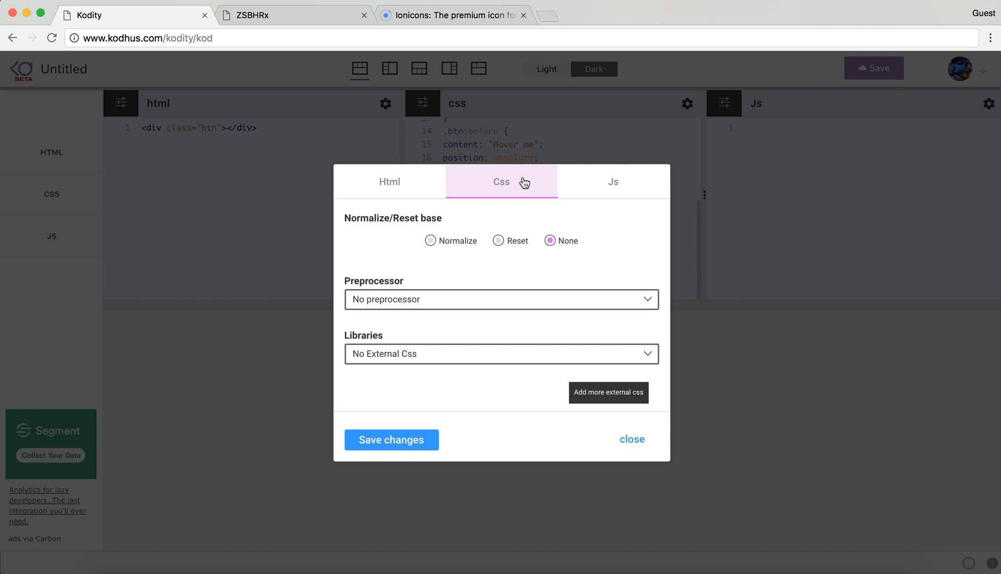
{"action": "left_click", "coordinate": [607, 393]}
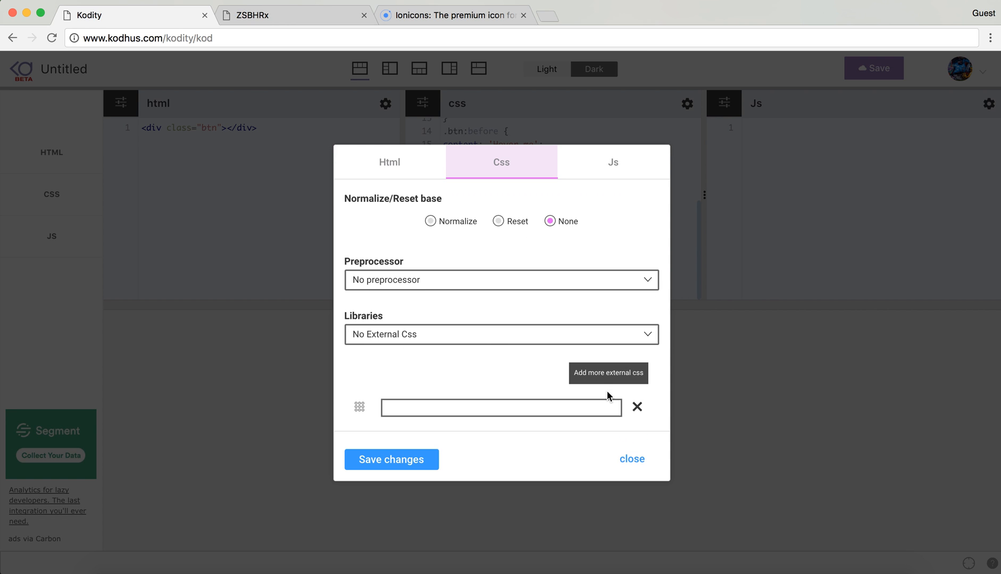
{"action": "type", "text": "code.ionicframework.com/ionicons/2.0.1/css/ionicons.min.css"}
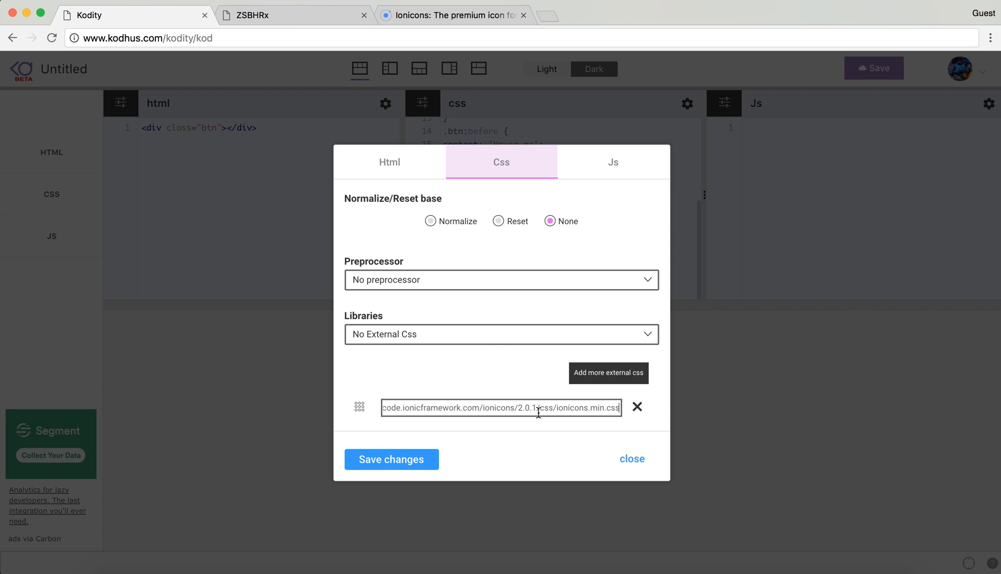
{"action": "left_click", "coordinate": [391, 459]}
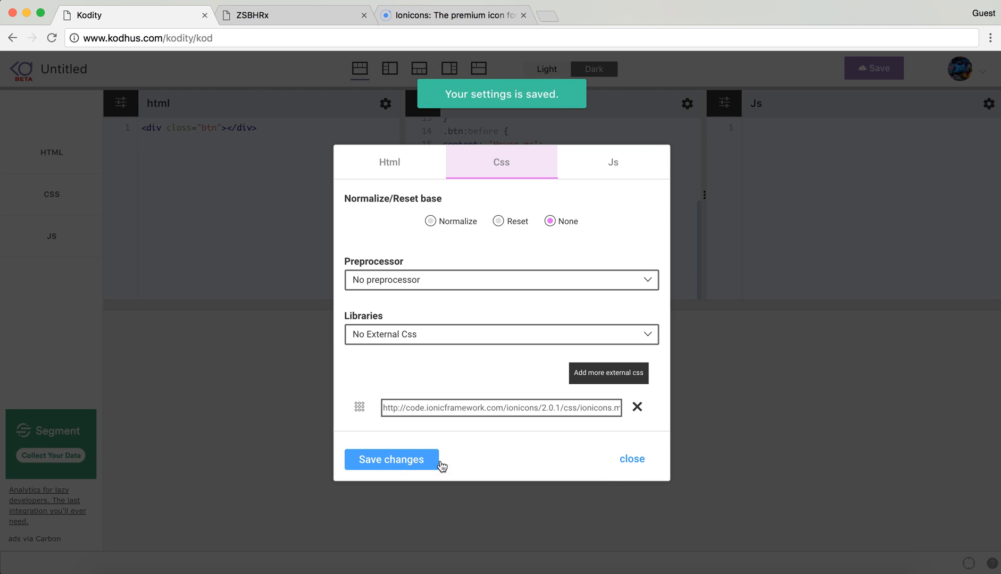
{"action": "left_click", "coordinate": [392, 459]}
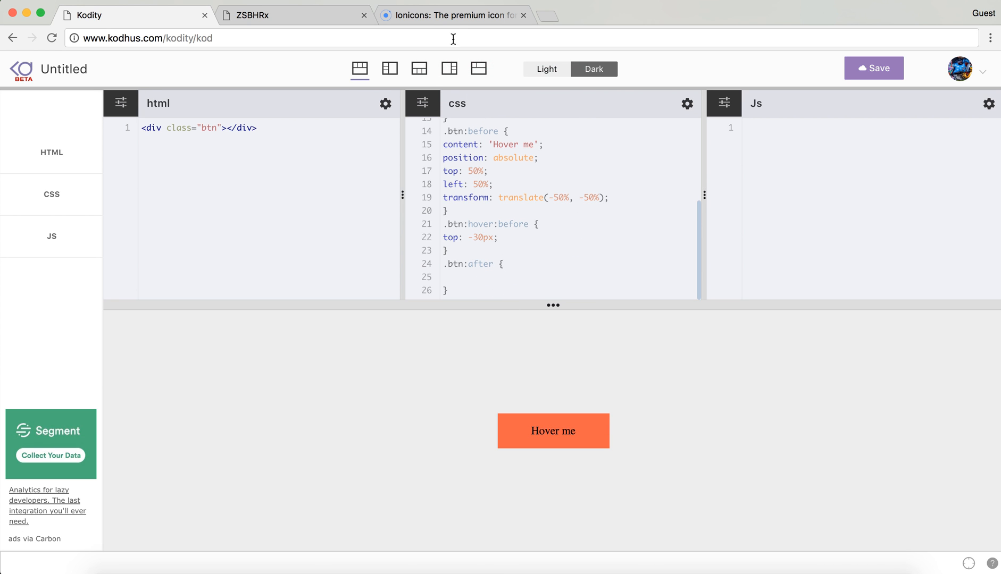
{"action": "mouse_move", "coordinate": [419, 87]}
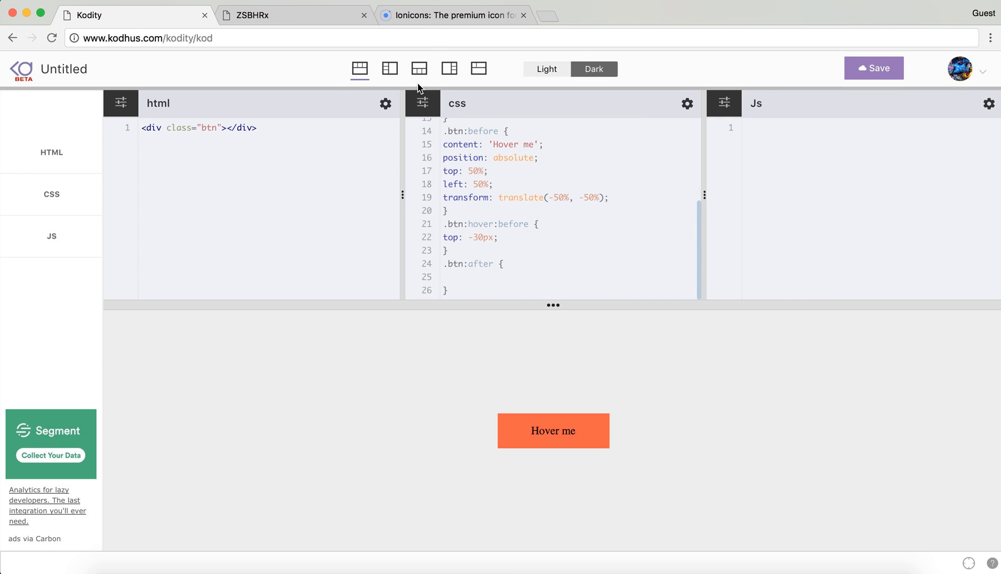
Step: Search Ionicons for 'gear', find ion-ios-gear-outline, and return to the Kodity tab
{"action": "left_click", "coordinate": [453, 15]}
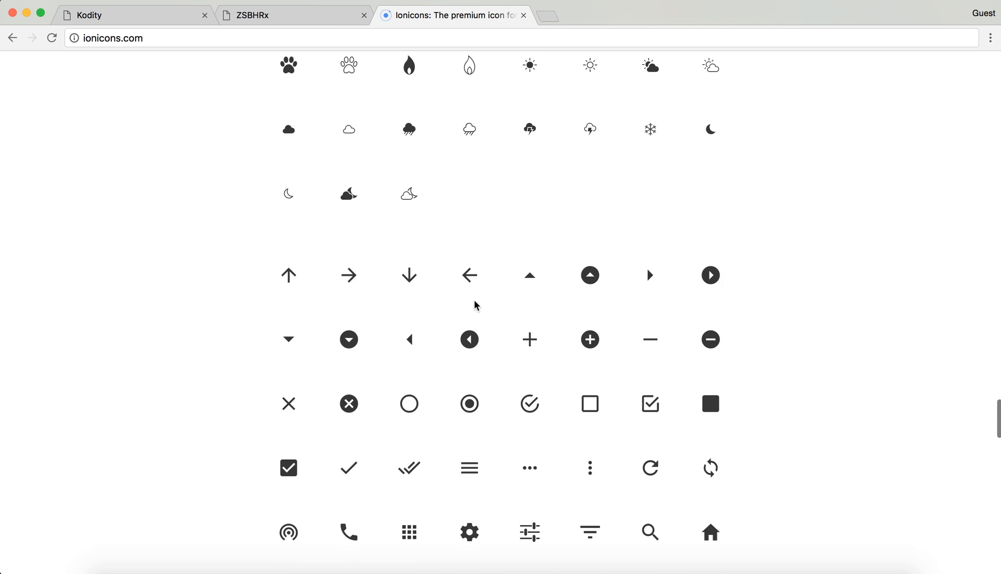
{"action": "scroll", "scroll_direction": "down", "scroll_amount": 3}
{"action": "type", "text": "ge"}
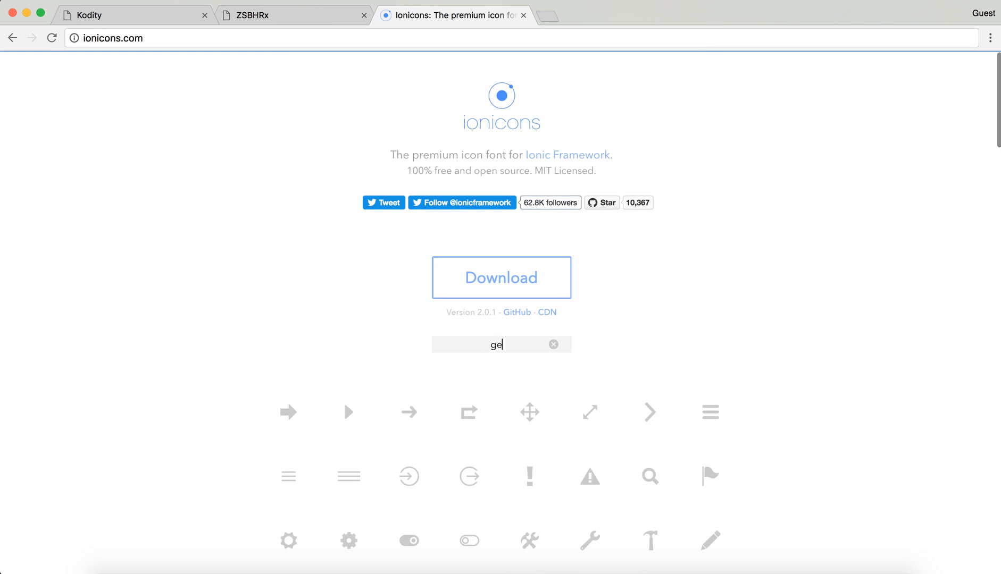
{"action": "type", "text": "ar"}
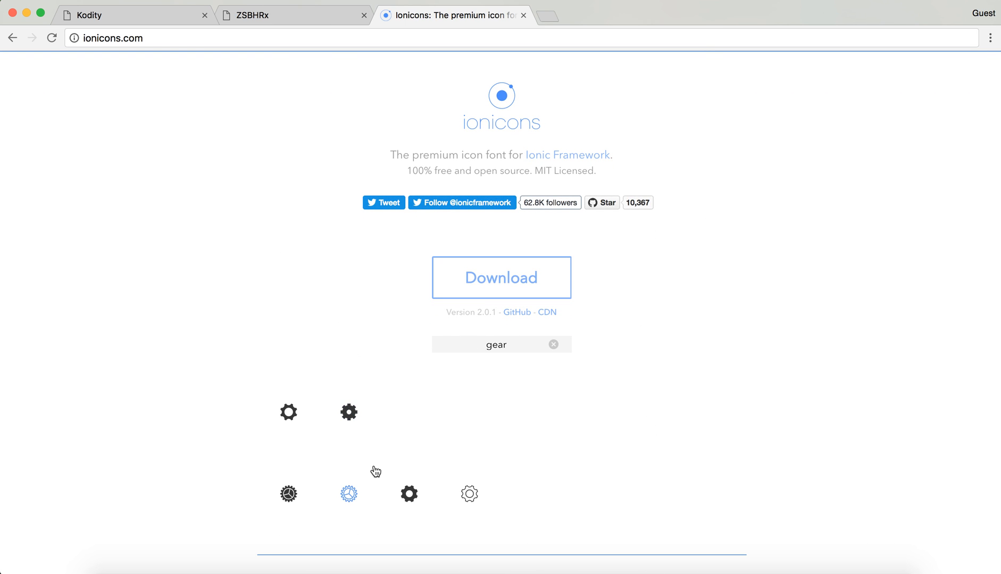
{"action": "mouse_move", "coordinate": [469, 493]}
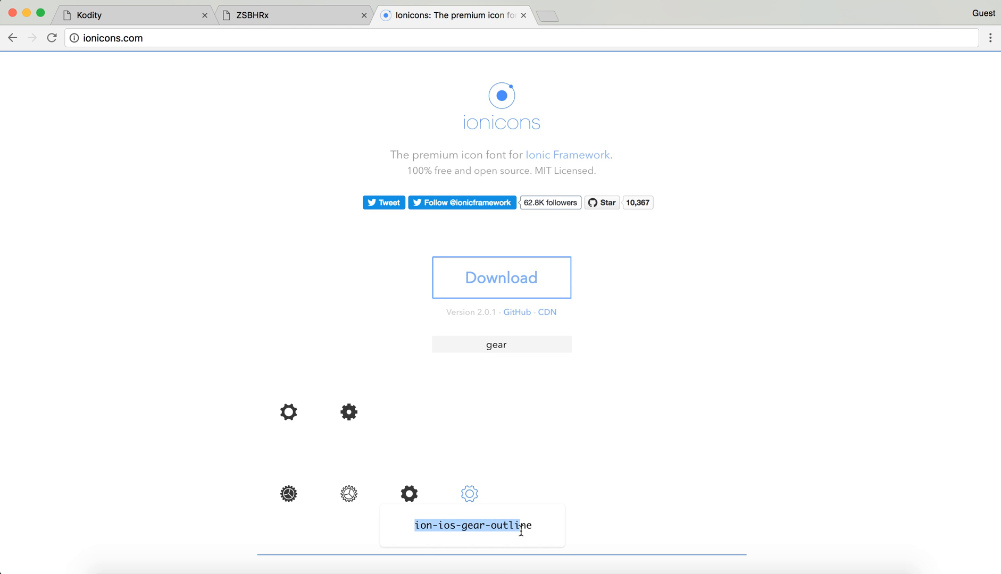
{"action": "mouse_move", "coordinate": [596, 409]}
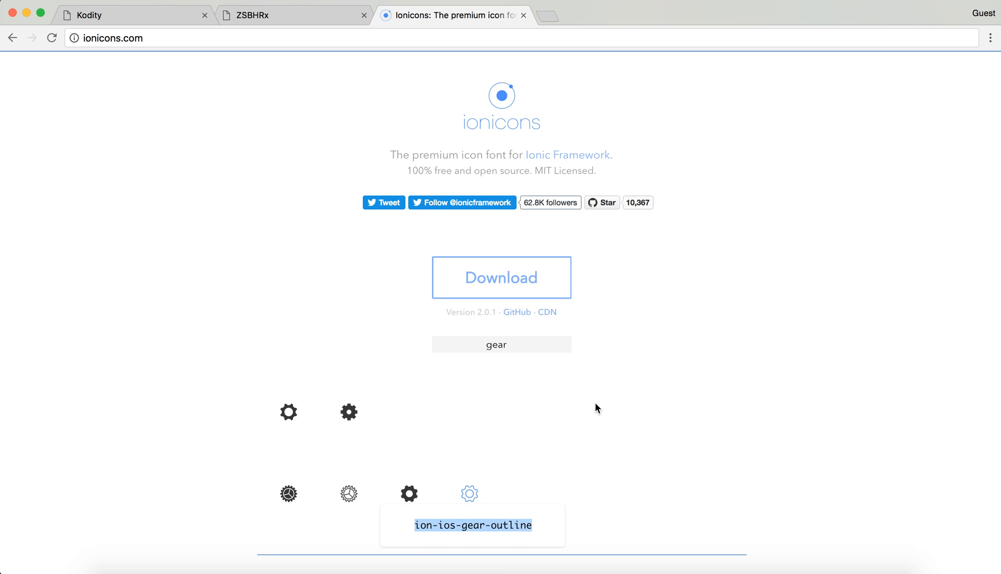
{"action": "scroll", "scroll_direction": "down", "scroll_amount": 3}
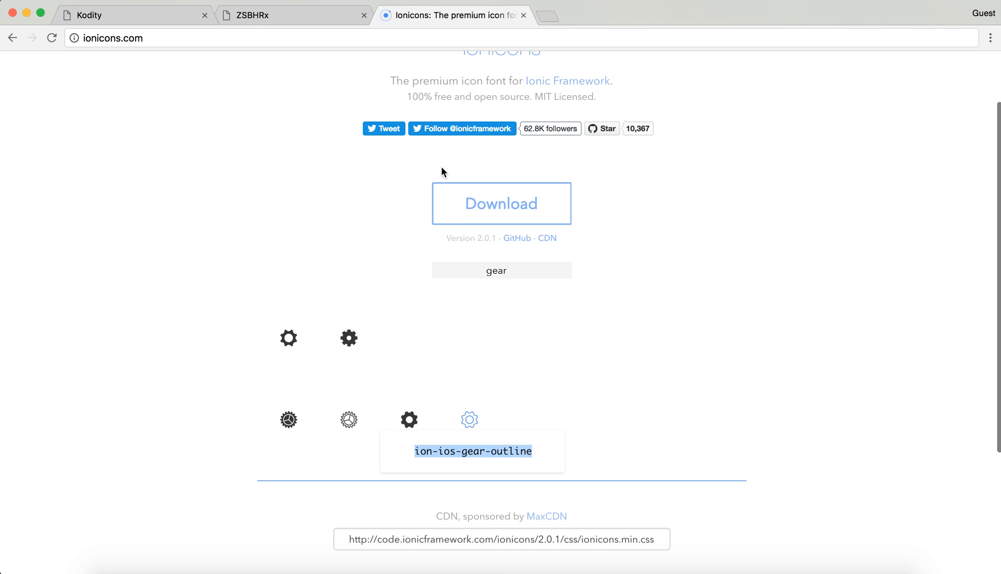
{"action": "mouse_move", "coordinate": [268, 60]}
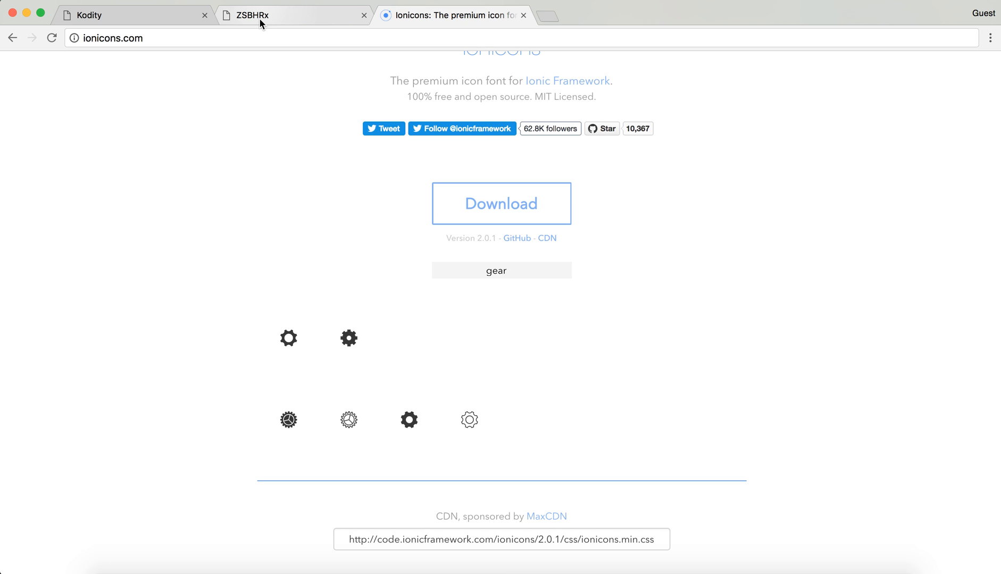
{"action": "left_click", "coordinate": [133, 15]}
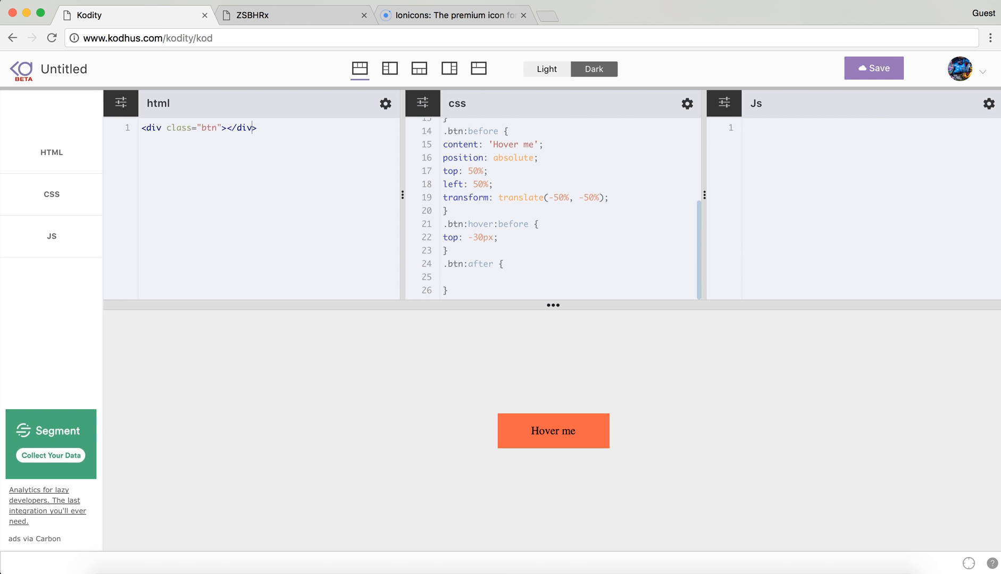
Step: Add an i.ion-ios-gear-outline element to the button's HTML markup
{"action": "left_click", "coordinate": [227, 127]}
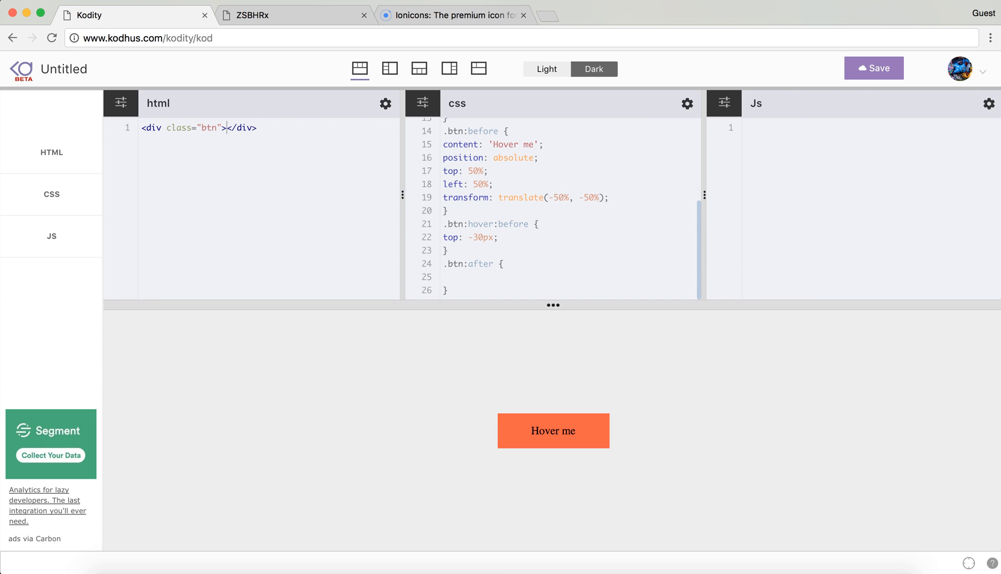
{"action": "type", "text": "i.ion-ios-gear-outline"}
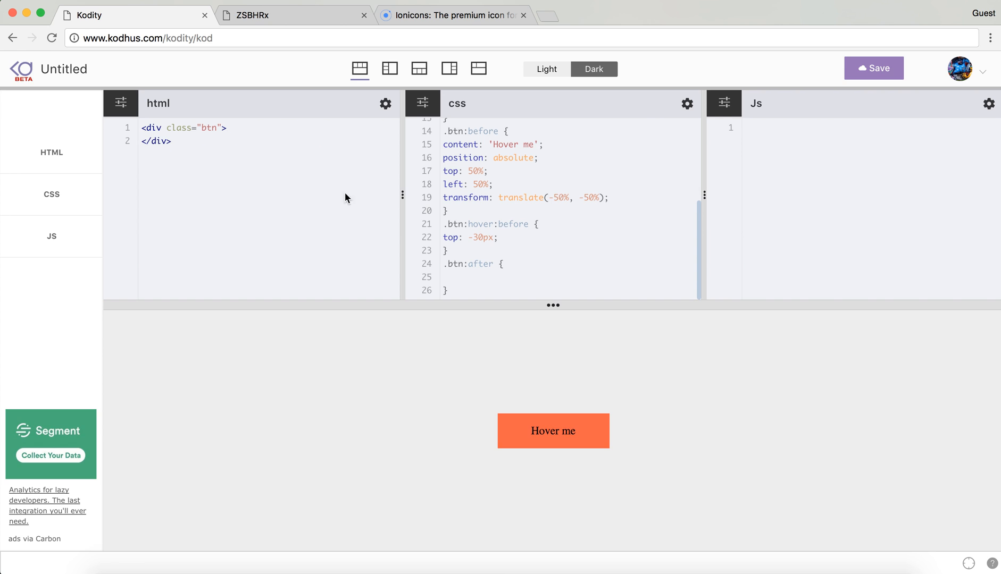
Step: Give .btn:after the content 'ion-ios-gear-outline' and switch to the Ionicons page
{"action": "left_click", "coordinate": [517, 263]}
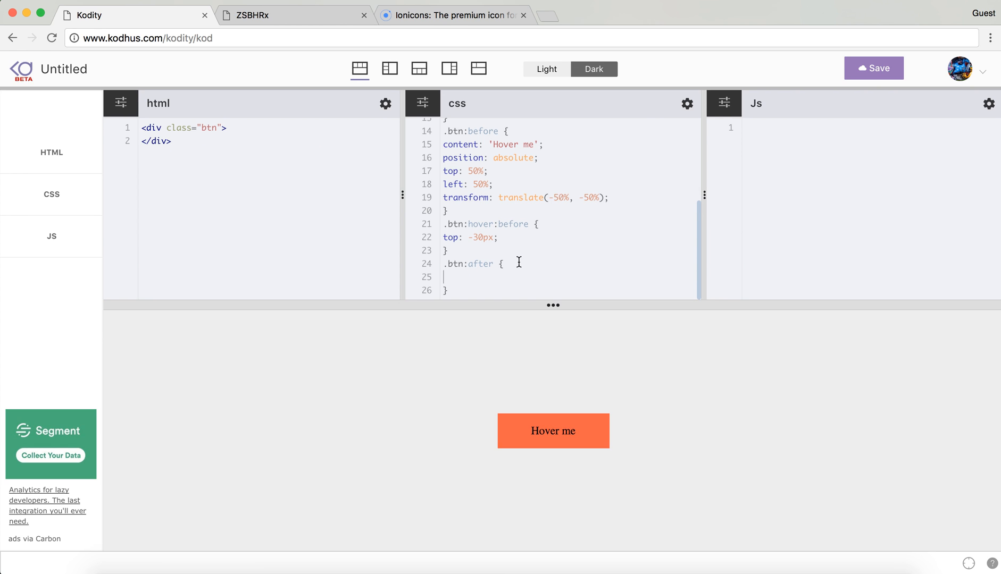
{"action": "type", "text": "content"}
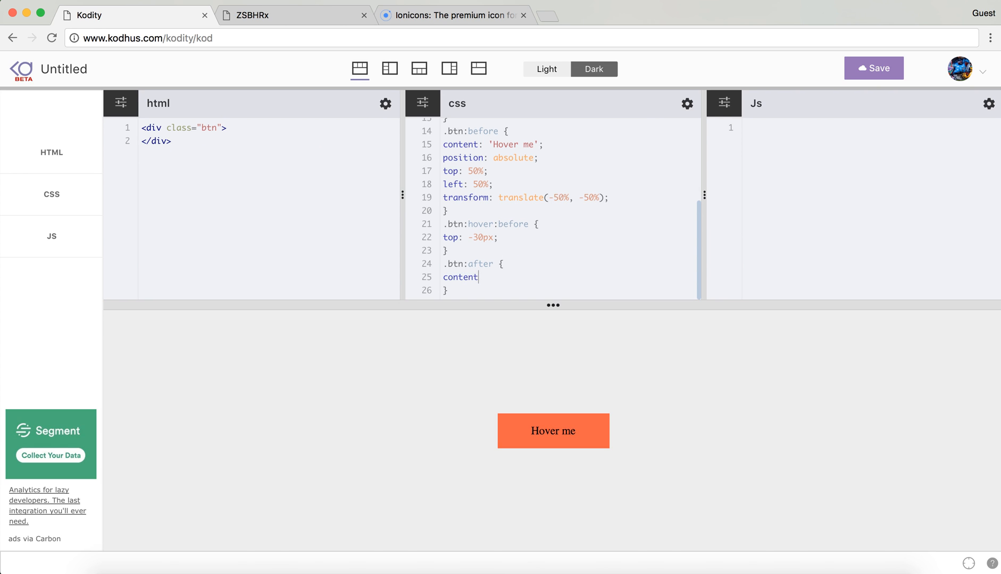
{"action": "type", "text": ": '"}
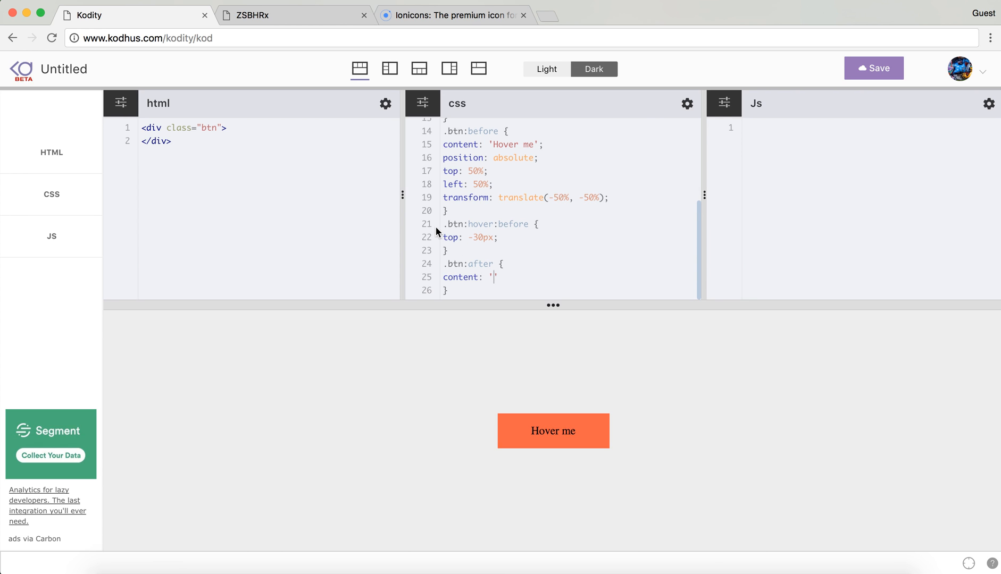
{"action": "mouse_move", "coordinate": [312, 219]}
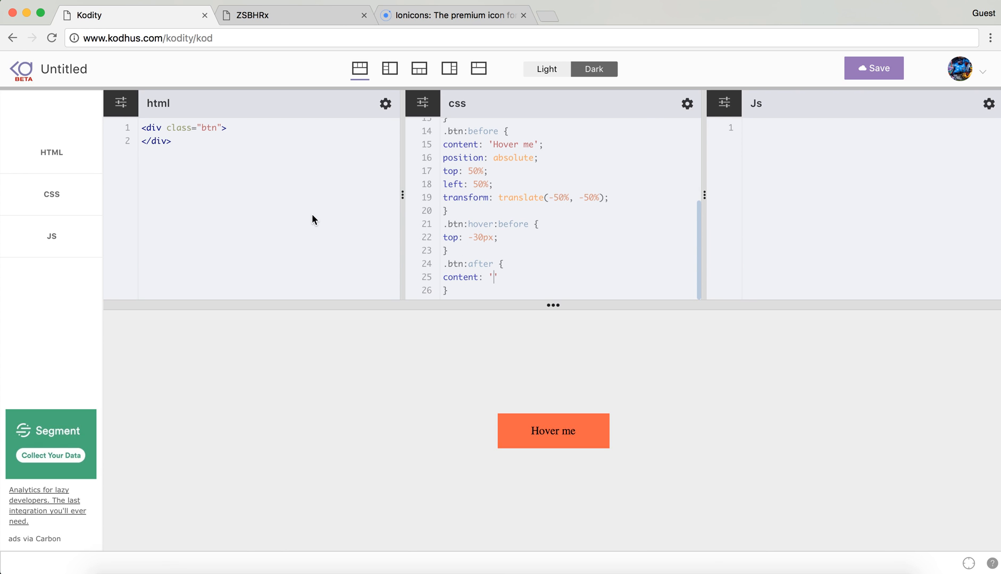
{"action": "type", "text": "ion-ios-gear-outline"}
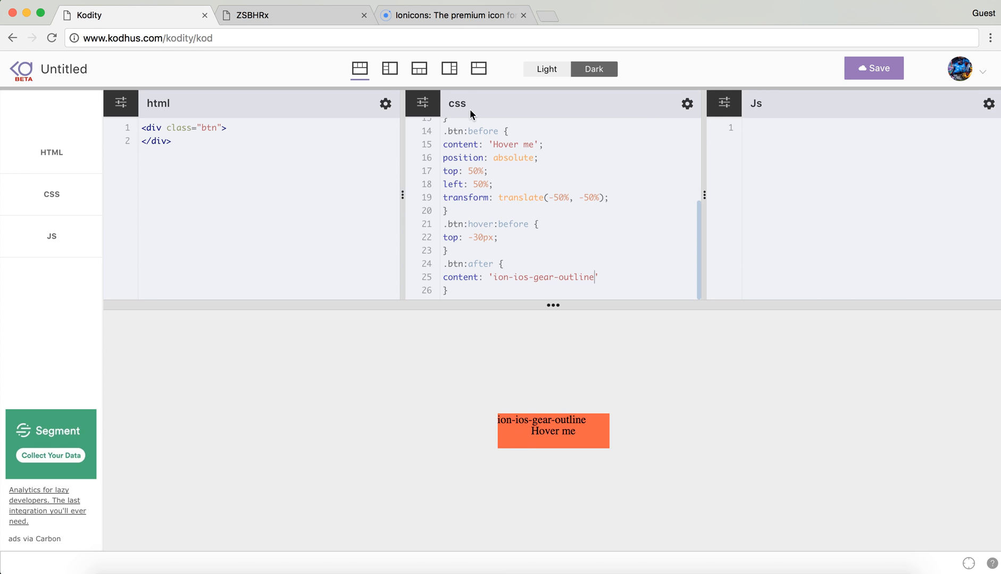
{"action": "left_click", "coordinate": [453, 15]}
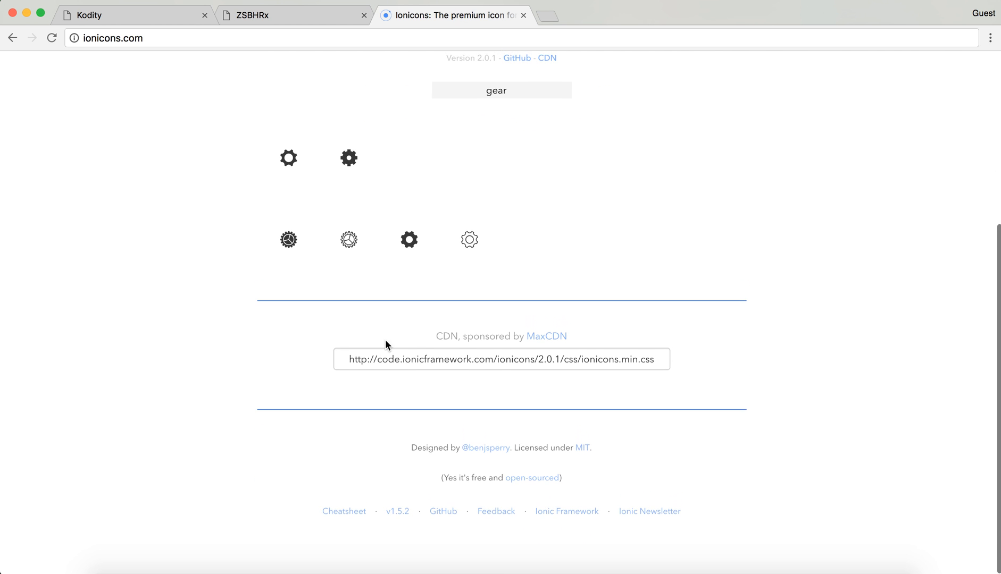
Step: Find ion-ios-gear-outline's CSS content code \f43c in the Ionicons cheatsheet and return to Kodity
{"action": "left_click", "coordinate": [344, 512]}
{"action": "type", "text": "ion-ios-gear-outline"}
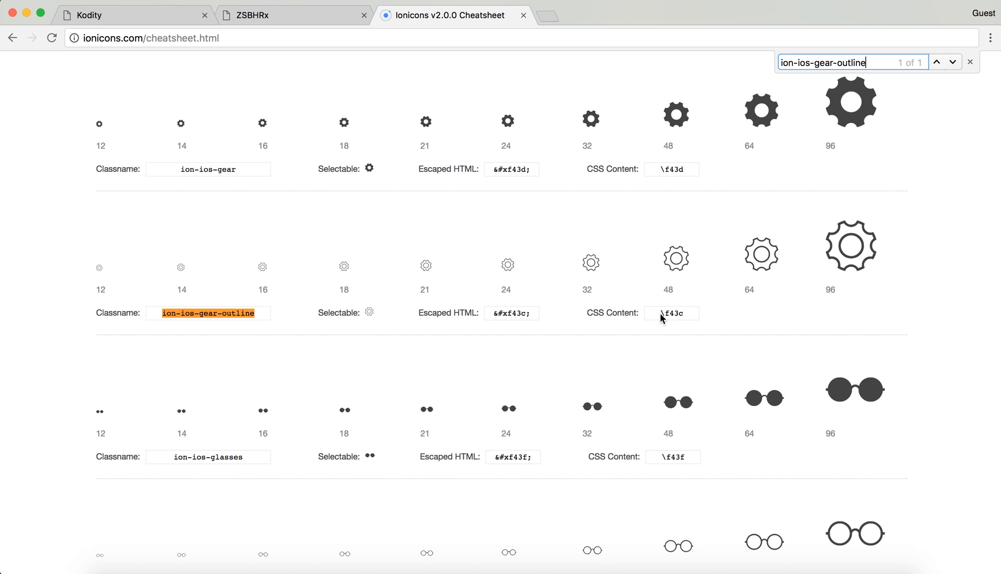
{"action": "double_click", "coordinate": [671, 314]}
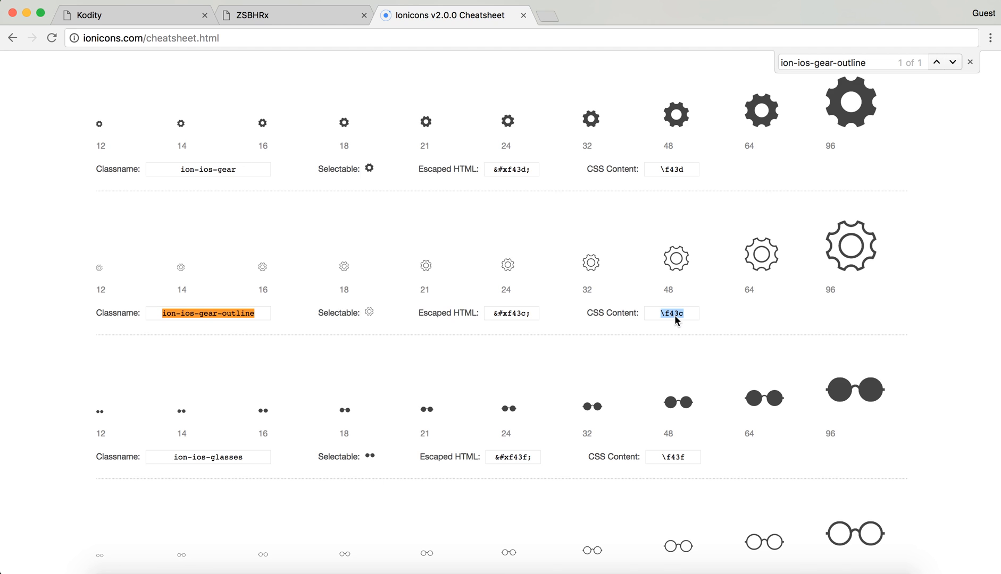
{"action": "mouse_move", "coordinate": [180, 262]}
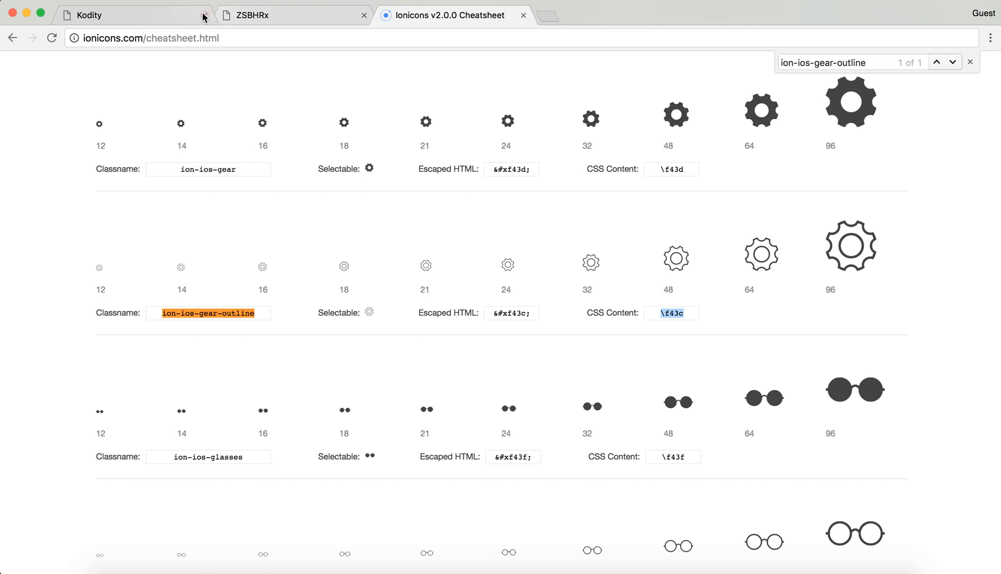
{"action": "left_click", "coordinate": [90, 15]}
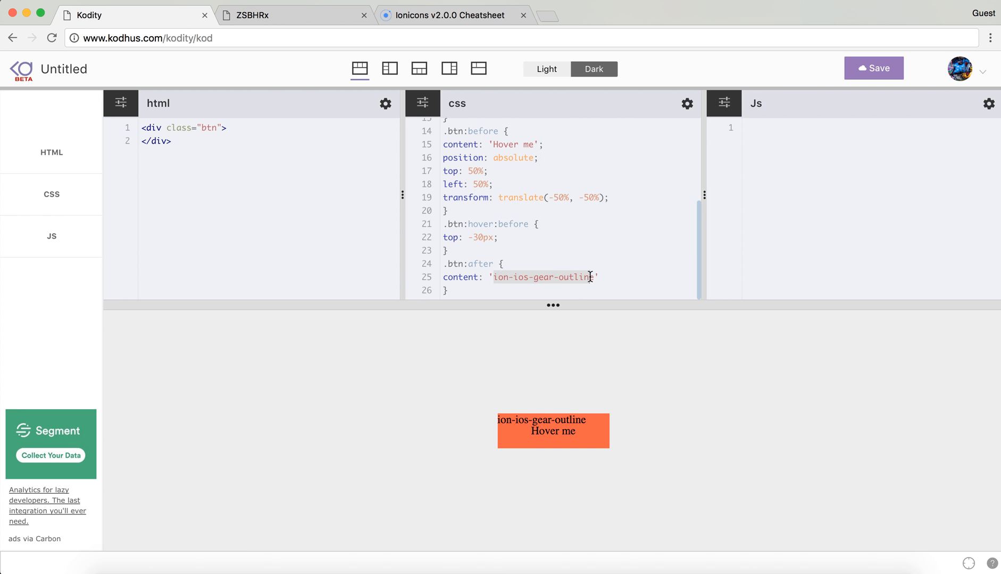
Step: Set .btn:after content to '\f43c' with font-family 'Ionicons' so the gear glyph shows
{"action": "type", "text": "\\f43c';"}
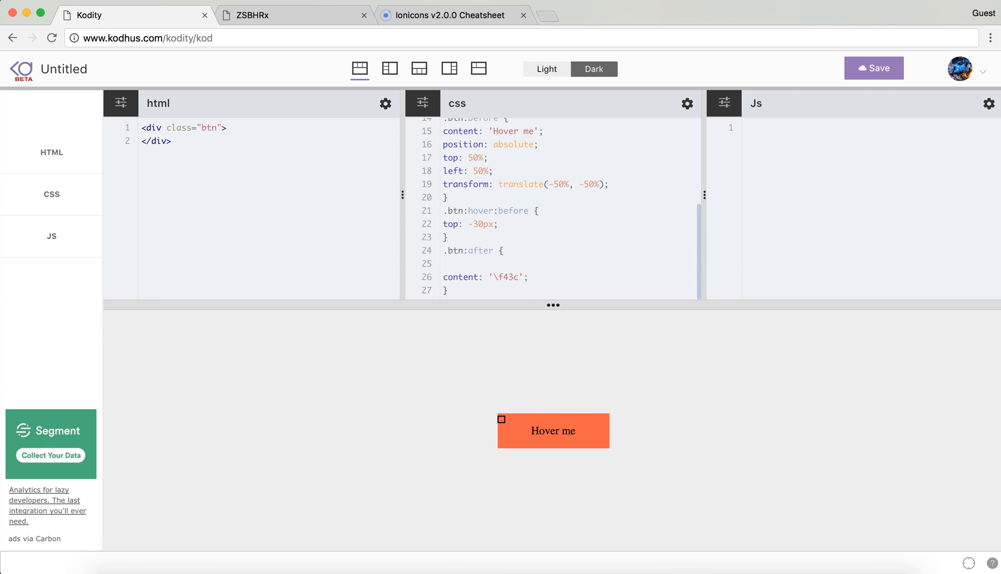
{"action": "type", "text": "font-famil"}
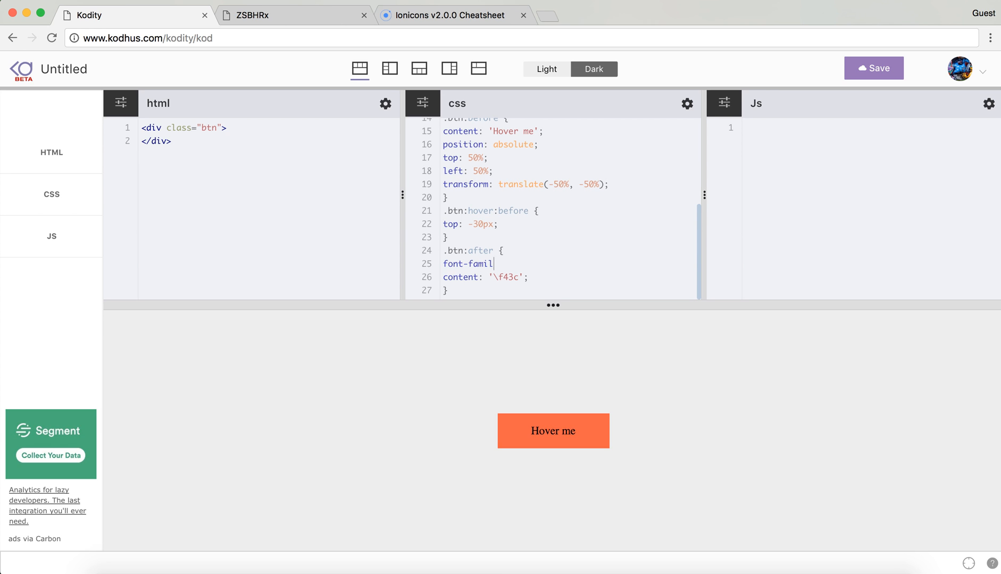
{"action": "type", "text": "y: 'Io"}
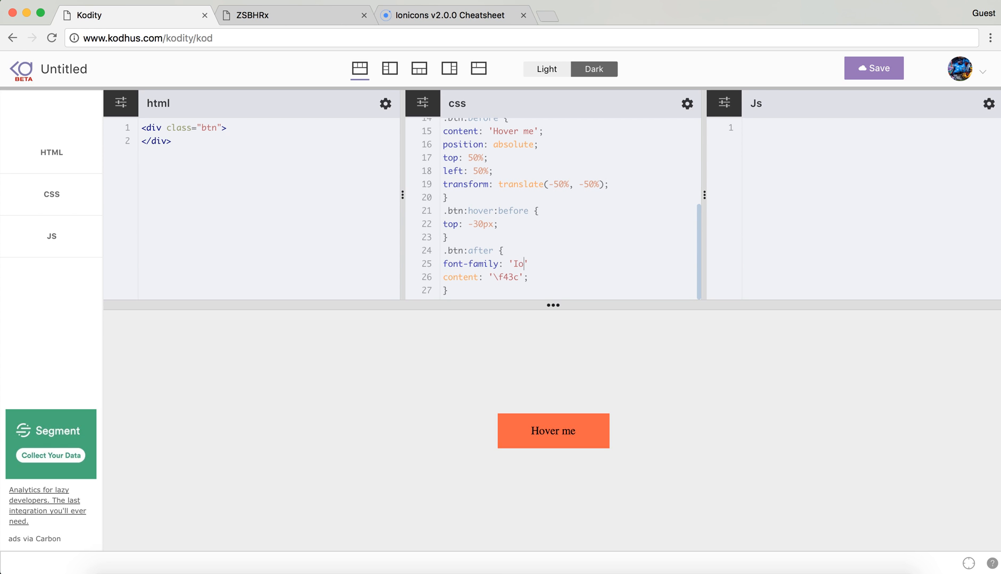
{"action": "key", "text": "Backspace"}
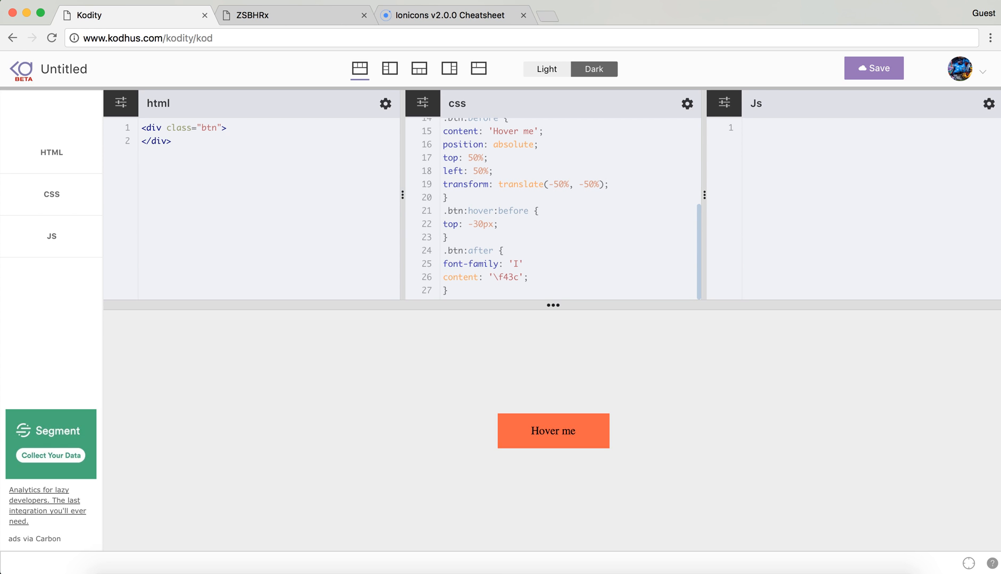
{"action": "type", "text": "onicons"}
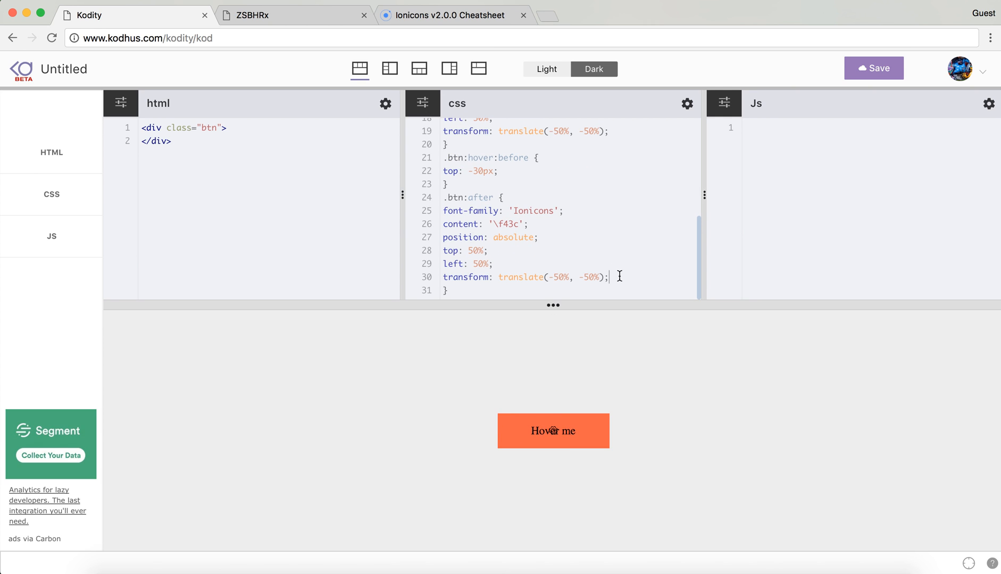
Step: Give the gear icon in .btn:after a font-size of 30px
{"action": "type", "text": "font-size: 30px;"}
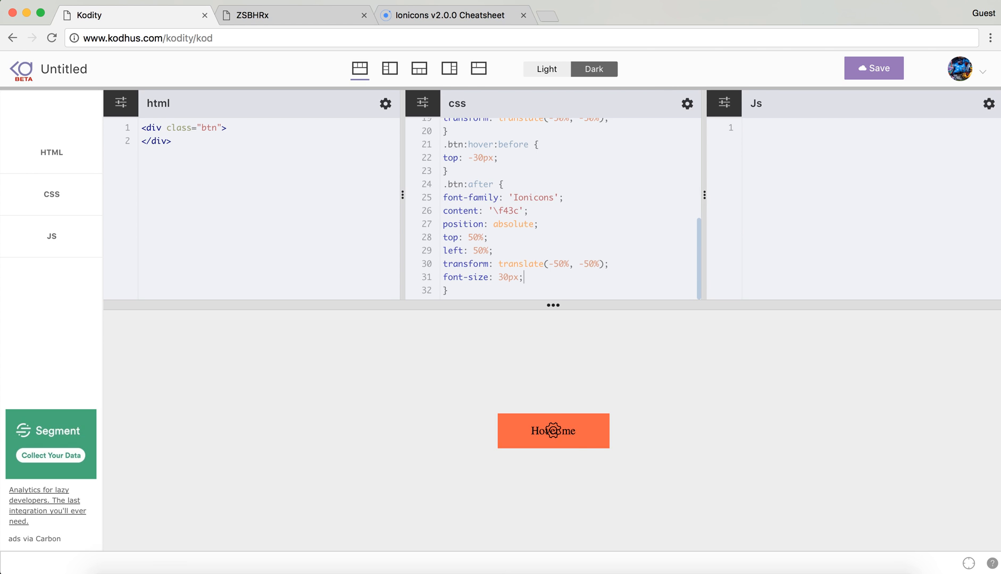
{"action": "mouse_move", "coordinate": [582, 396]}
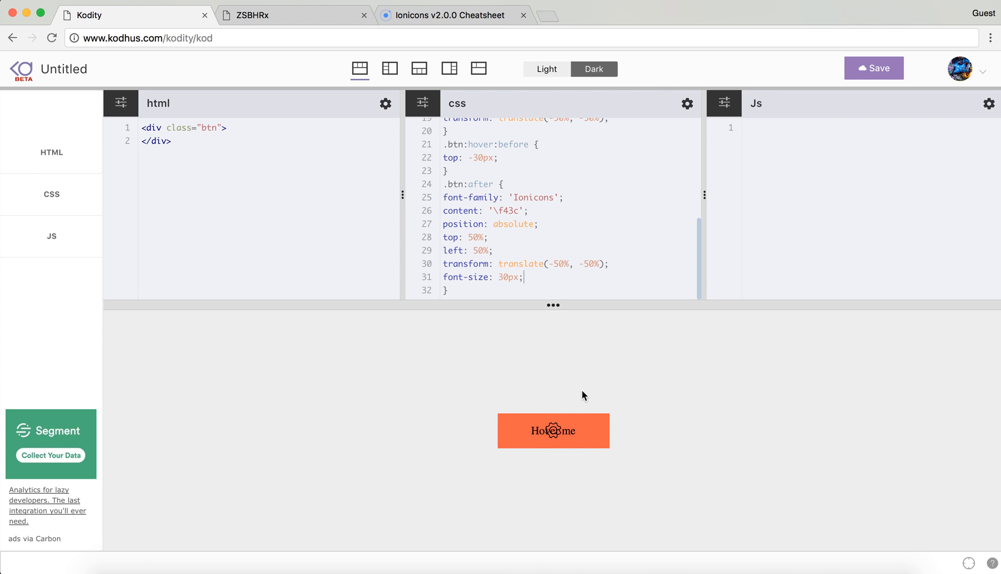
{"action": "mouse_move", "coordinate": [468, 237]}
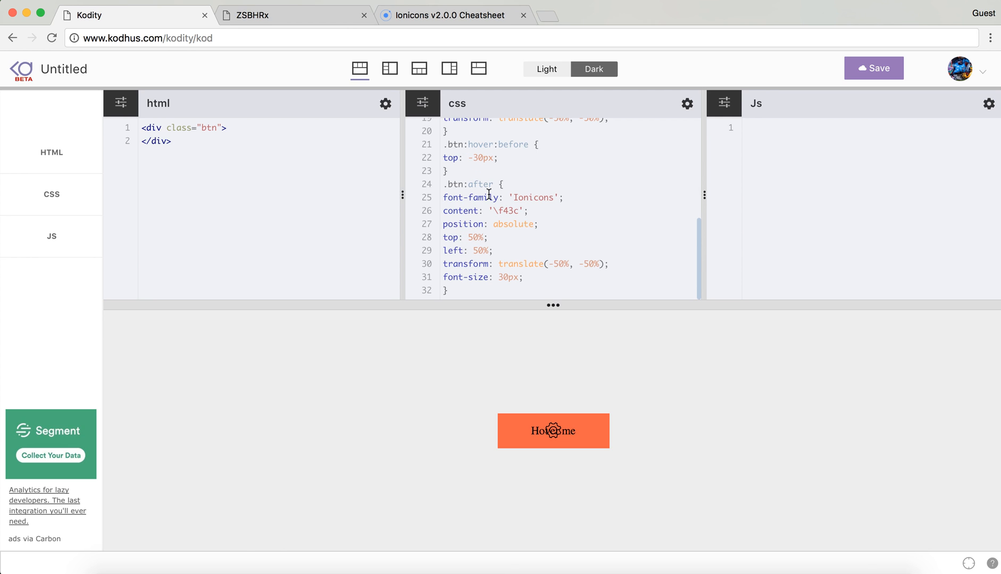
{"action": "mouse_move", "coordinate": [534, 419]}
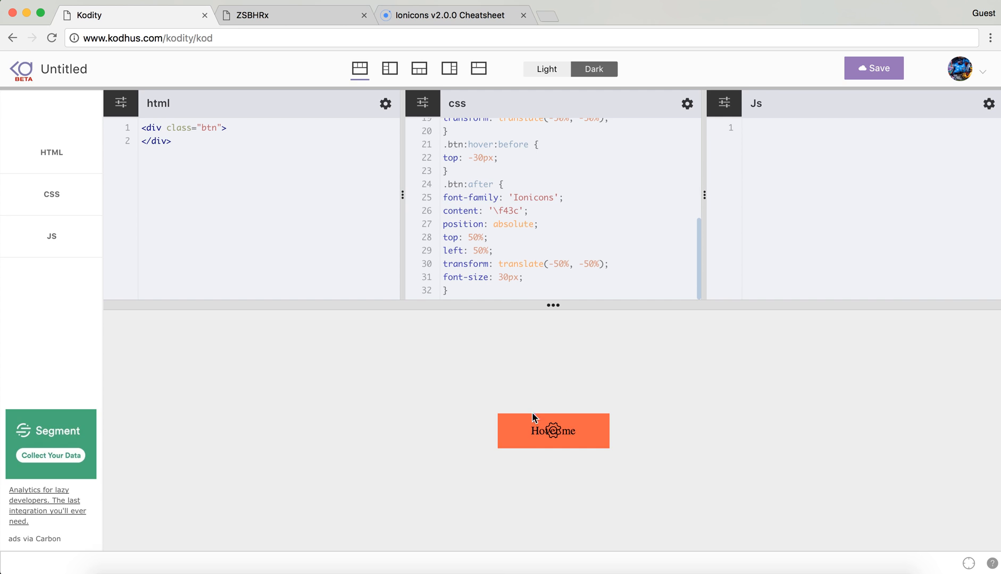
{"action": "mouse_move", "coordinate": [469, 163]}
{"action": "type", "text": "10"}
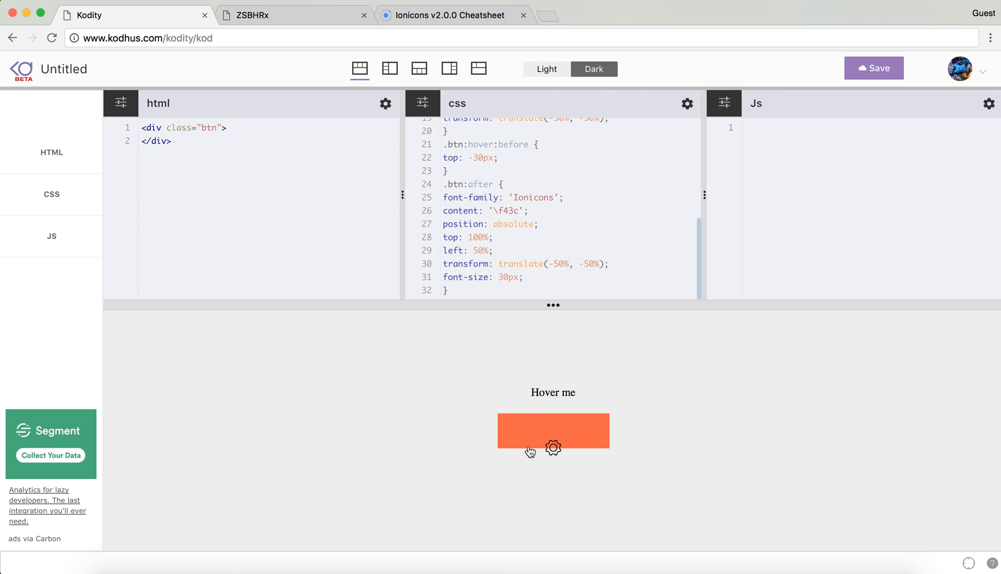
{"action": "mouse_move", "coordinate": [500, 424]}
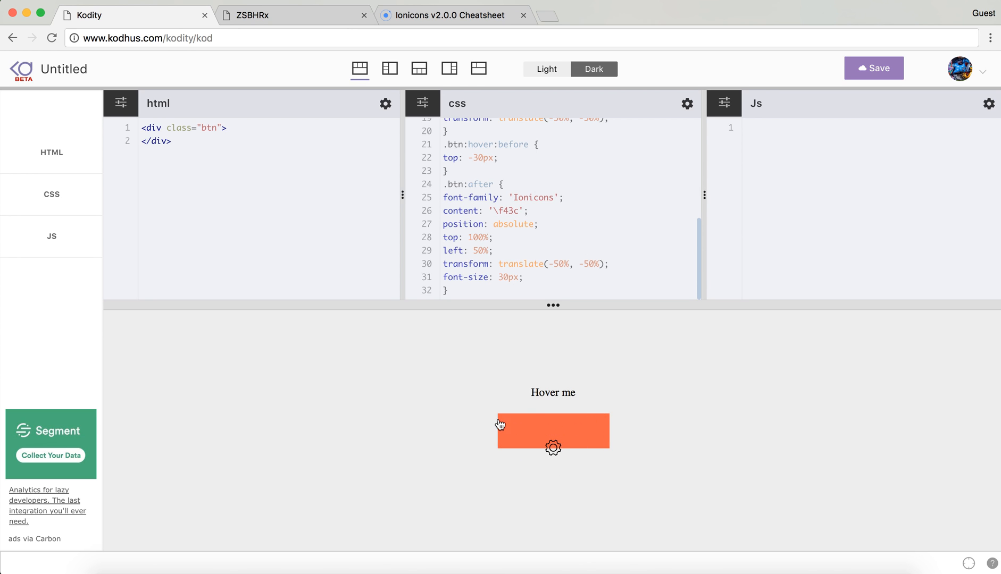
{"action": "mouse_move", "coordinate": [553, 453]}
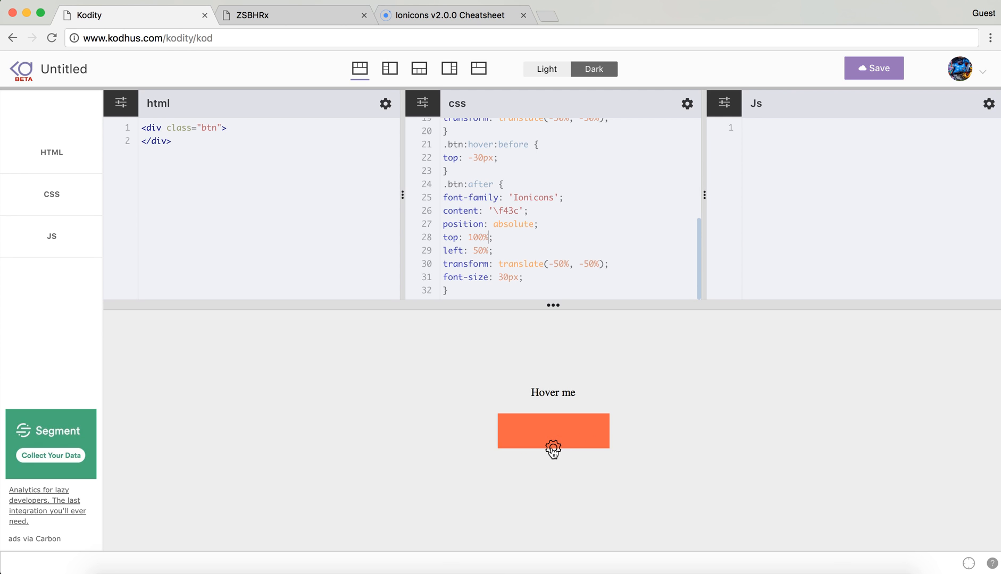
{"action": "mouse_move", "coordinate": [535, 327]}
{"action": "type", "text": " + "}
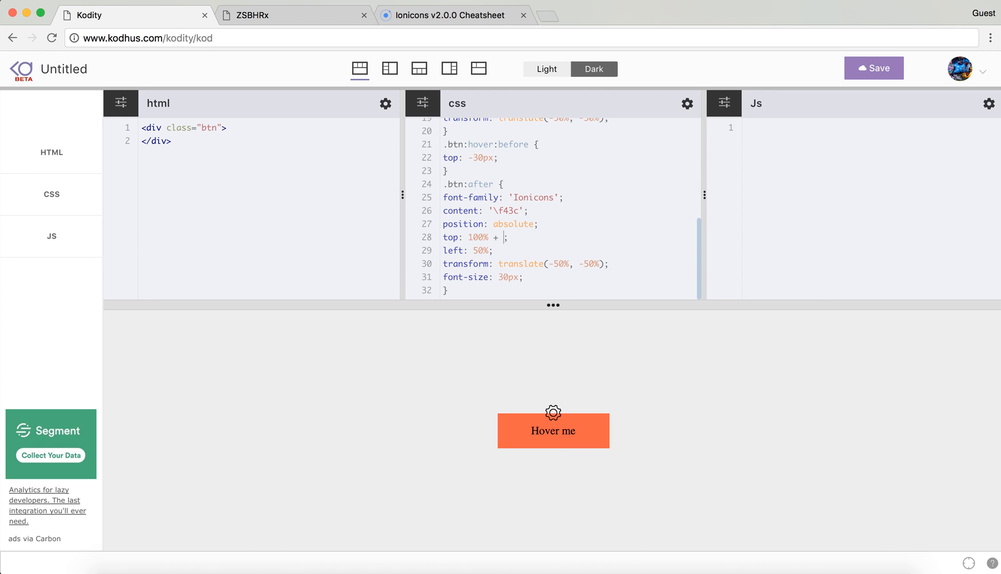
Step: Set .btn:after top to calc(100% + 30px) so the gear sits below the button
{"action": "type", "text": "30px"}
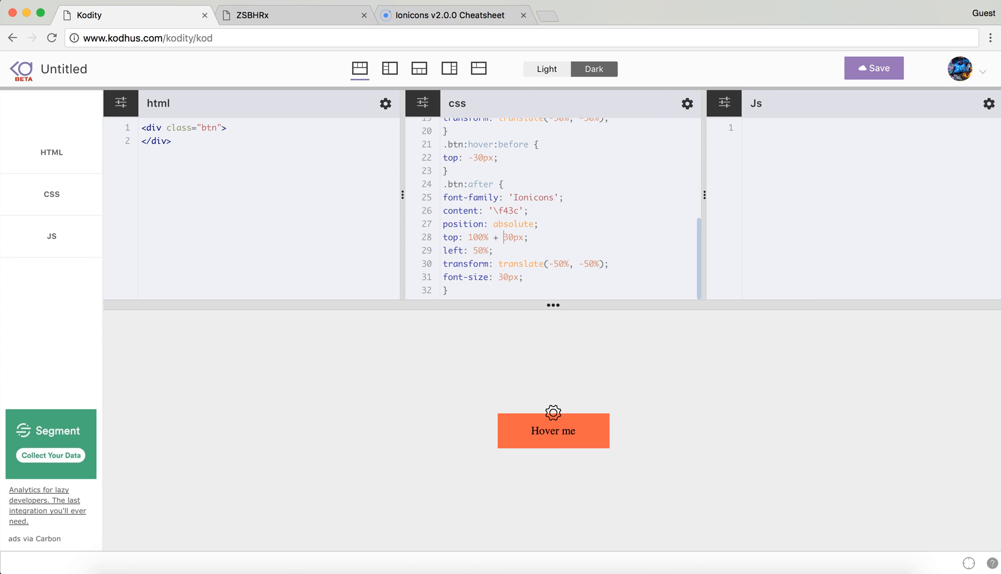
{"action": "type", "text": "calc("}
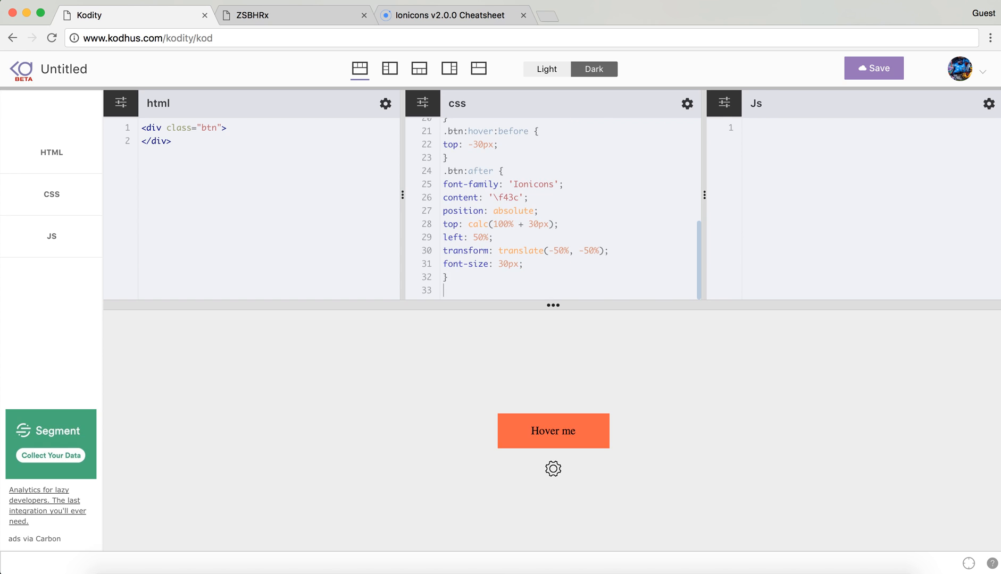
Step: Add a .btn:hover:after rule with top: 50% to centre the gear on hover
{"action": "type", "text": ".btn:hover:after {"}
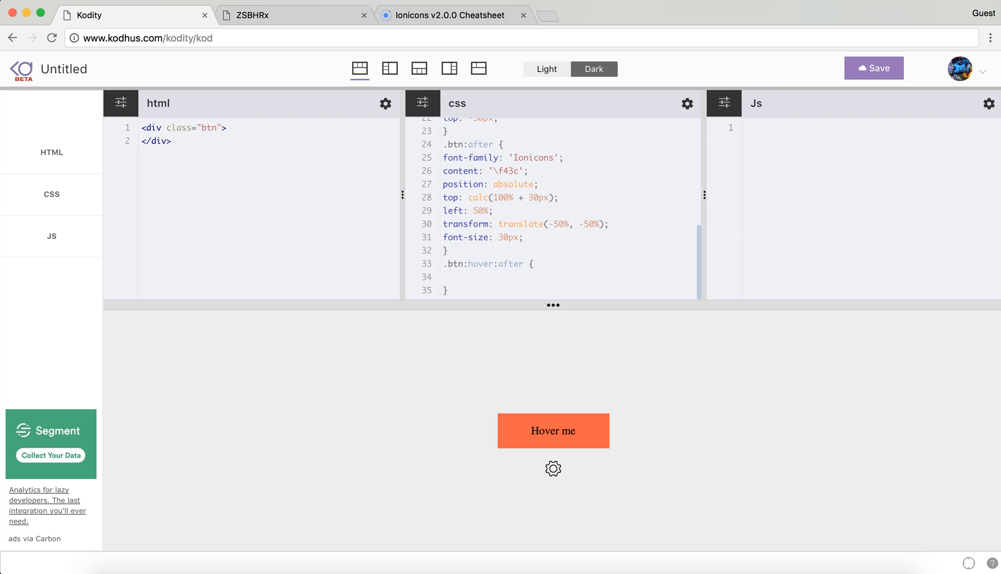
{"action": "type", "text": "top: 50"}
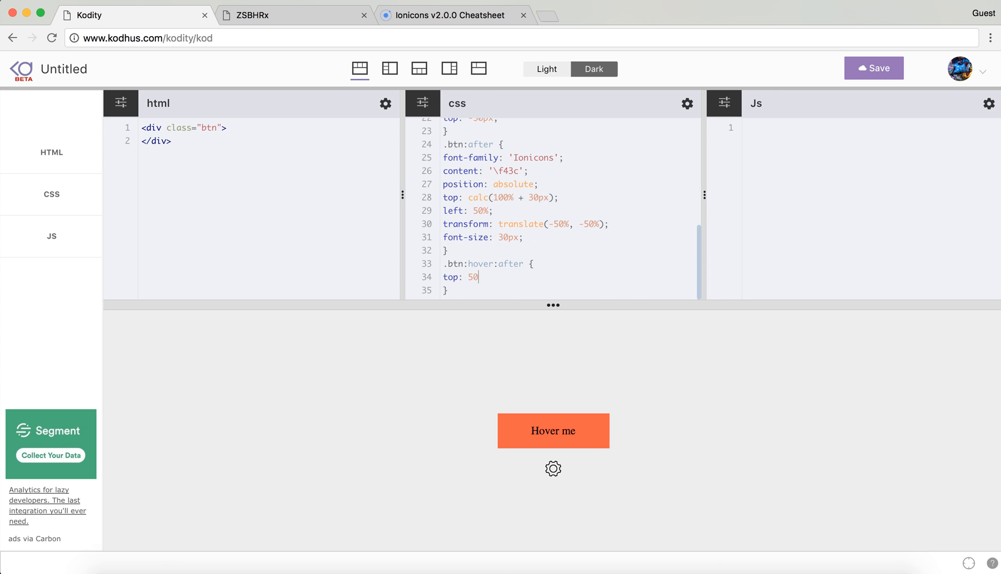
{"action": "type", "text": "%;"}
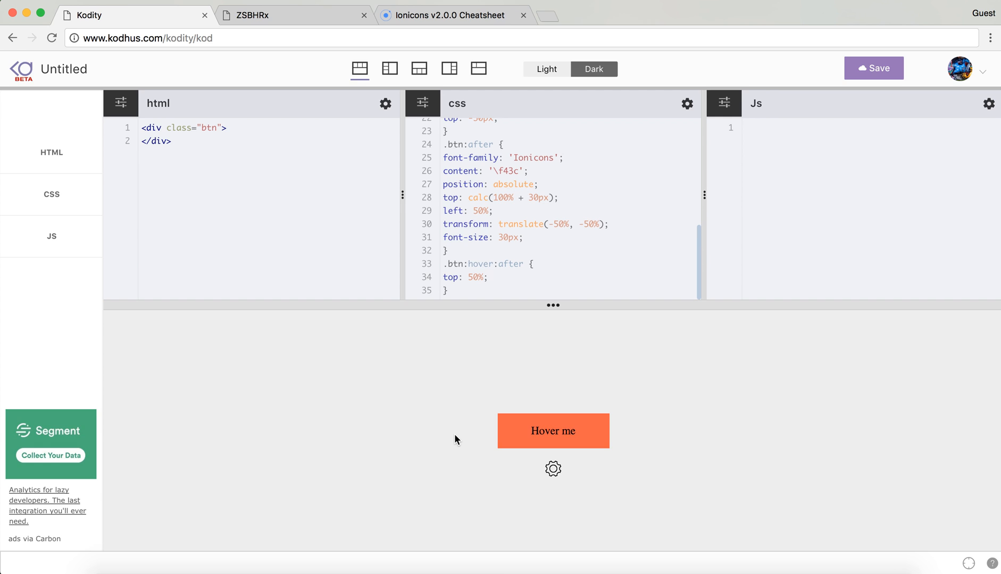
{"action": "mouse_move", "coordinate": [506, 435]}
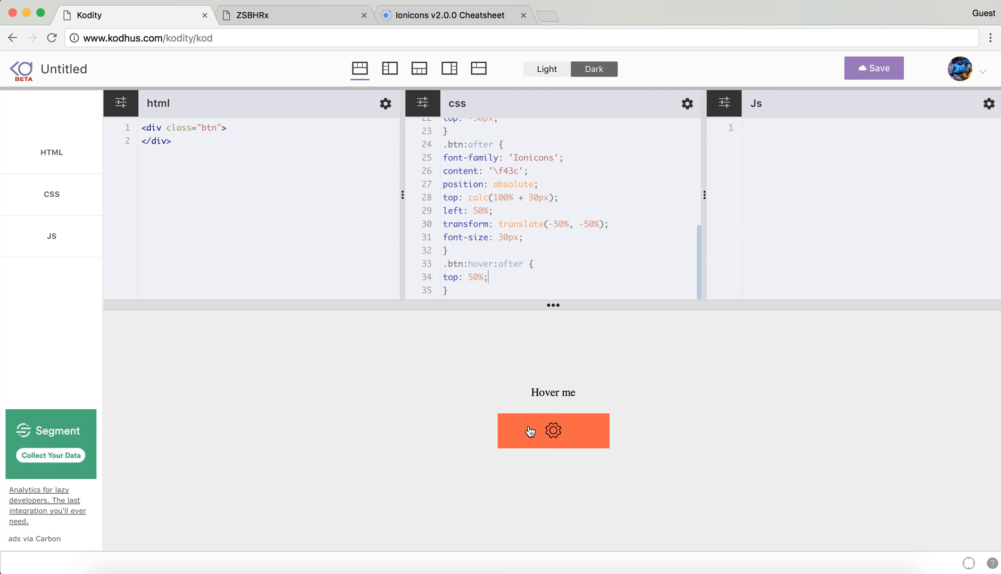
{"action": "mouse_move", "coordinate": [542, 422]}
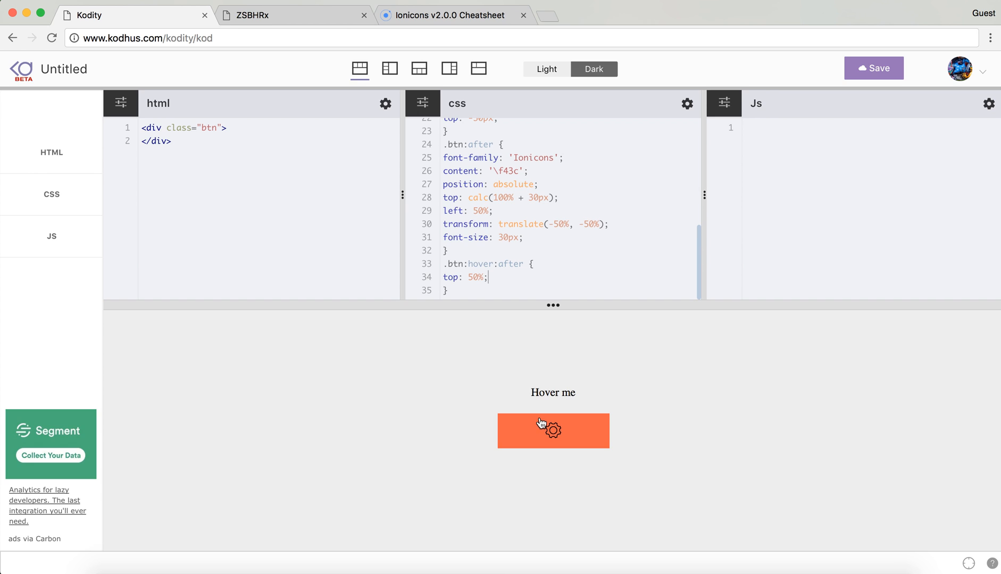
{"action": "mouse_move", "coordinate": [553, 438]}
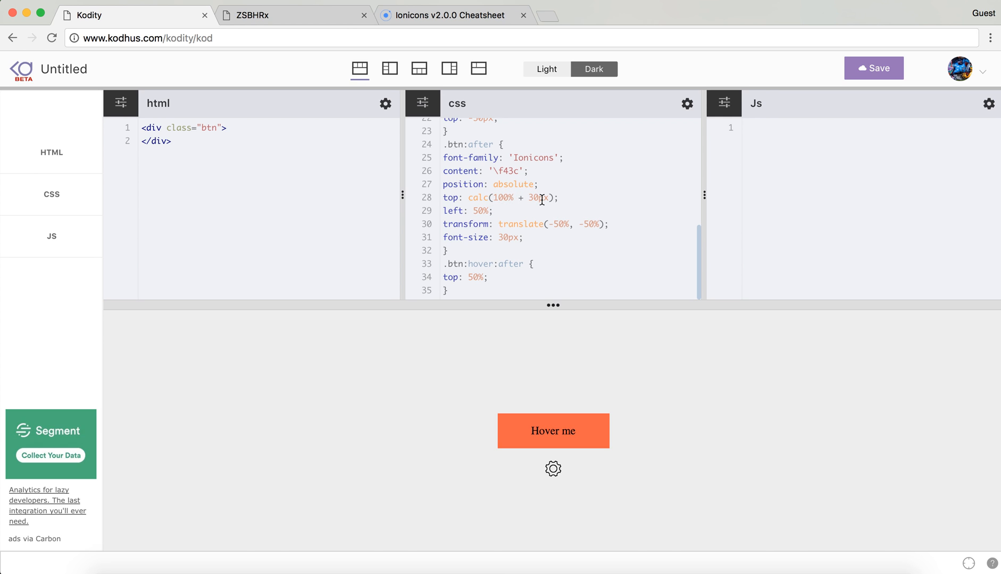
{"action": "mouse_move", "coordinate": [528, 432]}
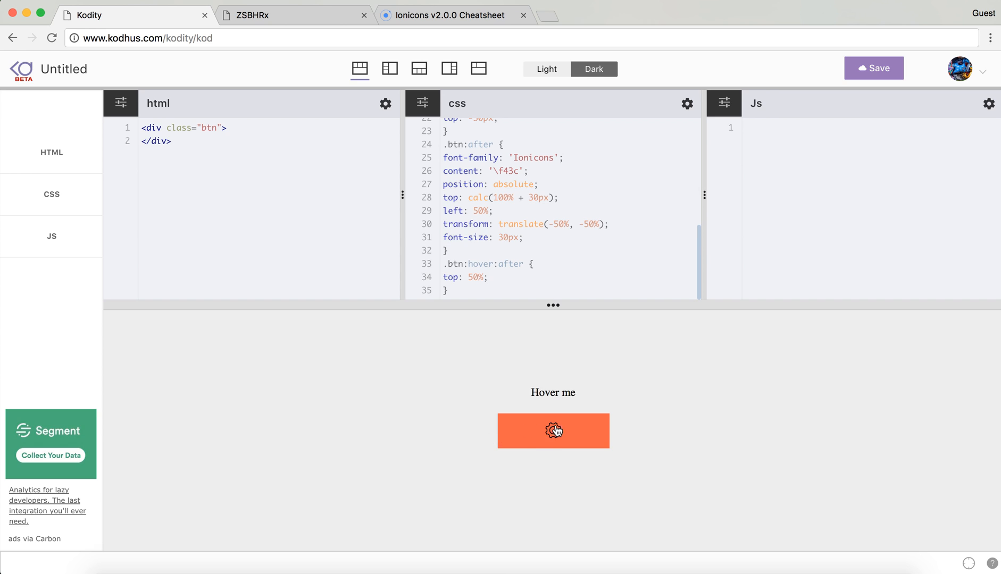
{"action": "mouse_move", "coordinate": [518, 438]}
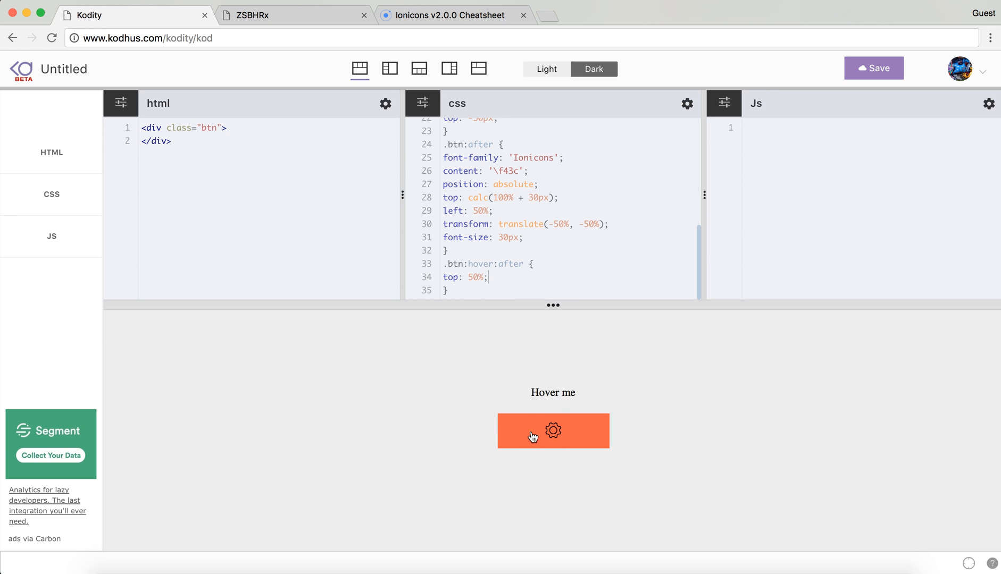
Step: Add transition: all 0.5s for the gear and 0.3s on .btn:before for the text
{"action": "scroll", "scroll_direction": "up", "scroll_amount": 3}
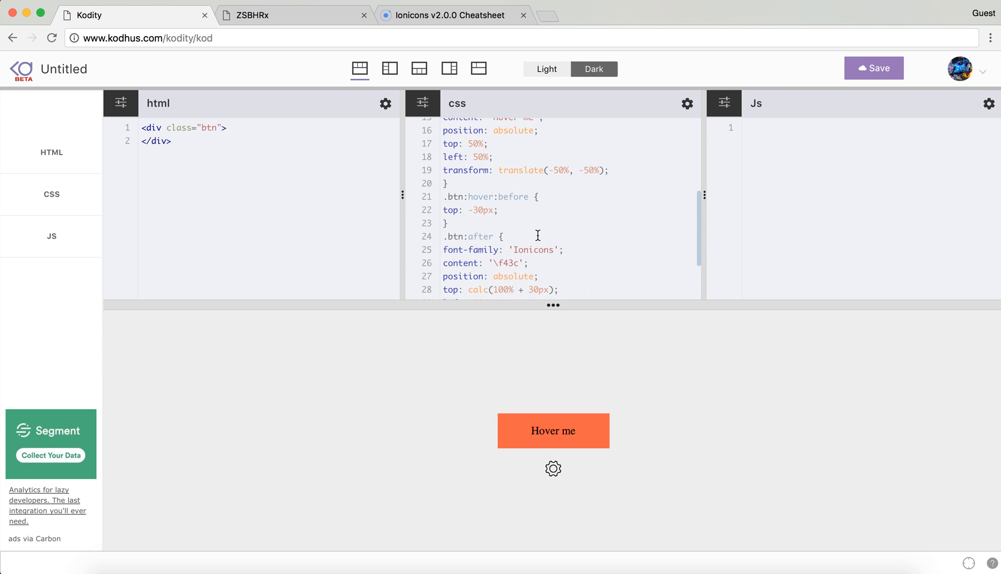
{"action": "scroll", "scroll_direction": "up", "scroll_amount": 3}
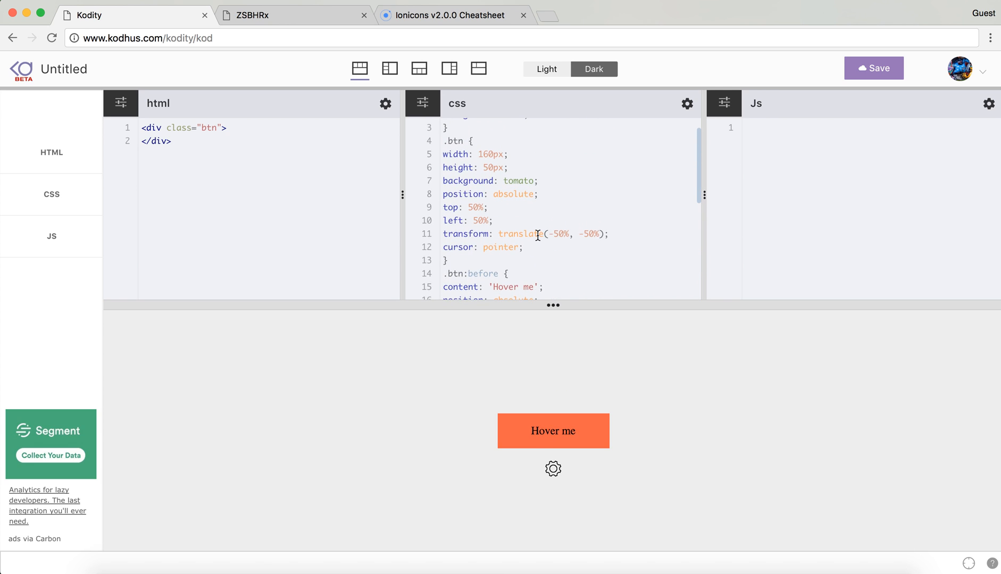
{"action": "type", "text": "transition: all"}
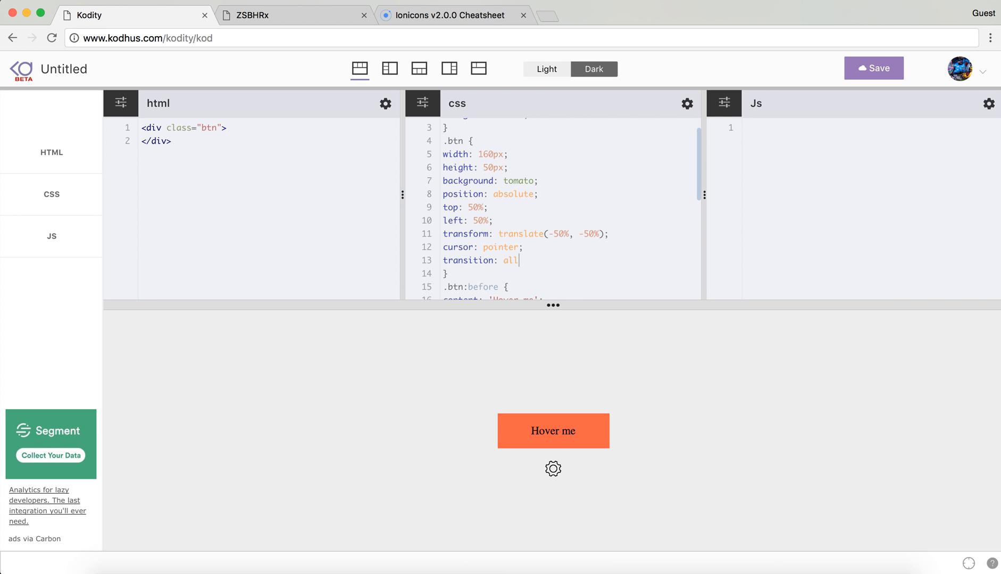
{"action": "type", "text": "0."}
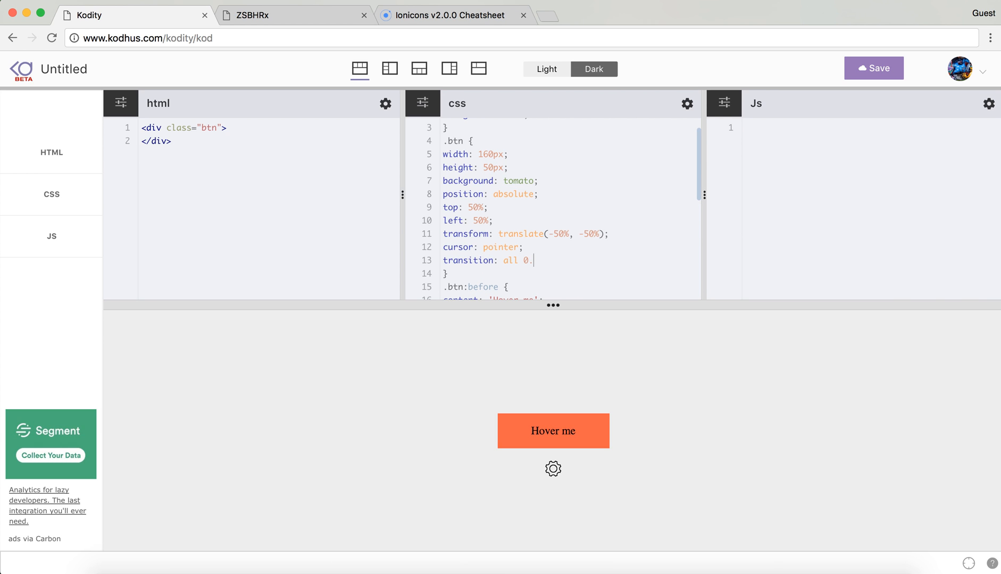
{"action": "type", "text": "5s;"}
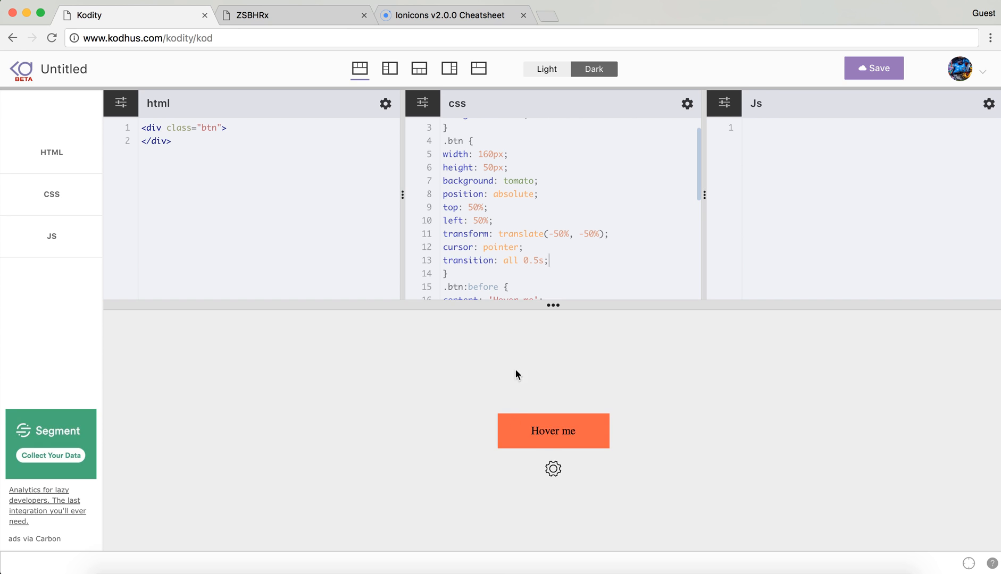
{"action": "mouse_move", "coordinate": [553, 431]}
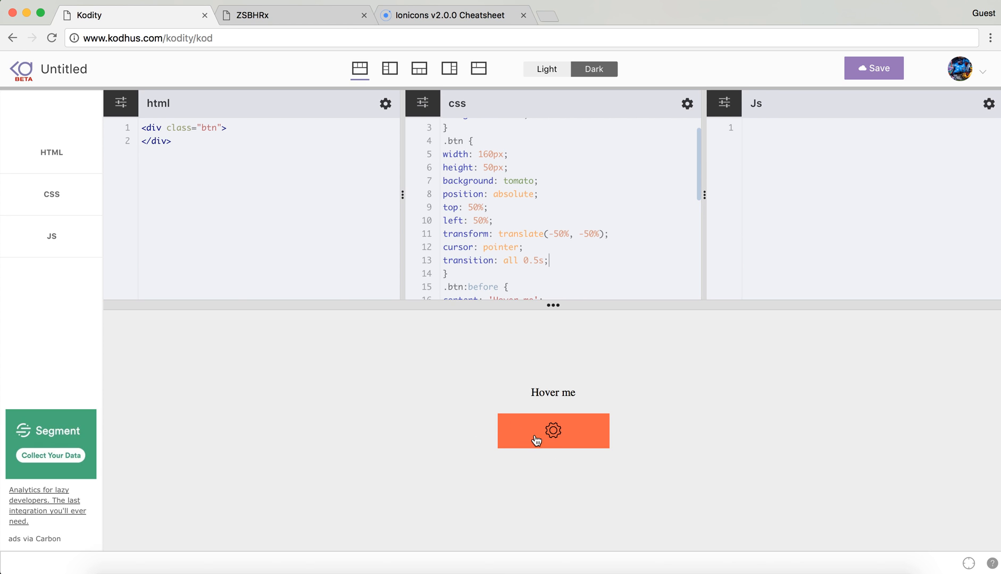
{"action": "mouse_move", "coordinate": [522, 292]}
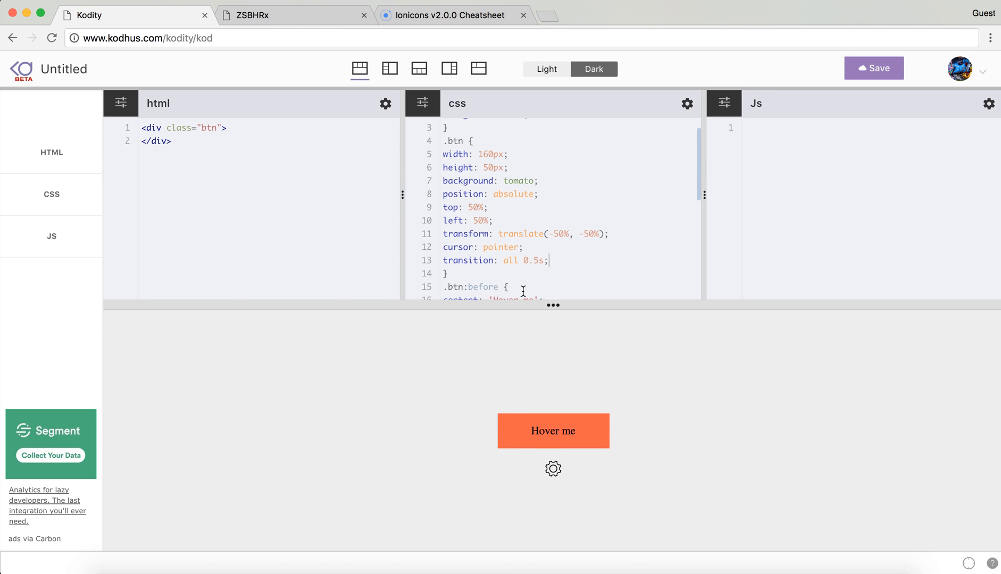
{"action": "scroll", "scroll_direction": "down", "scroll_amount": 3}
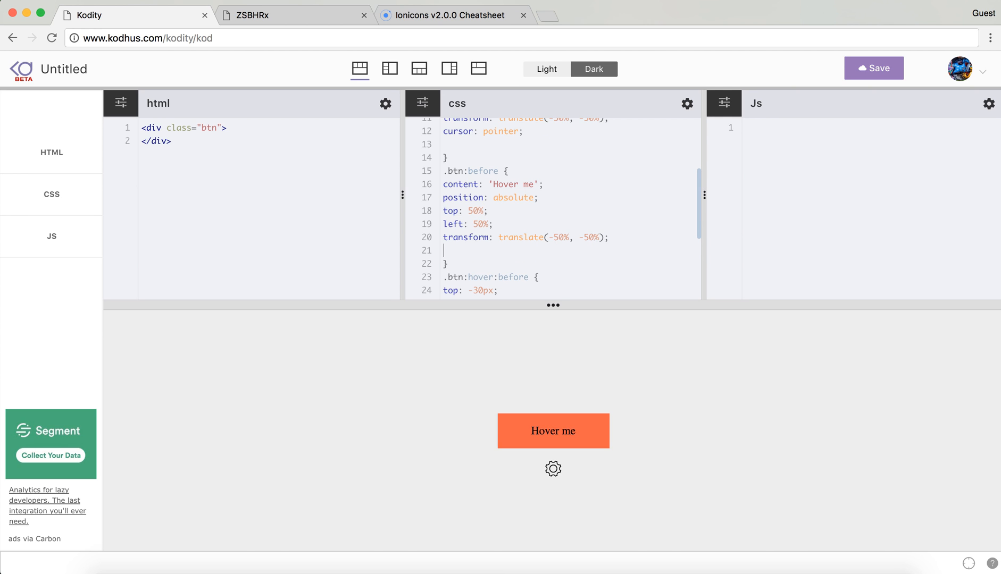
{"action": "scroll", "scroll_direction": "down", "scroll_amount": 3}
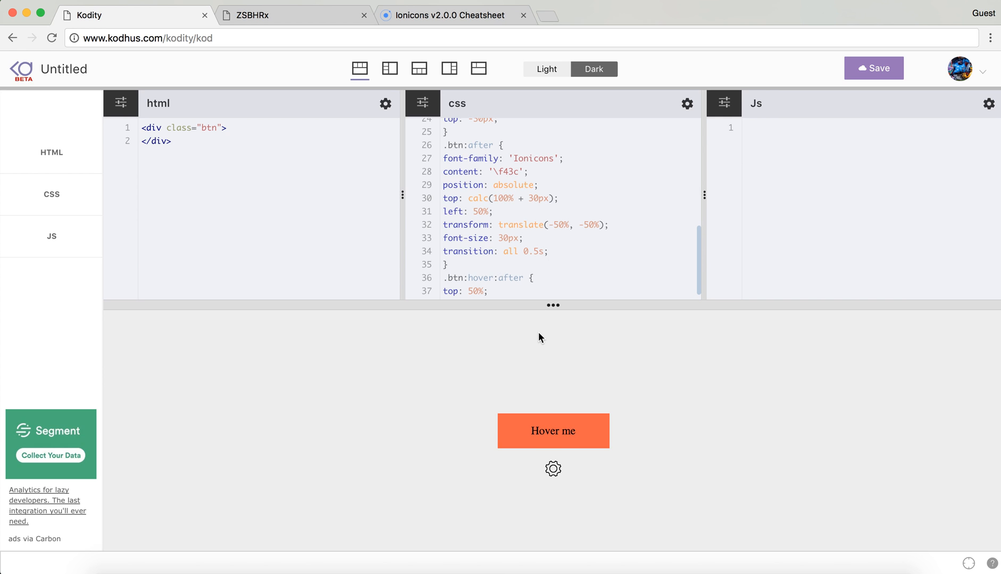
{"action": "mouse_move", "coordinate": [547, 330]}
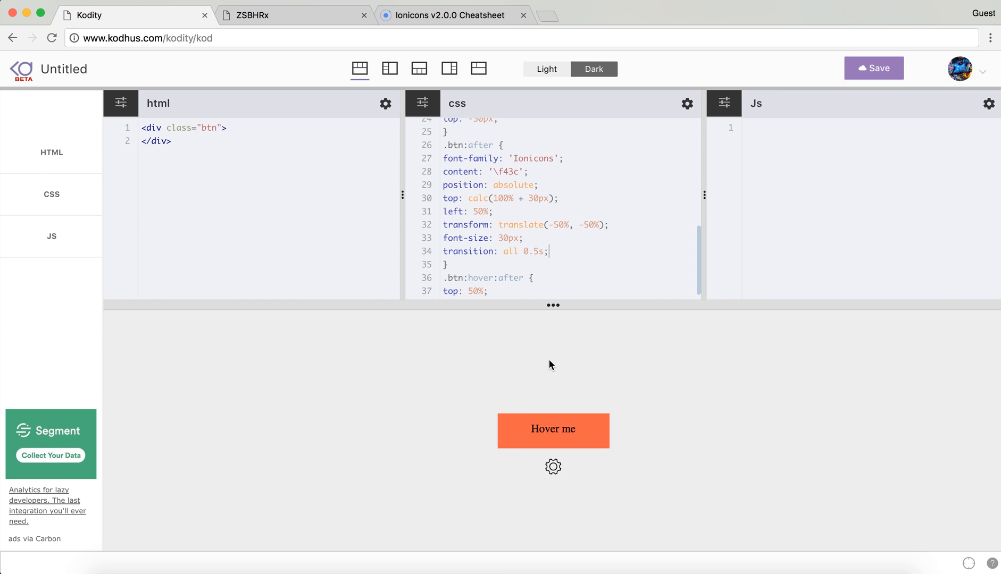
{"action": "mouse_move", "coordinate": [512, 353]}
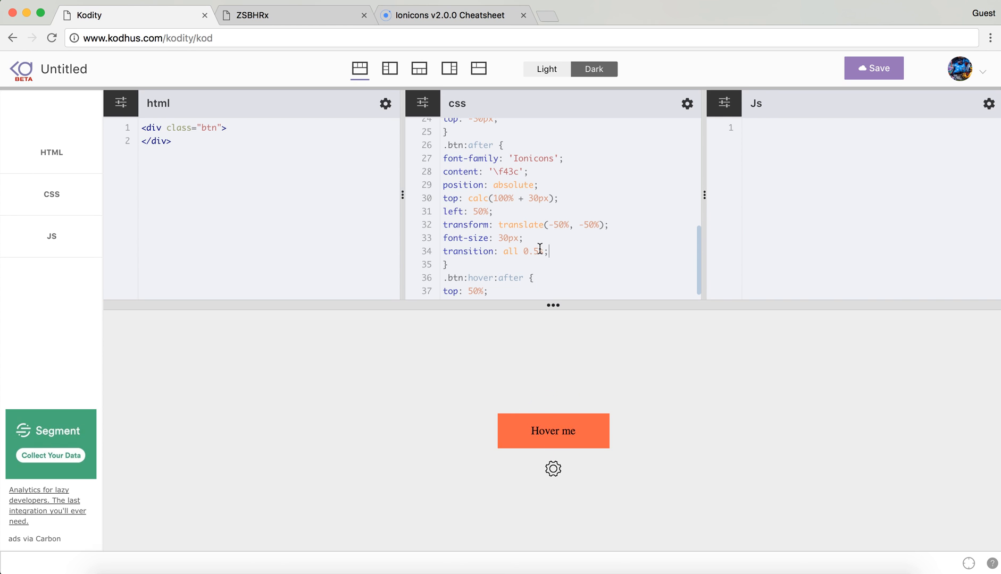
{"action": "scroll", "scroll_direction": "up", "scroll_amount": 3}
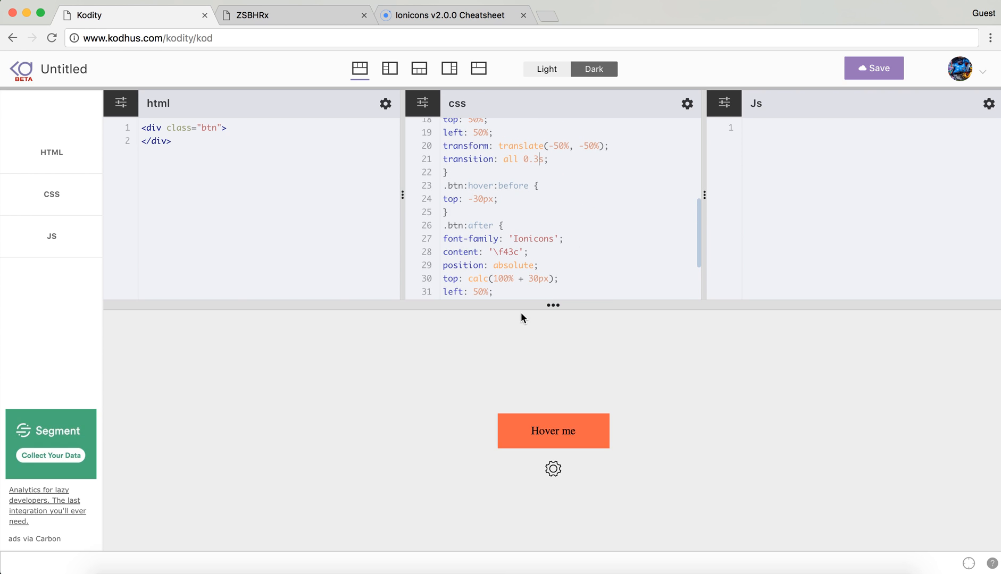
{"action": "mouse_move", "coordinate": [437, 439]}
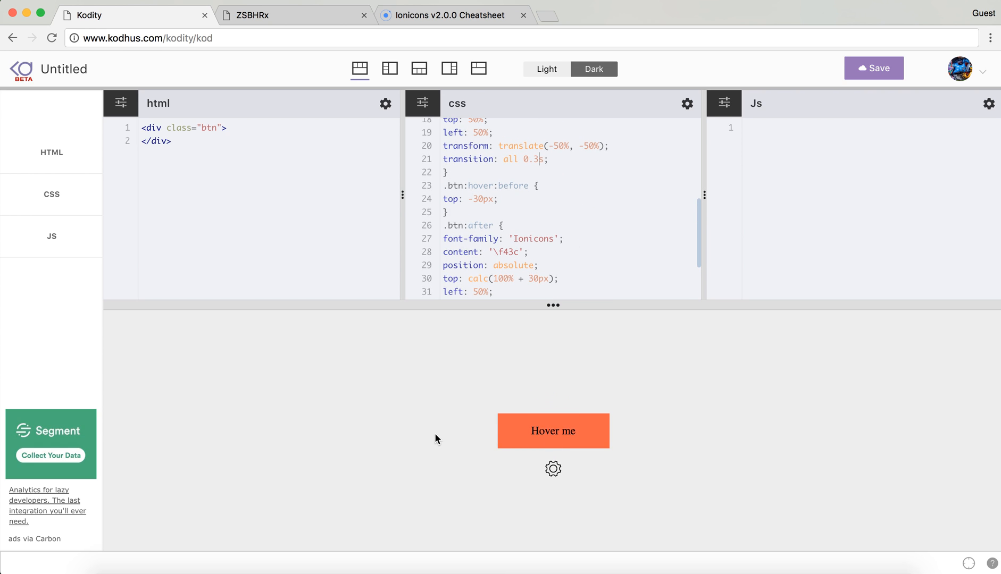
{"action": "mouse_move", "coordinate": [455, 443]}
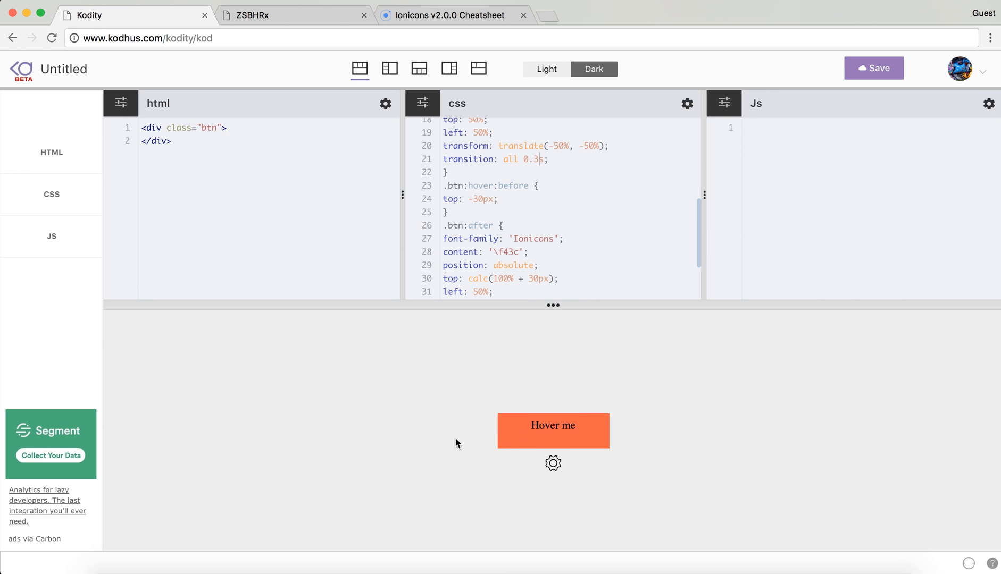
{"action": "mouse_move", "coordinate": [553, 431]}
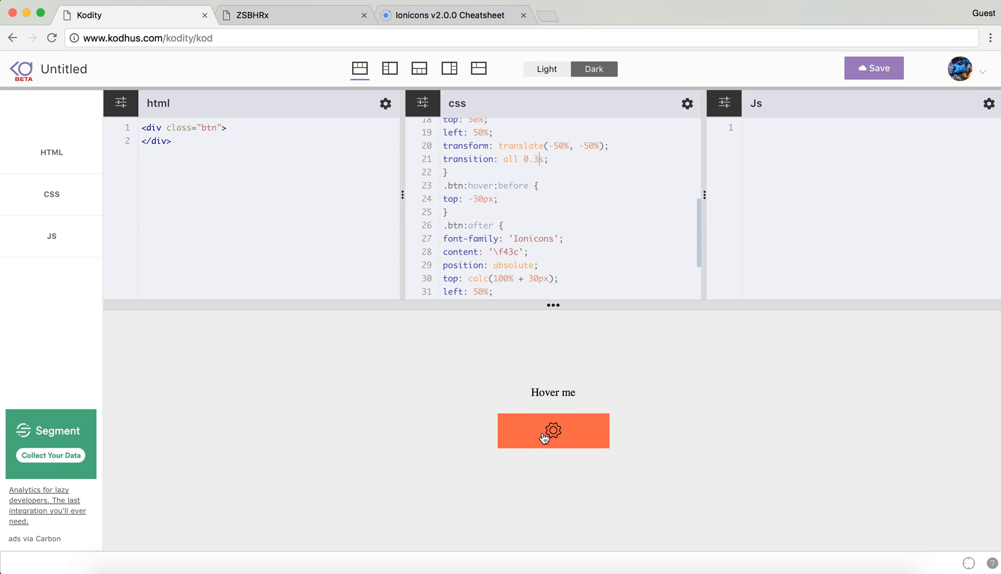
{"action": "mouse_move", "coordinate": [530, 452]}
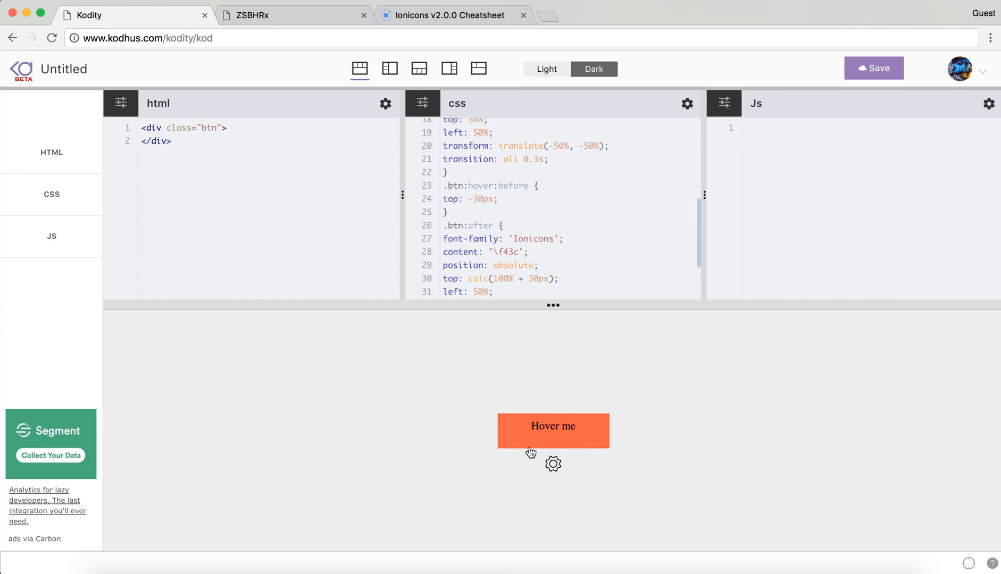
{"action": "mouse_move", "coordinate": [605, 415]}
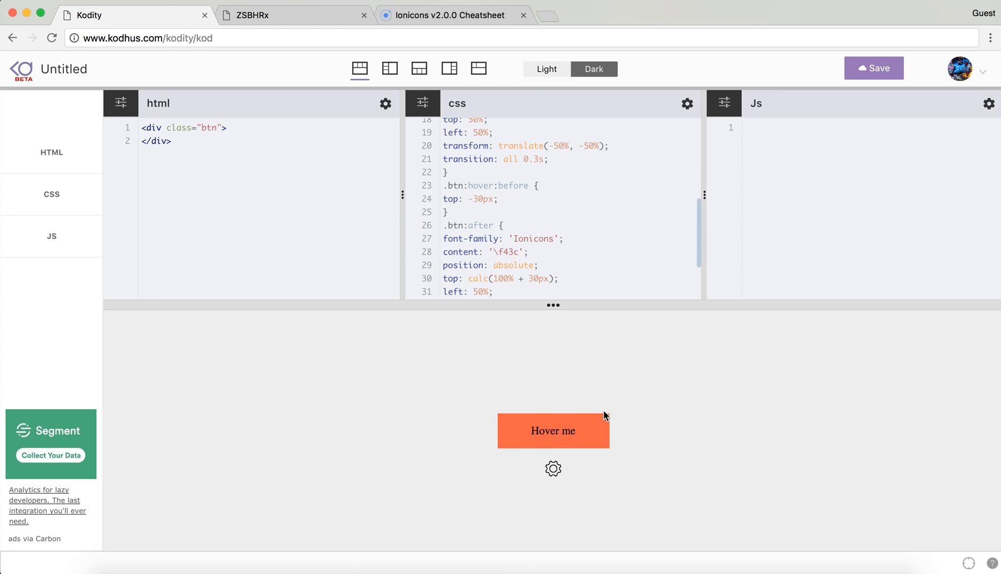
{"action": "mouse_move", "coordinate": [496, 420]}
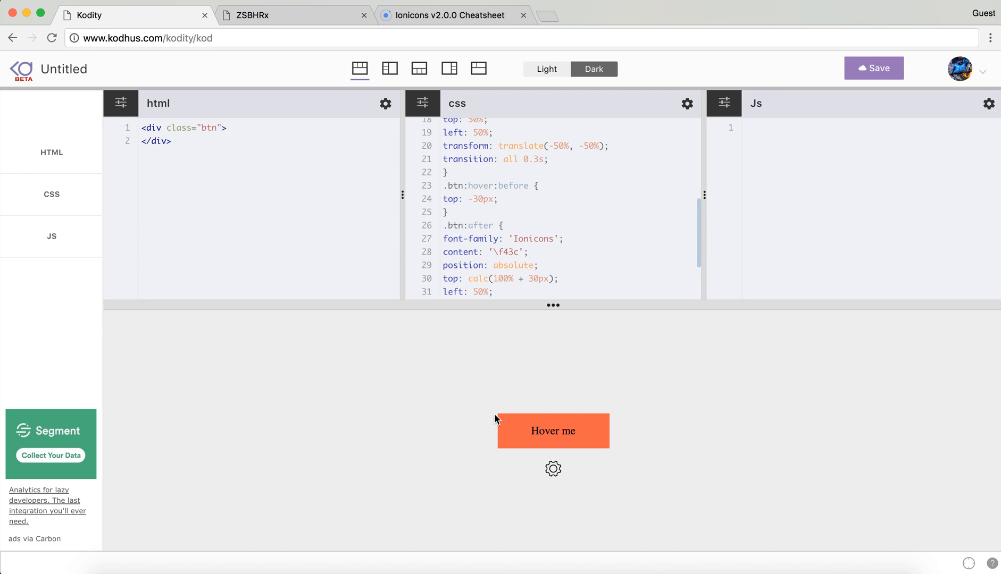
{"action": "mouse_move", "coordinate": [526, 454]}
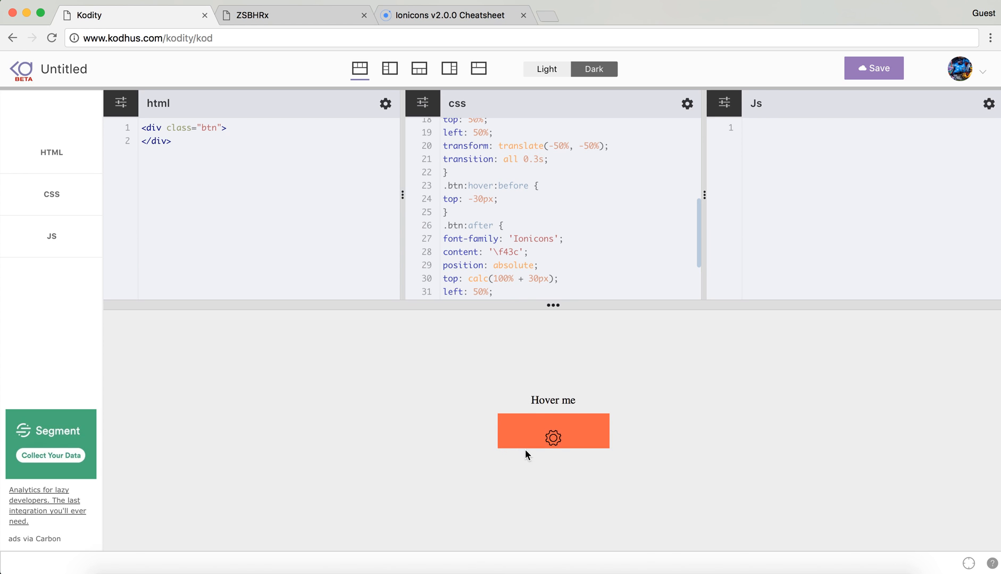
{"action": "mouse_move", "coordinate": [521, 434]}
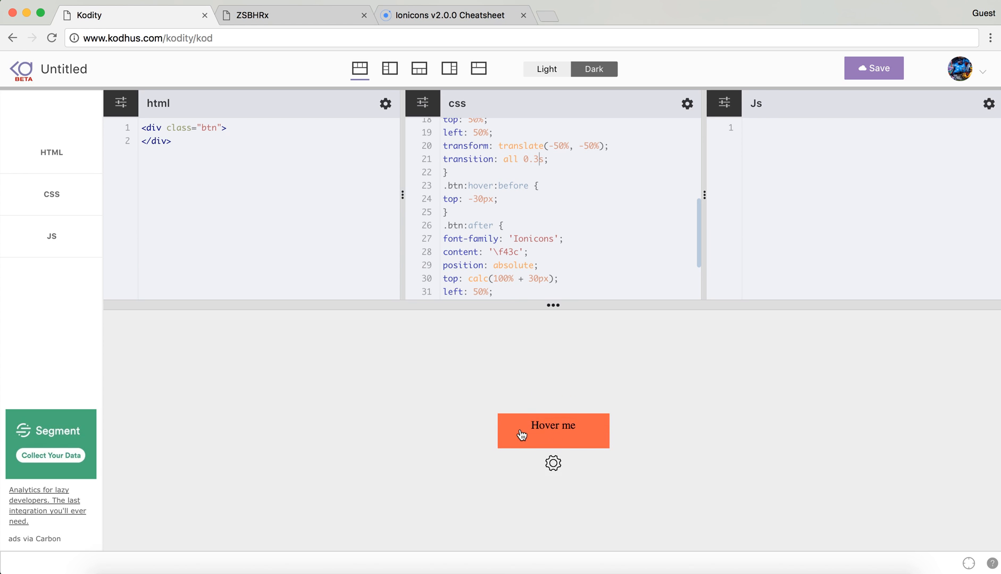
{"action": "scroll", "scroll_direction": "up", "scroll_amount": 3}
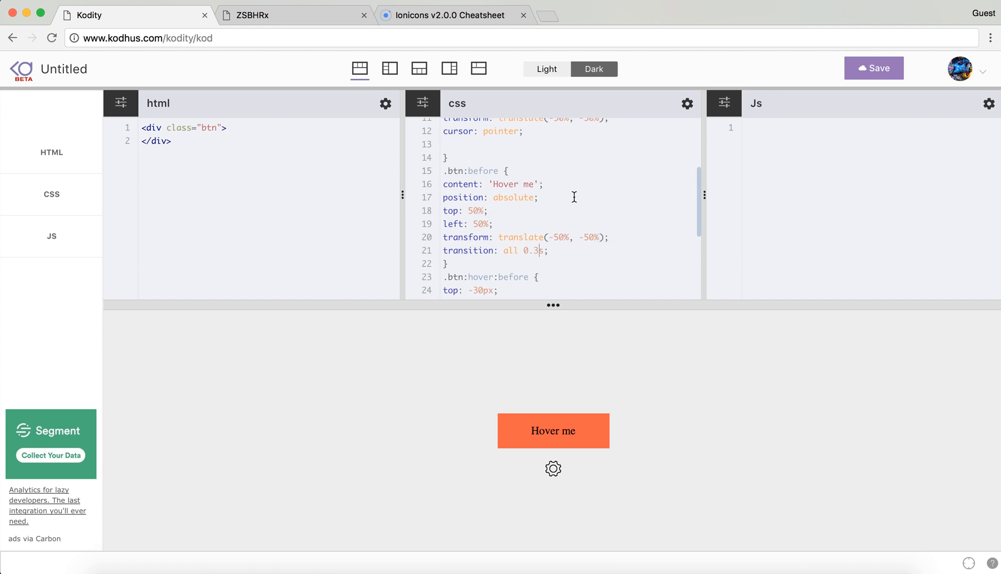
{"action": "scroll", "scroll_direction": "up", "scroll_amount": 3}
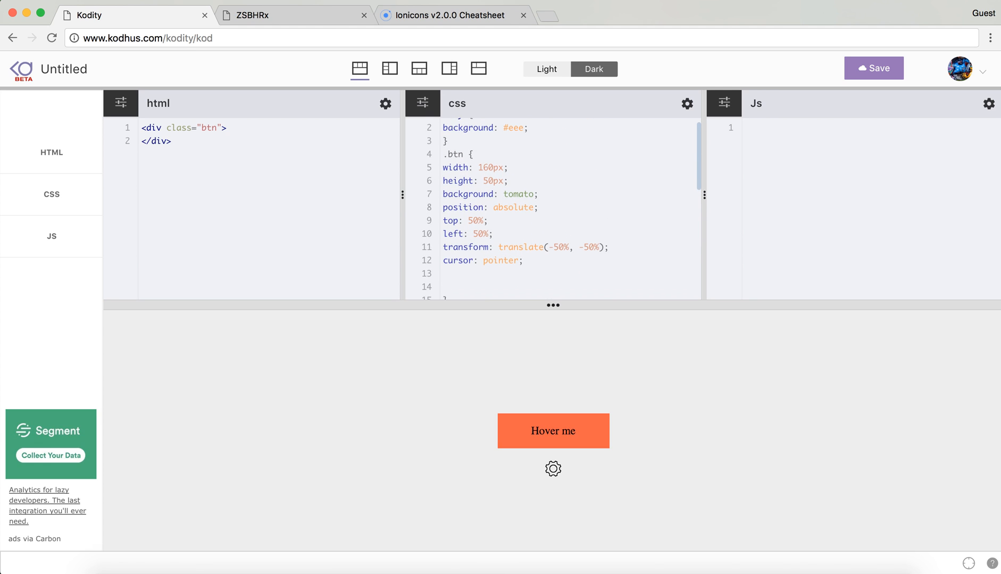
Step: Add overflow: hidden and color: #fff to .btn, then switch to the ZSBHRx pen
{"action": "type", "text": "overflow: hi"}
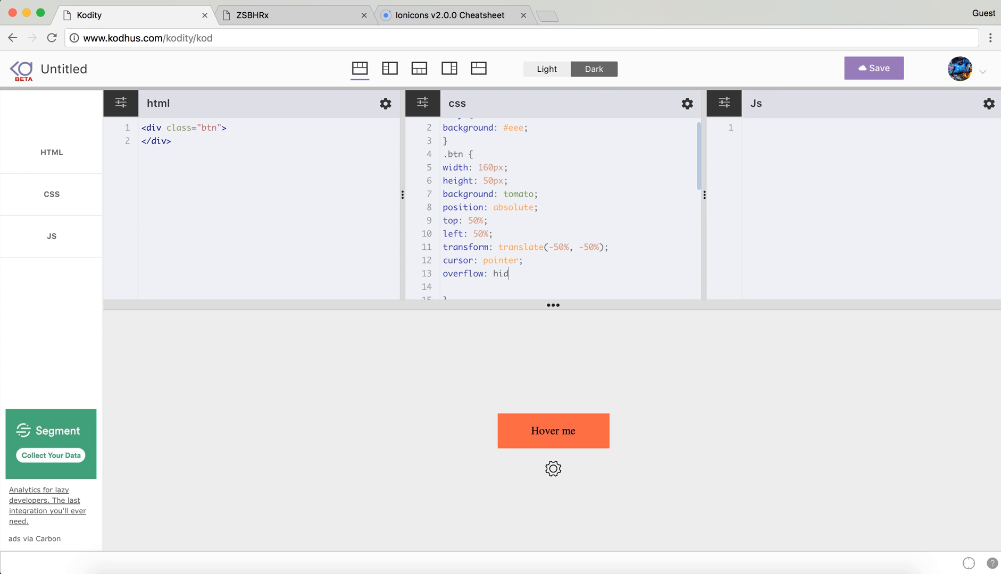
{"action": "type", "text": "den"}
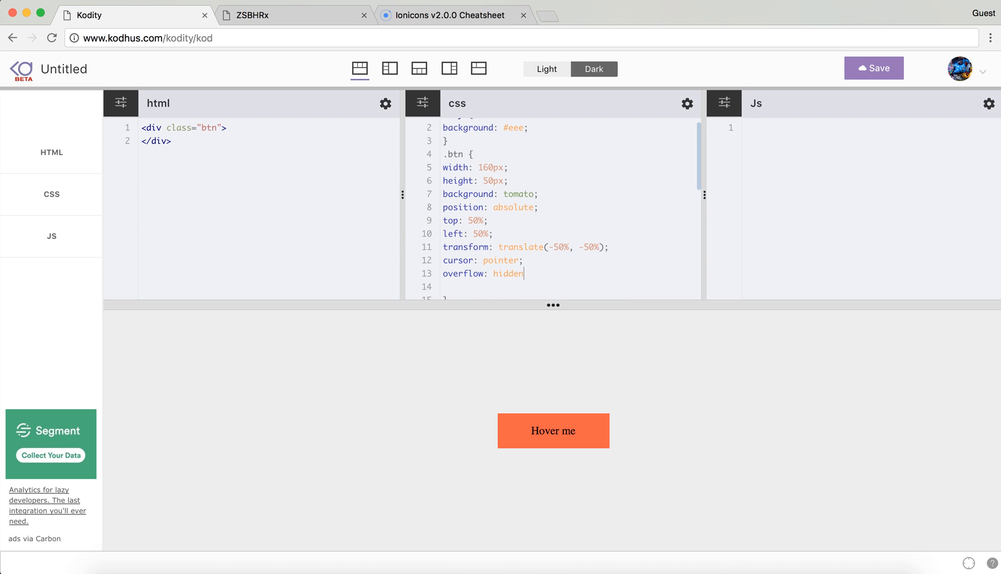
{"action": "mouse_move", "coordinate": [464, 433]}
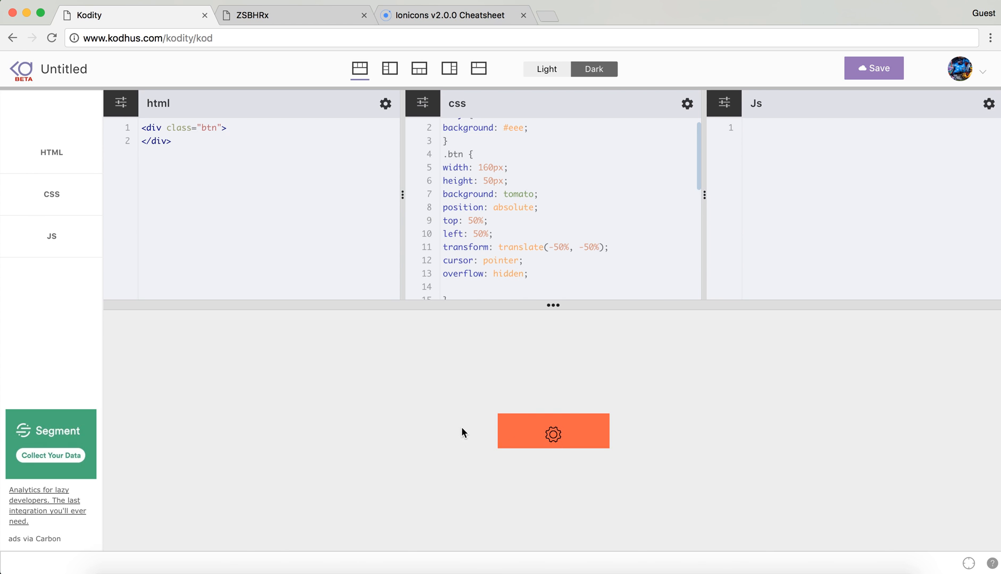
{"action": "mouse_move", "coordinate": [452, 448]}
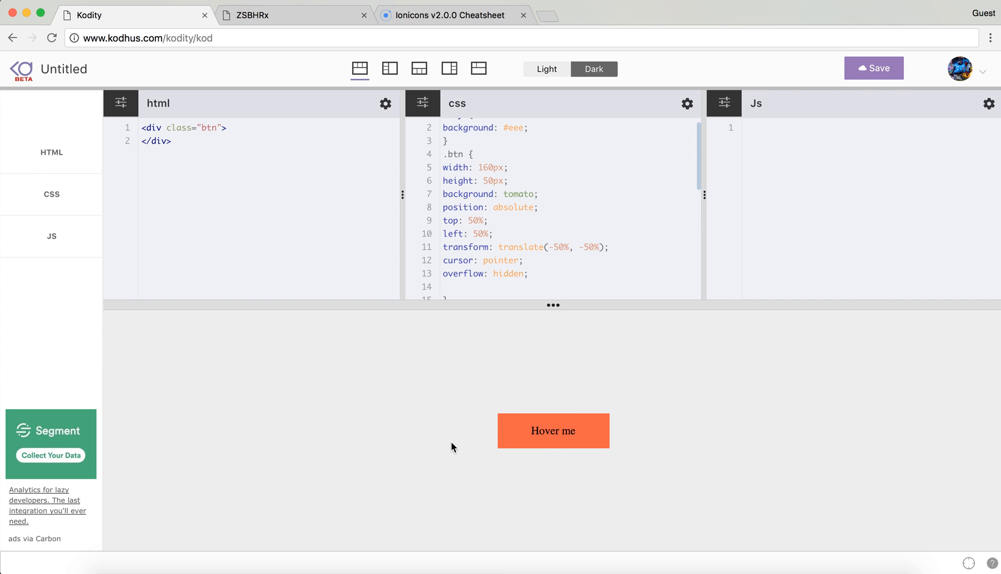
{"action": "mouse_move", "coordinate": [543, 279]}
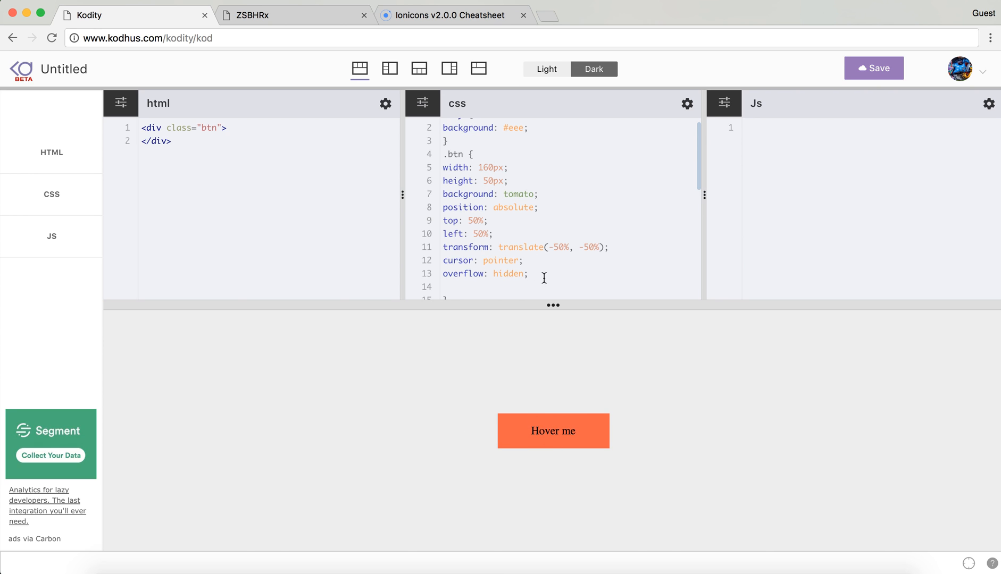
{"action": "type", "text": "color: #"}
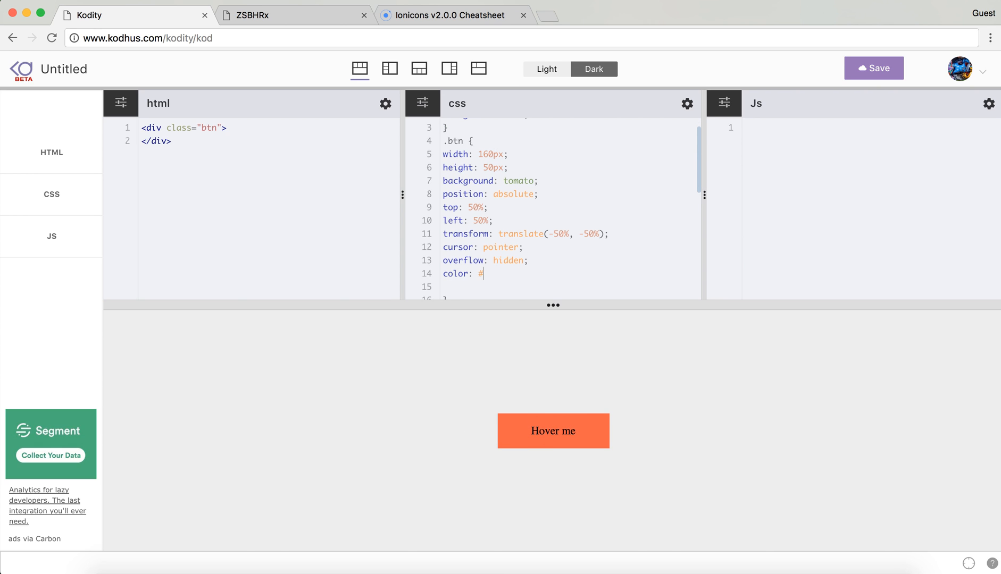
{"action": "type", "text": "fff;"}
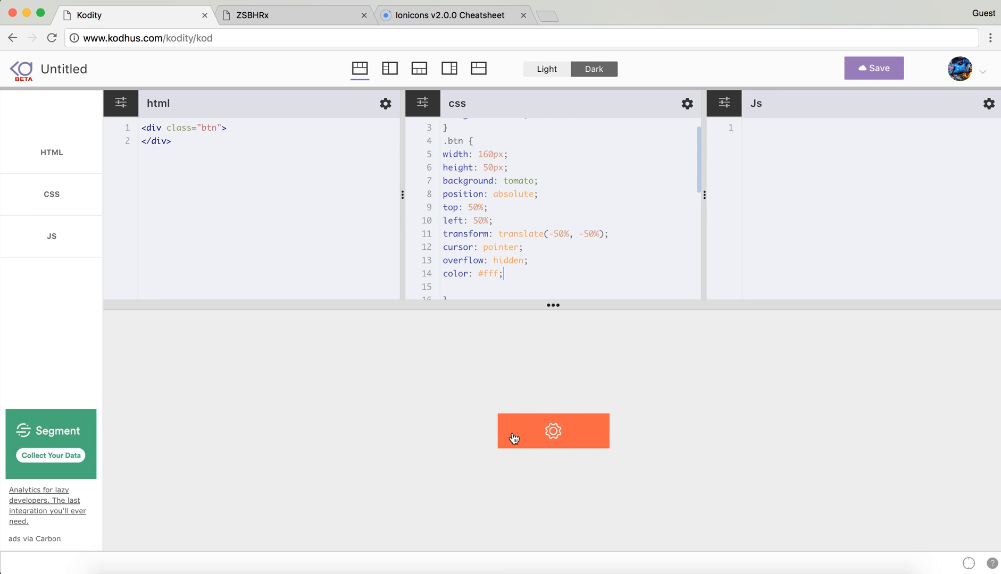
{"action": "mouse_move", "coordinate": [457, 433]}
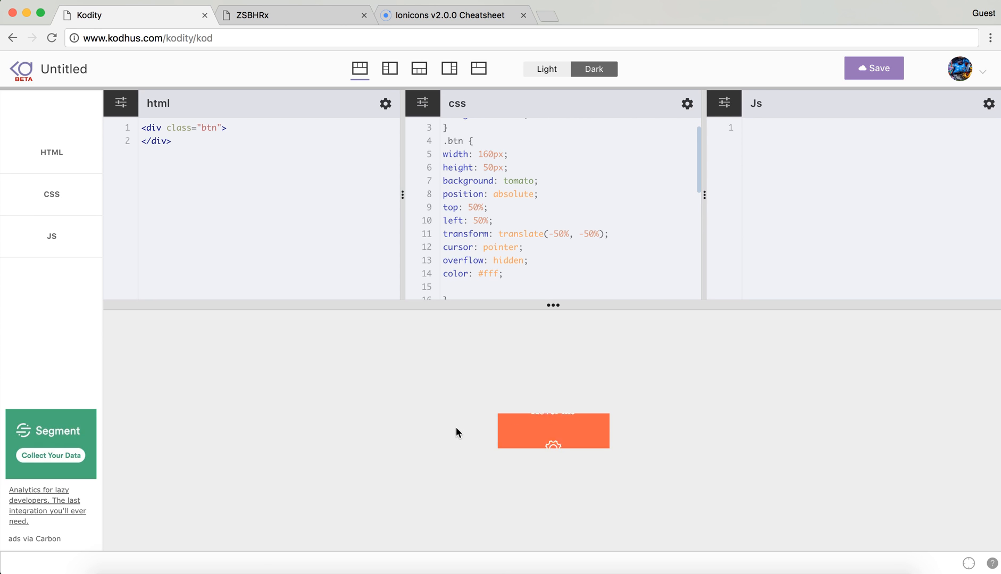
{"action": "mouse_move", "coordinate": [527, 437]}
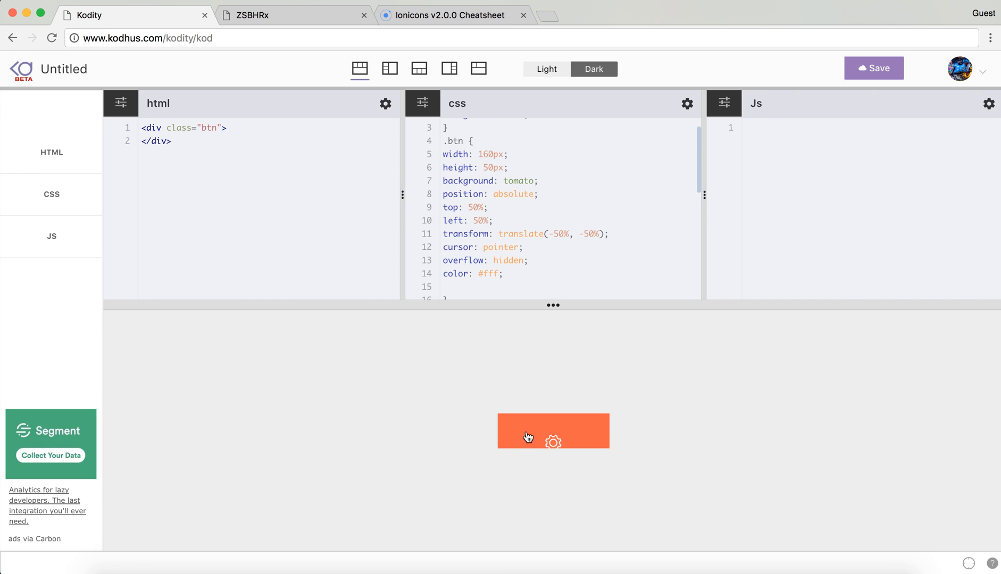
{"action": "left_click", "coordinate": [293, 15]}
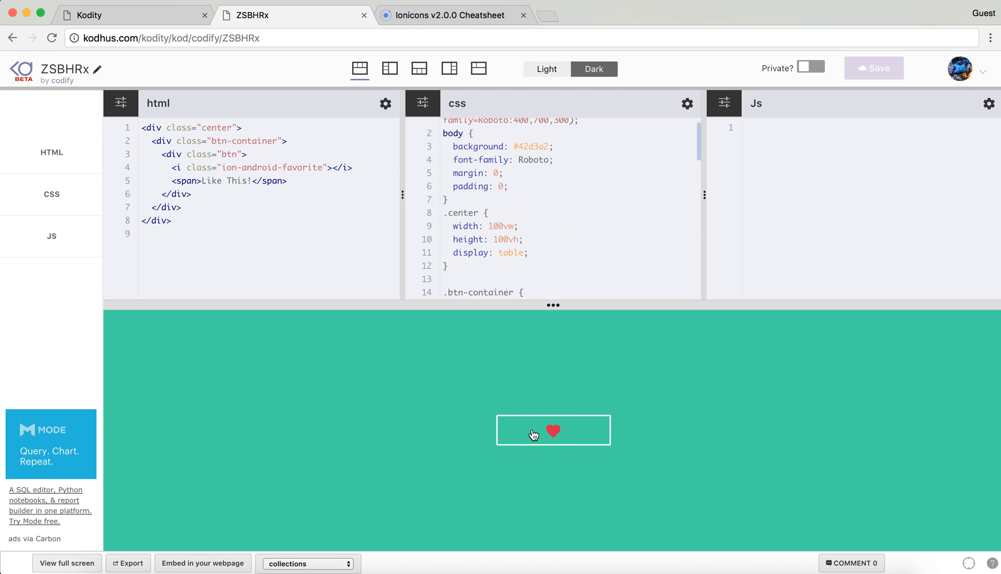
{"action": "mouse_move", "coordinate": [548, 21]}
{"action": "type", "text": "kod"}
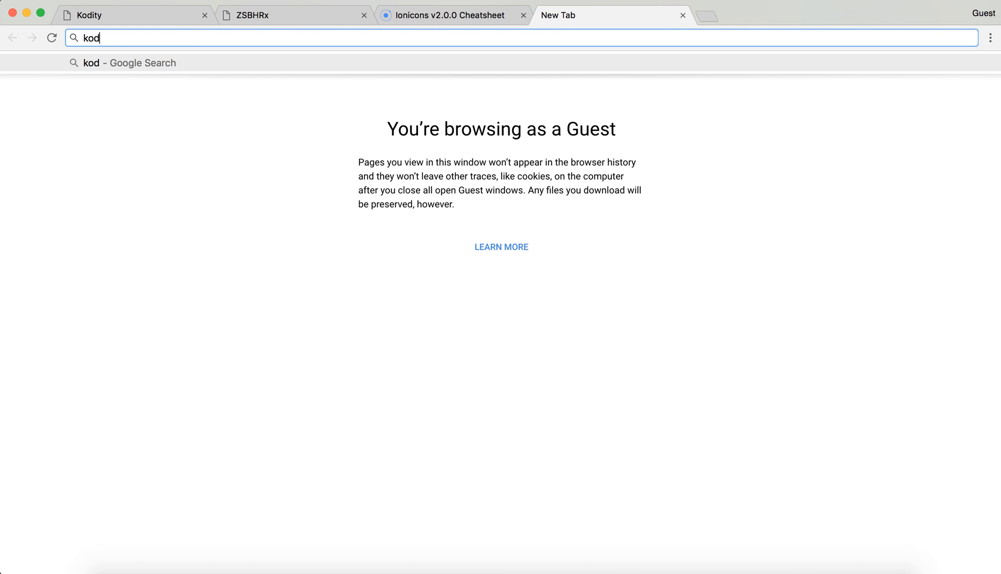
Step: Load kodhus.com in a new Chrome tab
{"action": "key", "text": "Return"}
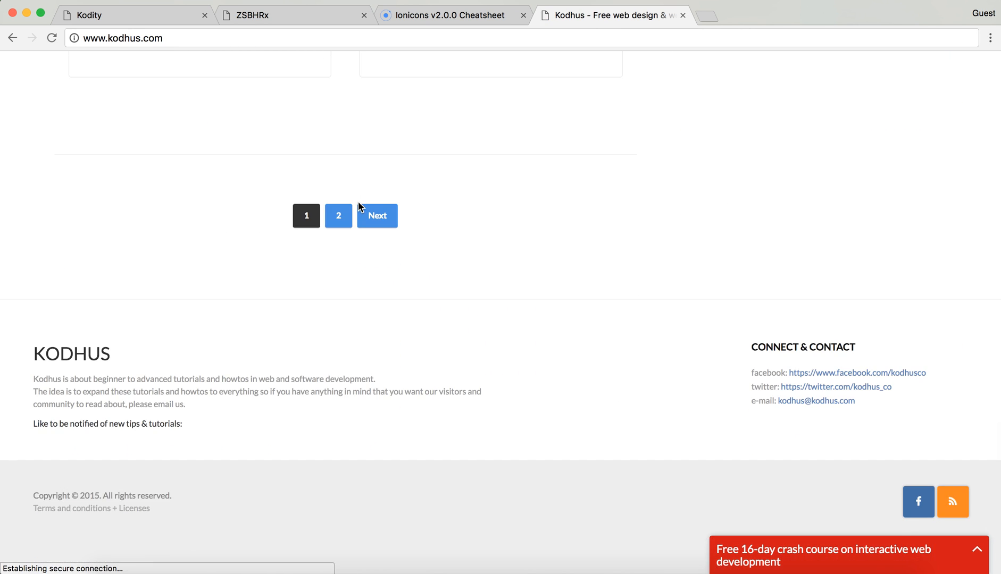
Step: Go to page 2 of Kodhus tutorials and open the CSS-Only Button Hover Inspirations article
{"action": "left_click", "coordinate": [377, 215]}
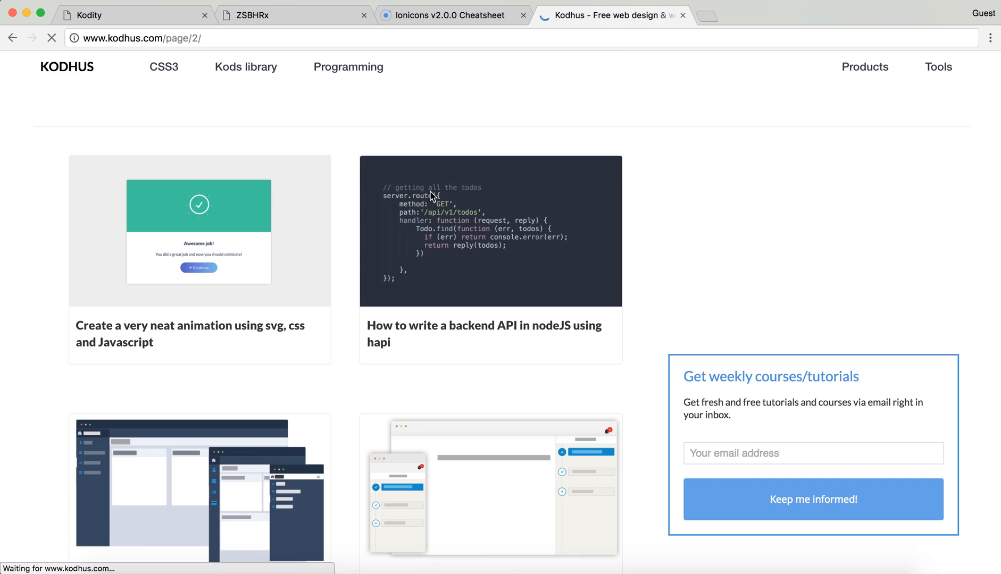
{"action": "scroll", "scroll_direction": "down", "scroll_amount": 3}
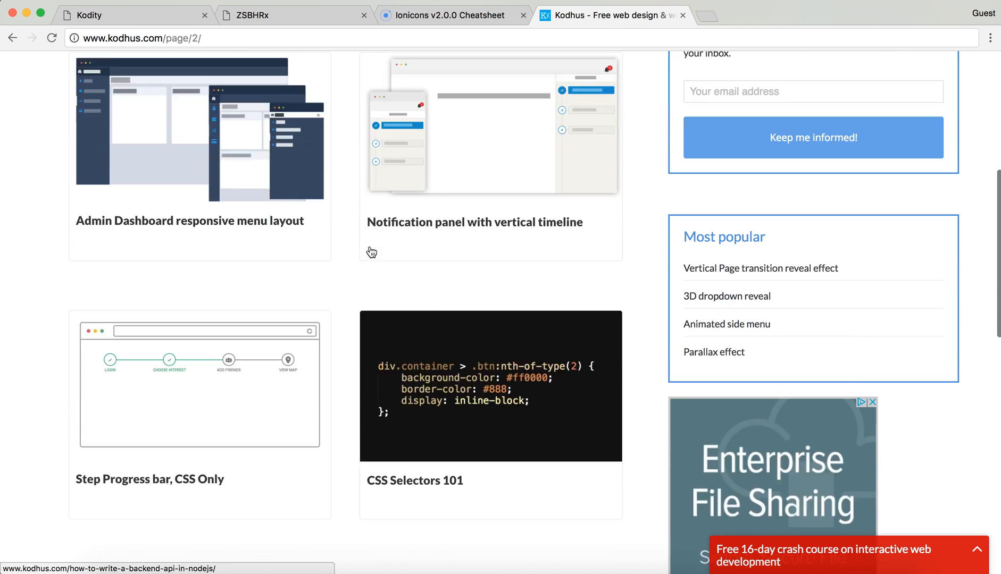
{"action": "scroll", "scroll_direction": "down", "scroll_amount": 3}
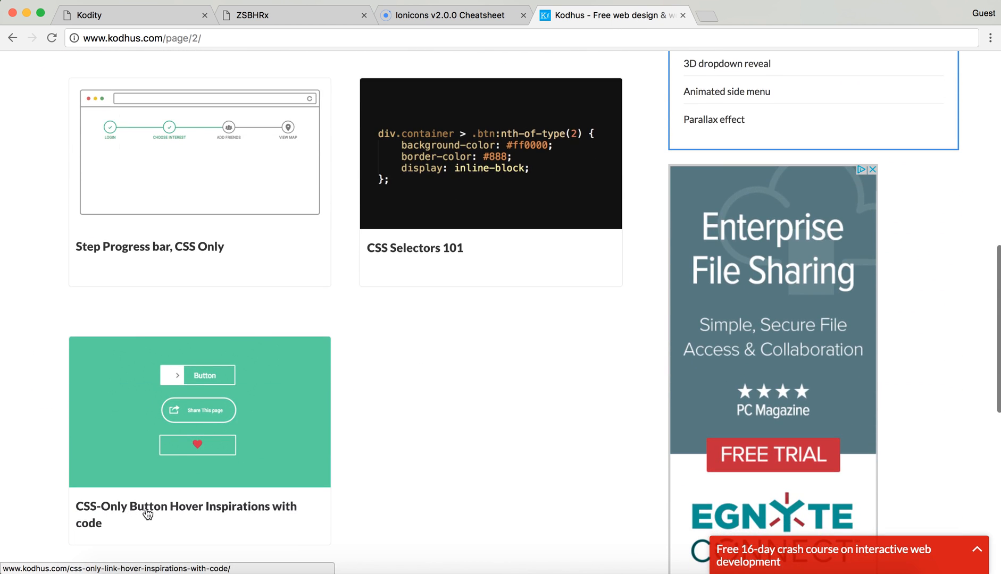
{"action": "left_click", "coordinate": [146, 514]}
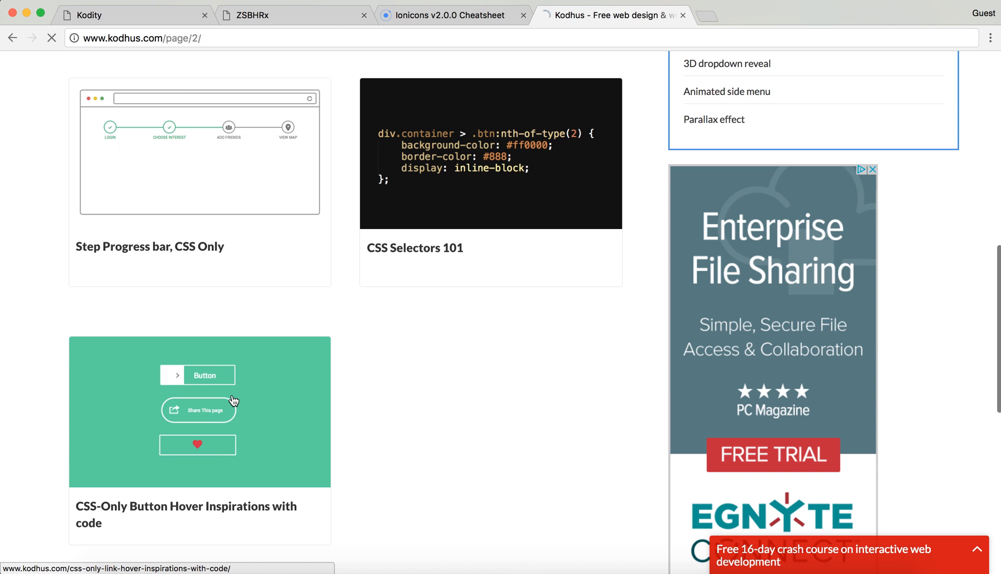
{"action": "left_click", "coordinate": [186, 515]}
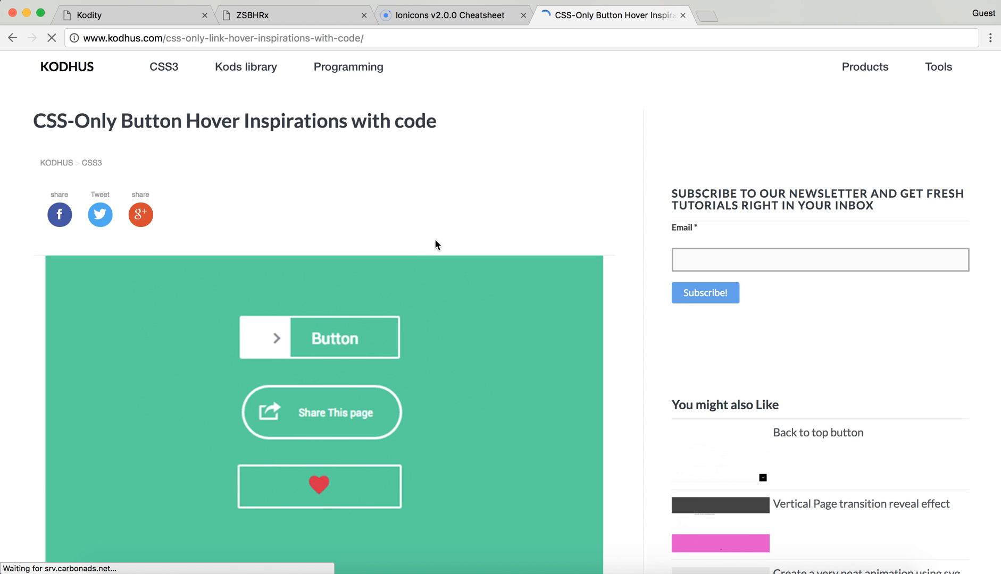
{"action": "scroll", "scroll_direction": "down", "scroll_amount": 3}
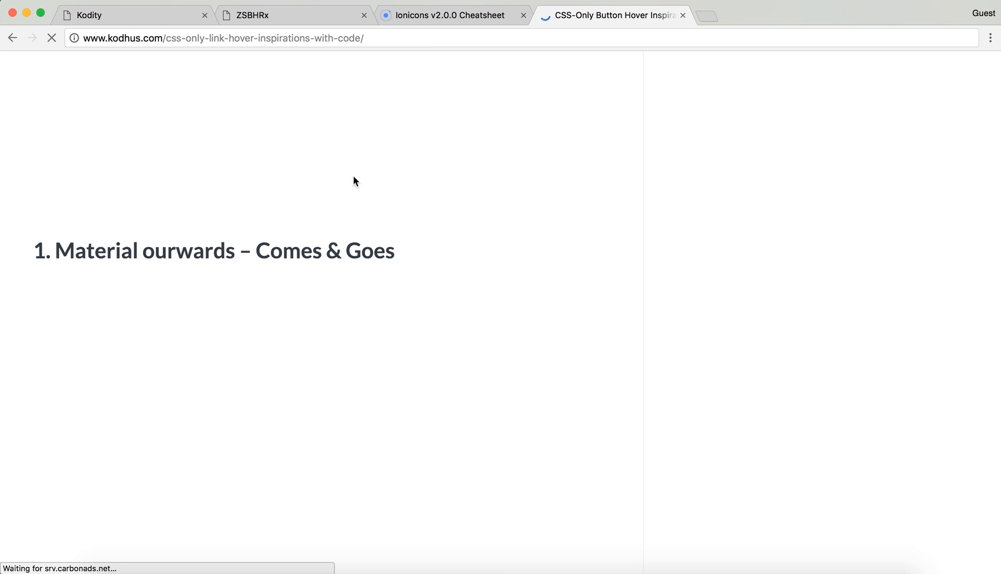
{"action": "mouse_move", "coordinate": [107, 235]}
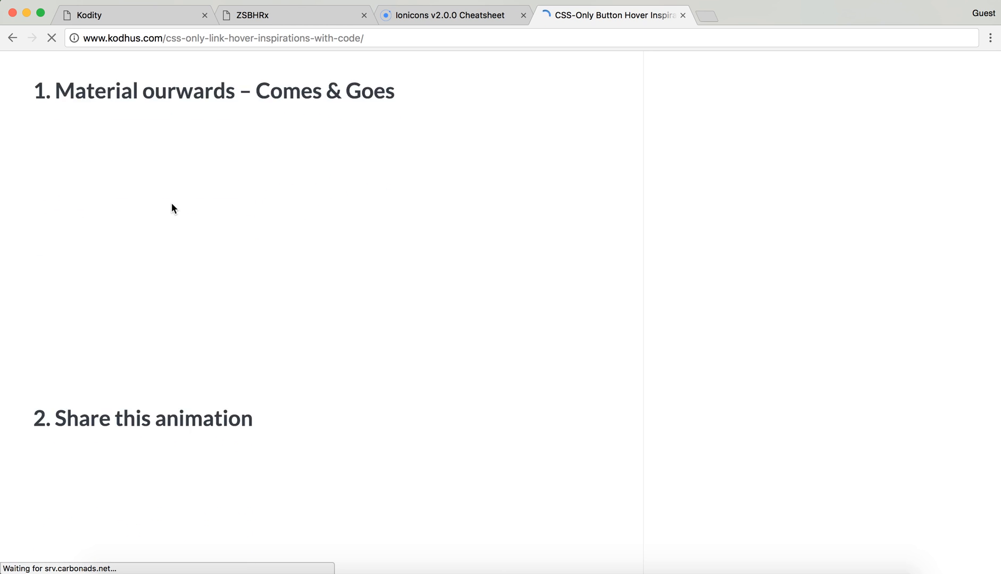
{"action": "scroll", "scroll_direction": "down", "scroll_amount": 3}
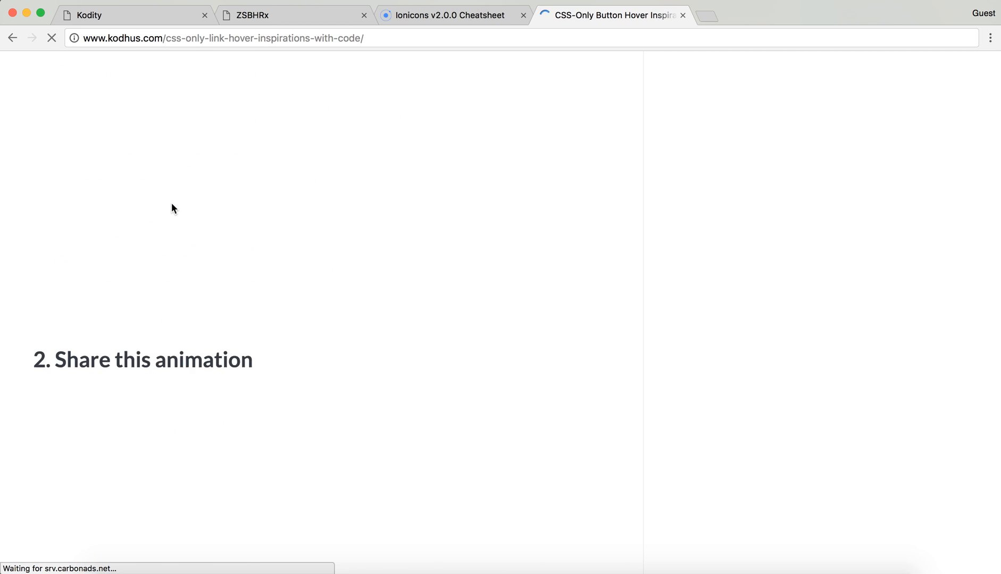
{"action": "scroll", "scroll_direction": "down", "scroll_amount": 3}
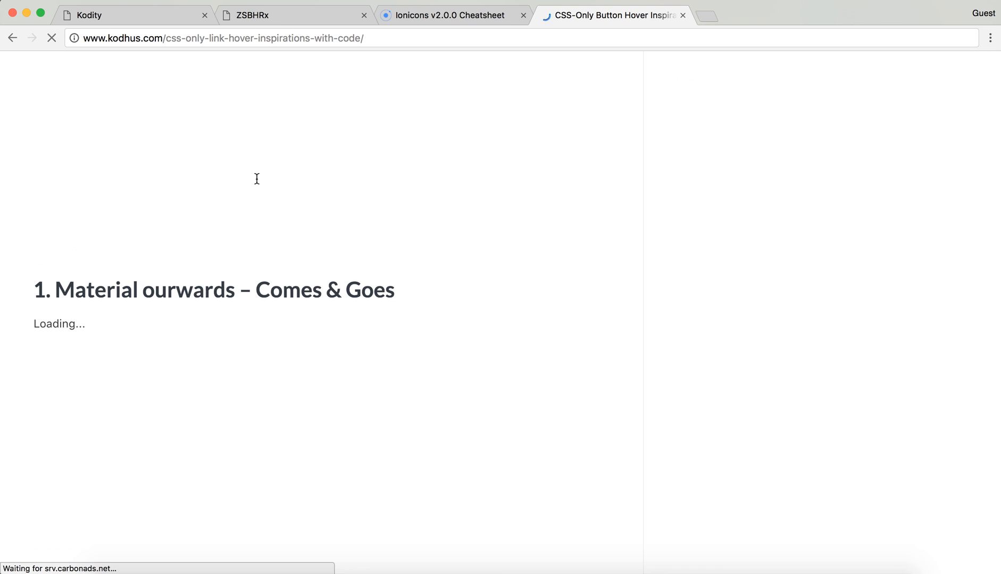
{"action": "mouse_move", "coordinate": [217, 282]}
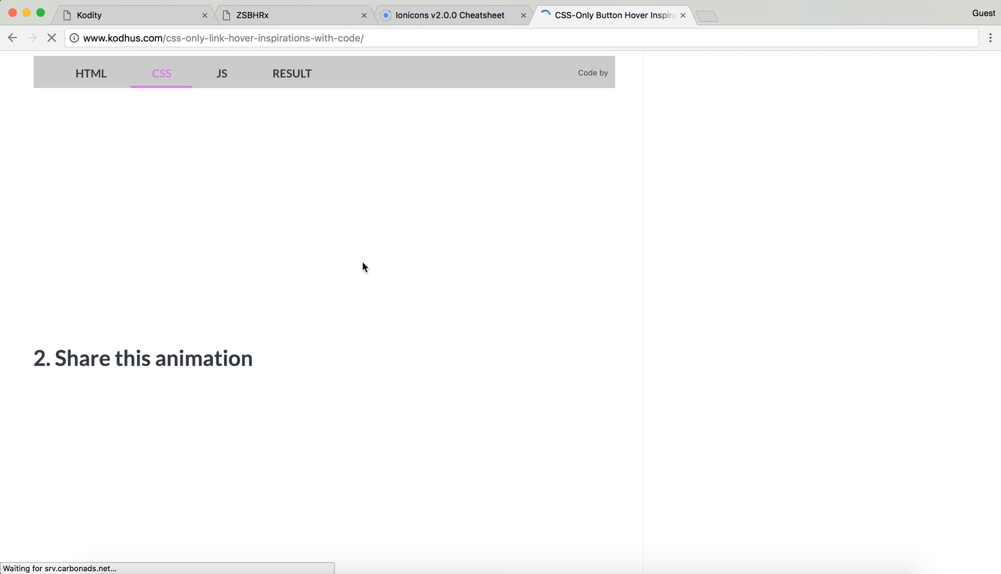
{"action": "mouse_move", "coordinate": [246, 357]}
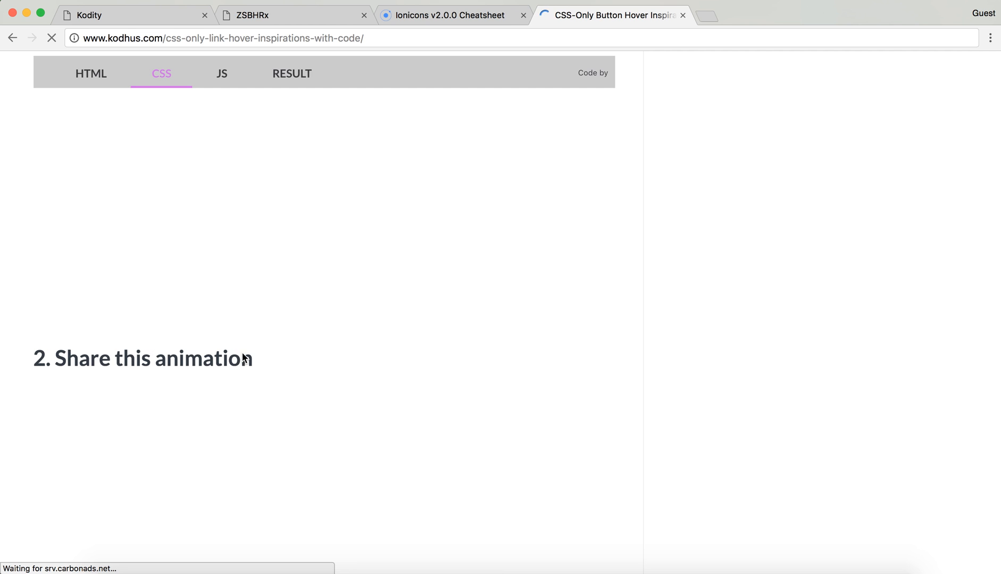
{"action": "scroll", "scroll_direction": "down", "scroll_amount": 3}
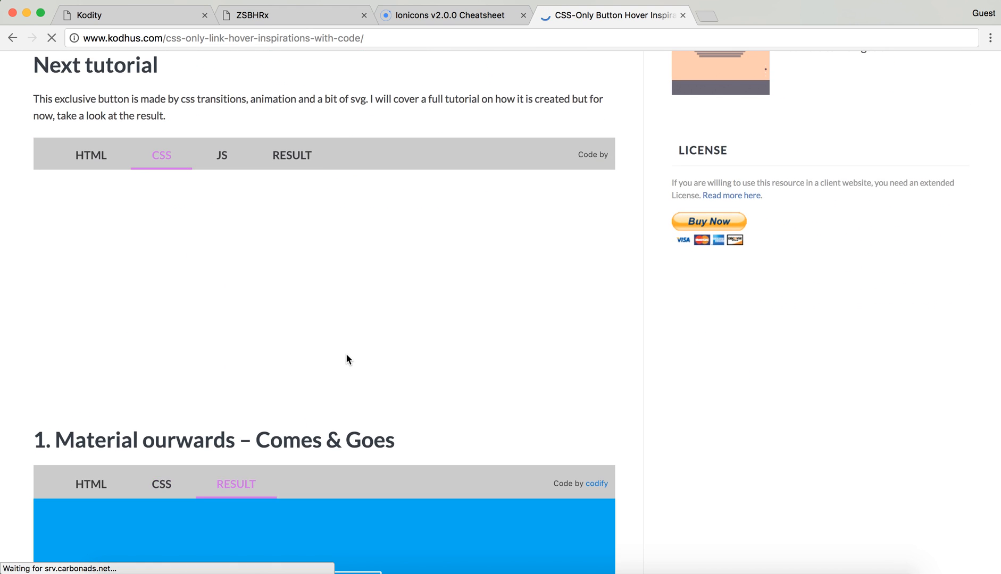
Step: Scroll through the article's button demos down to 'Side sliding button animation 2'
{"action": "scroll", "scroll_direction": "down", "scroll_amount": 3}
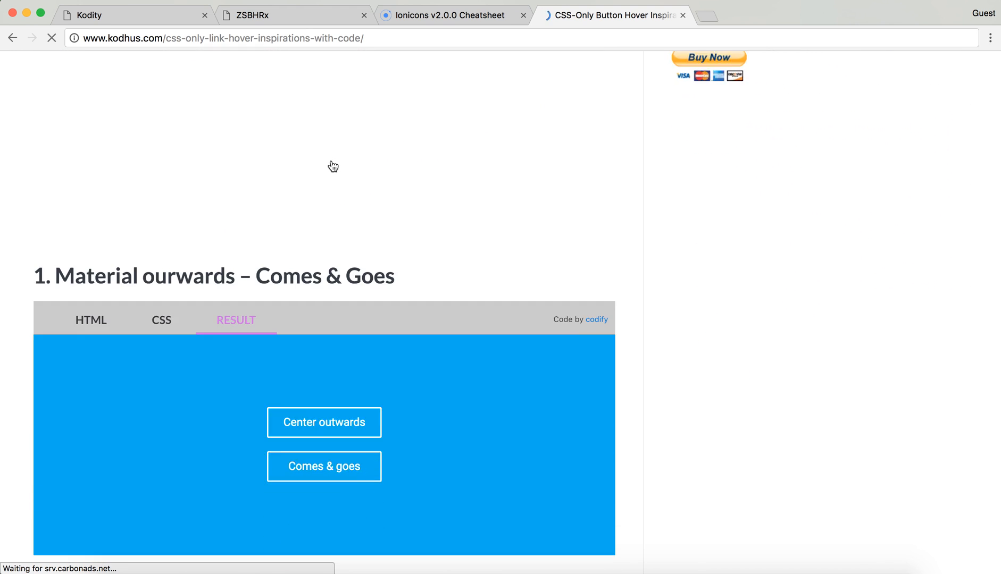
{"action": "scroll", "scroll_direction": "down", "scroll_amount": 3}
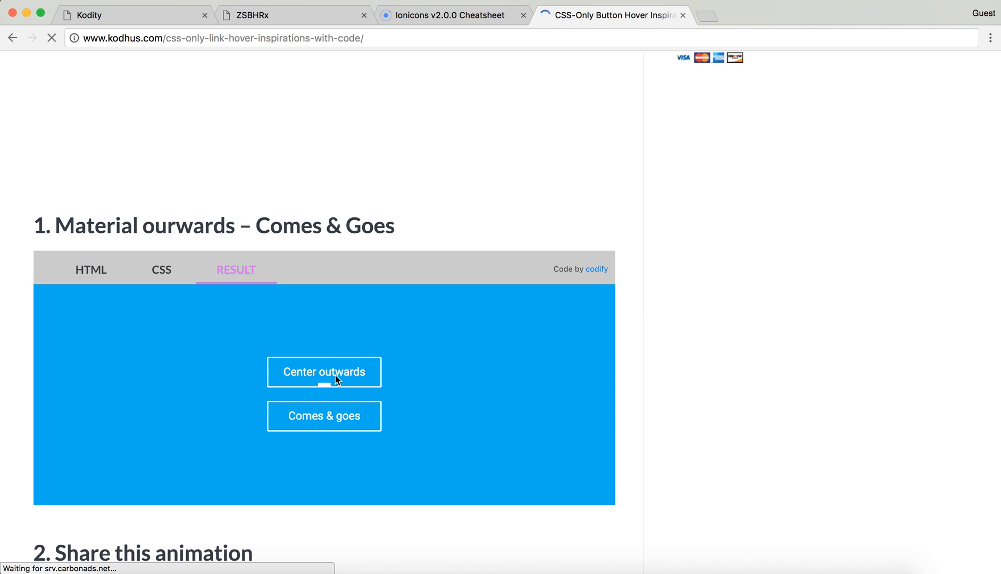
{"action": "mouse_move", "coordinate": [384, 297]}
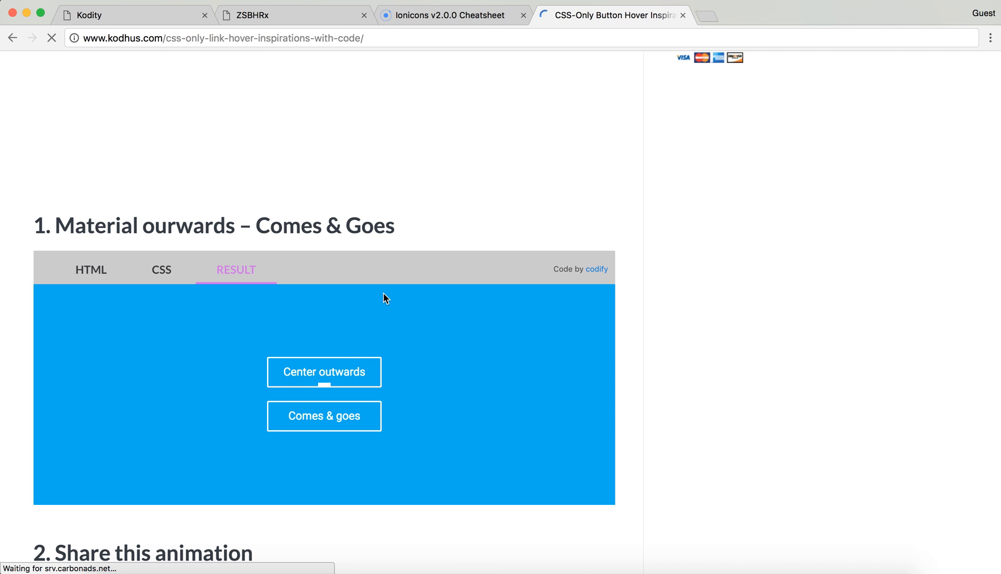
{"action": "mouse_move", "coordinate": [326, 427]}
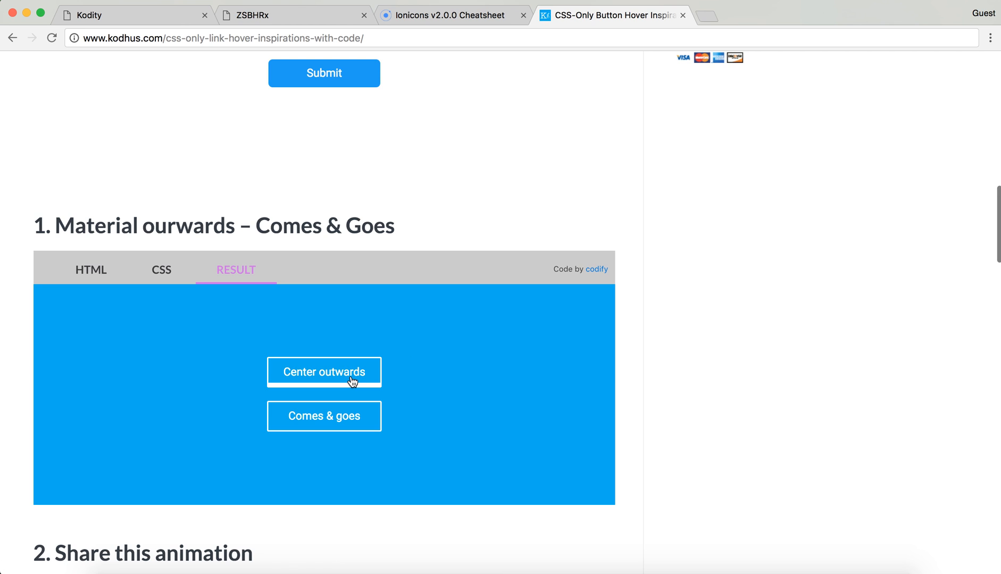
{"action": "mouse_move", "coordinate": [355, 423]}
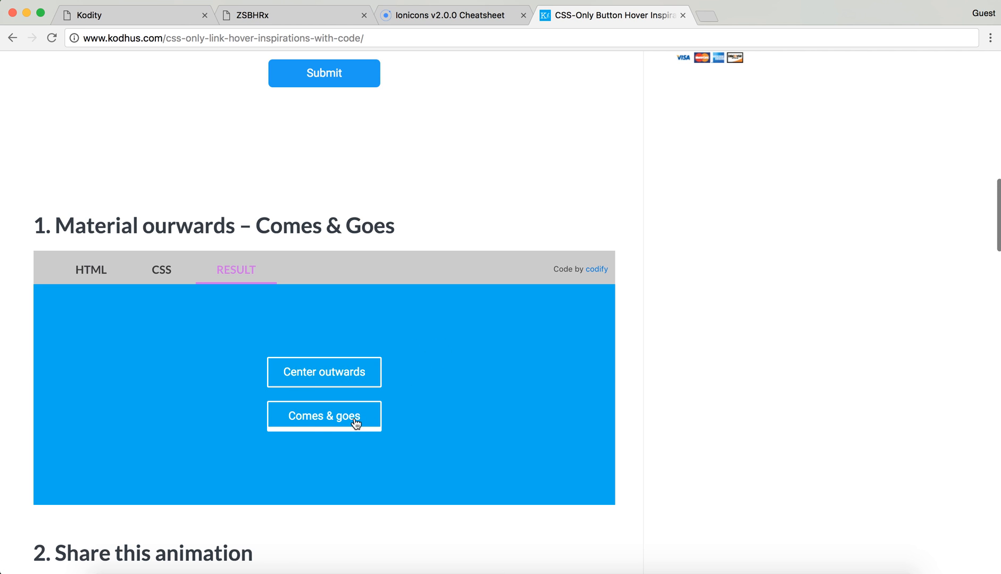
{"action": "mouse_move", "coordinate": [354, 422]}
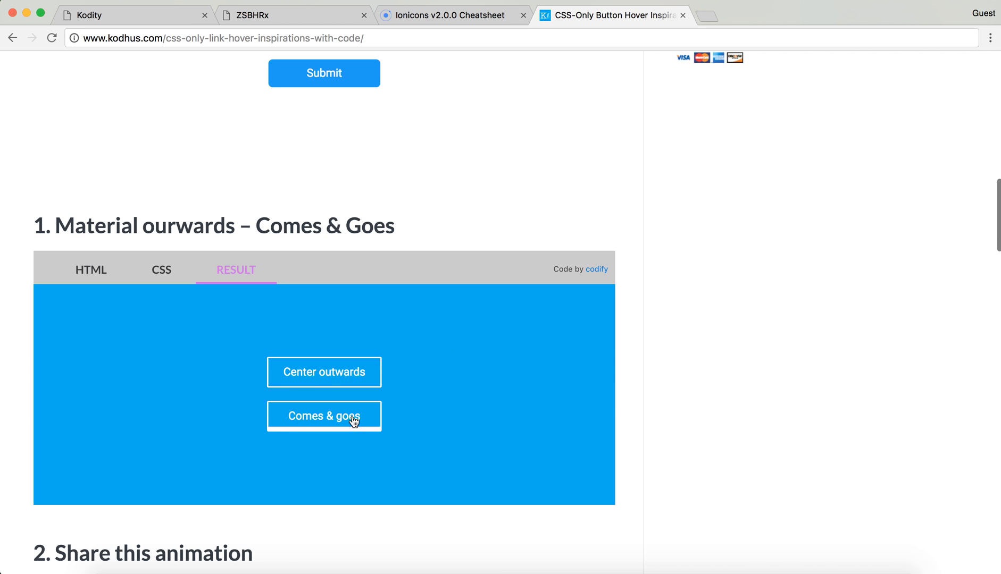
{"action": "mouse_move", "coordinate": [454, 392]}
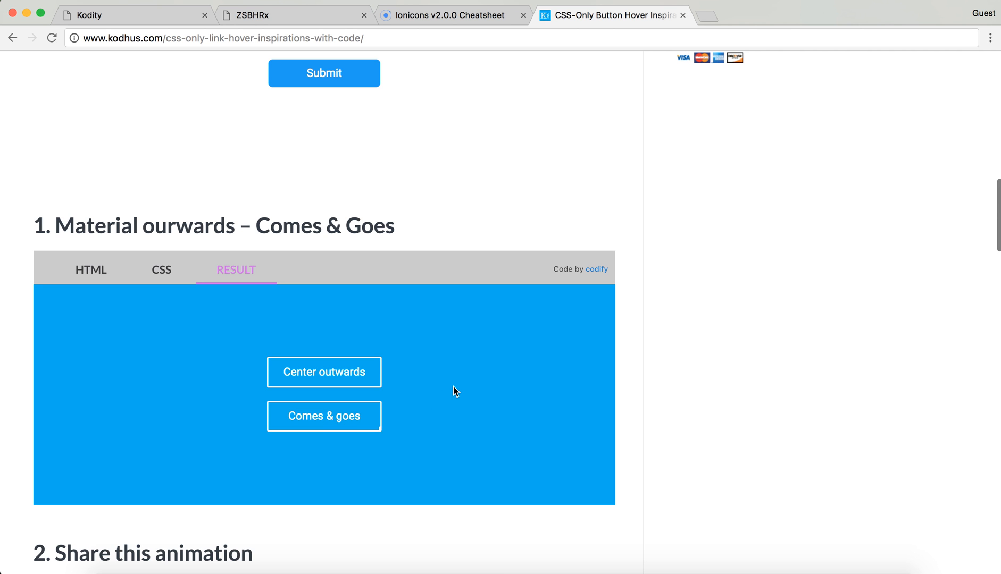
{"action": "scroll", "scroll_direction": "down", "scroll_amount": 3}
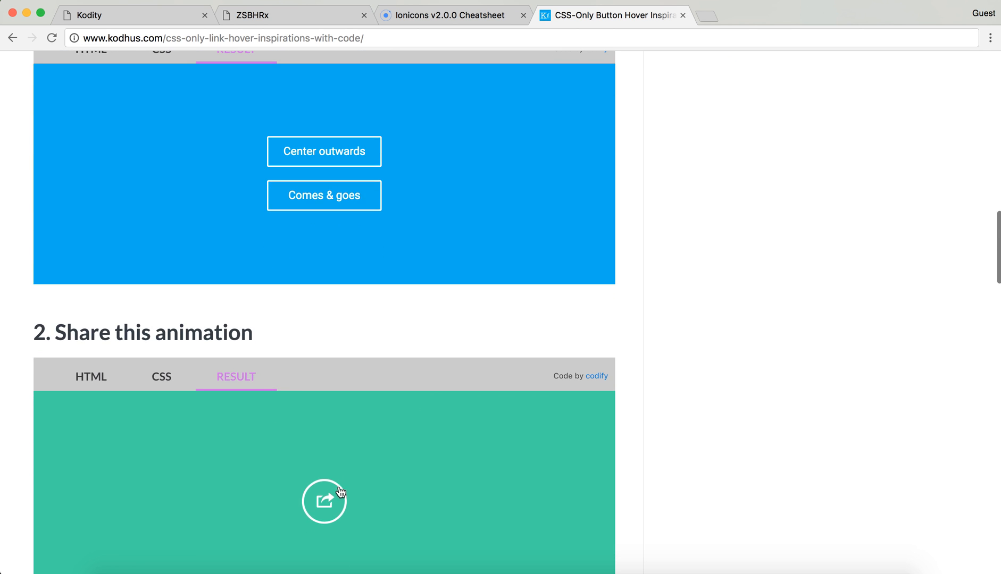
{"action": "mouse_move", "coordinate": [454, 410]}
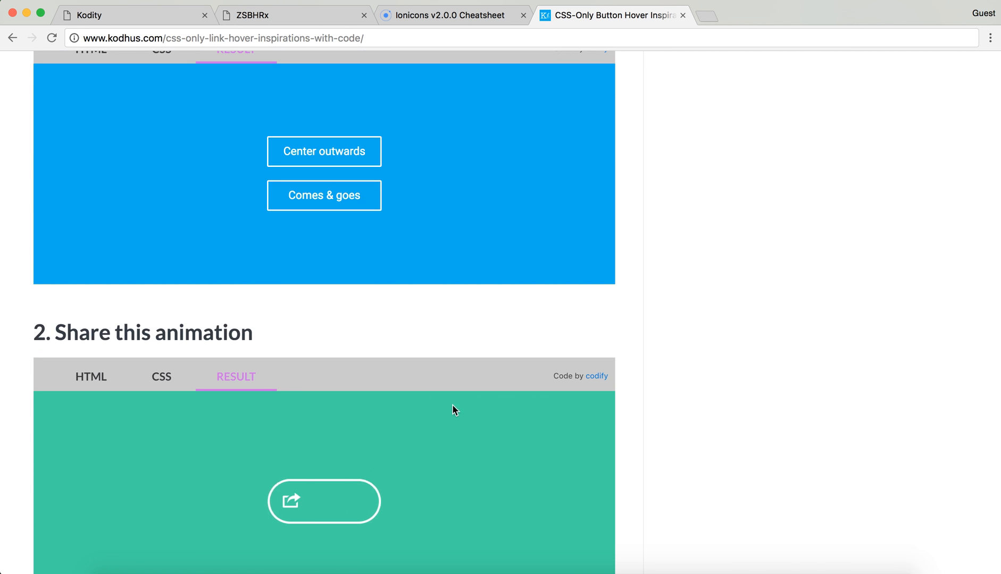
{"action": "scroll", "scroll_direction": "down", "scroll_amount": 3}
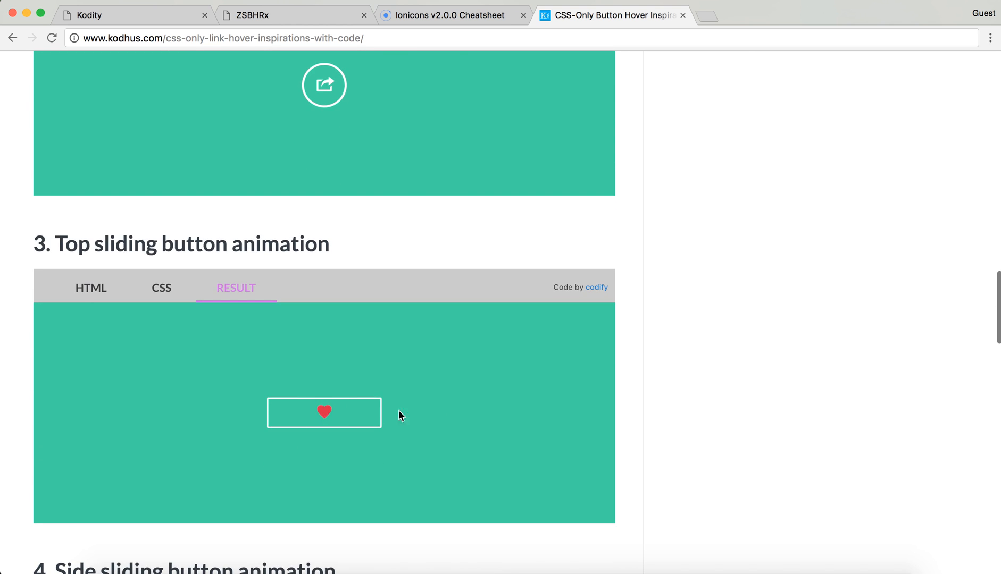
{"action": "scroll", "scroll_direction": "down", "scroll_amount": 3}
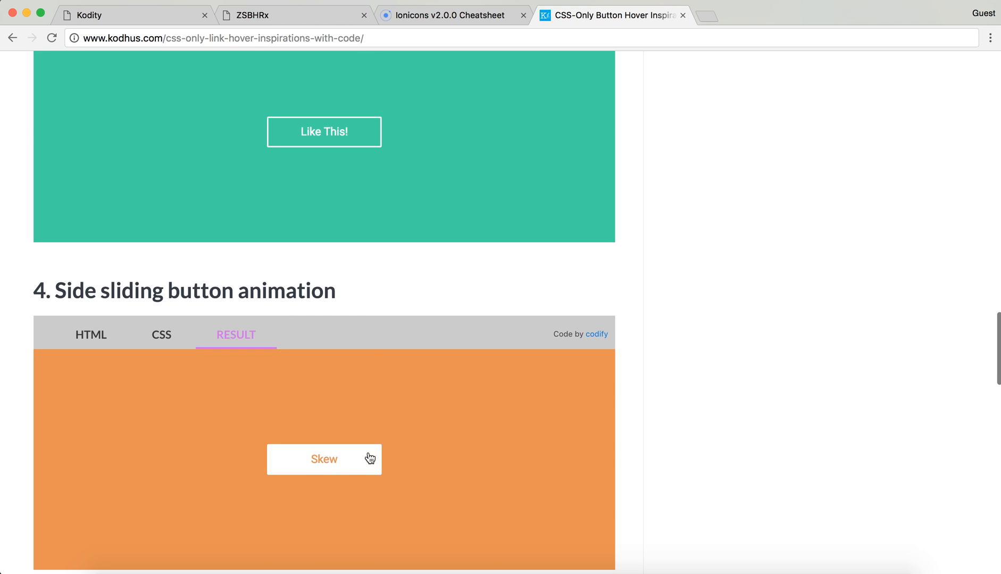
{"action": "mouse_move", "coordinate": [456, 455]}
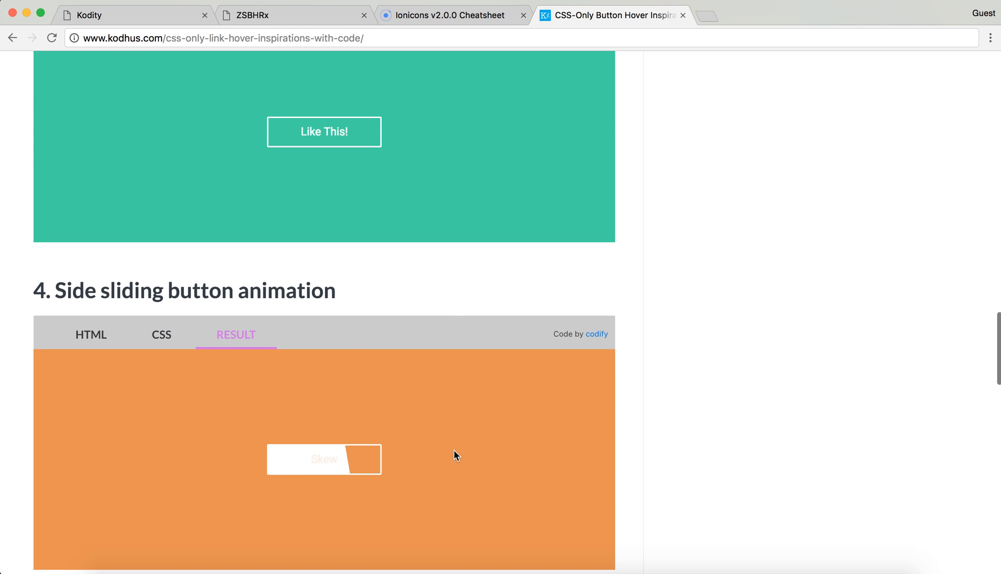
{"action": "mouse_move", "coordinate": [464, 407]}
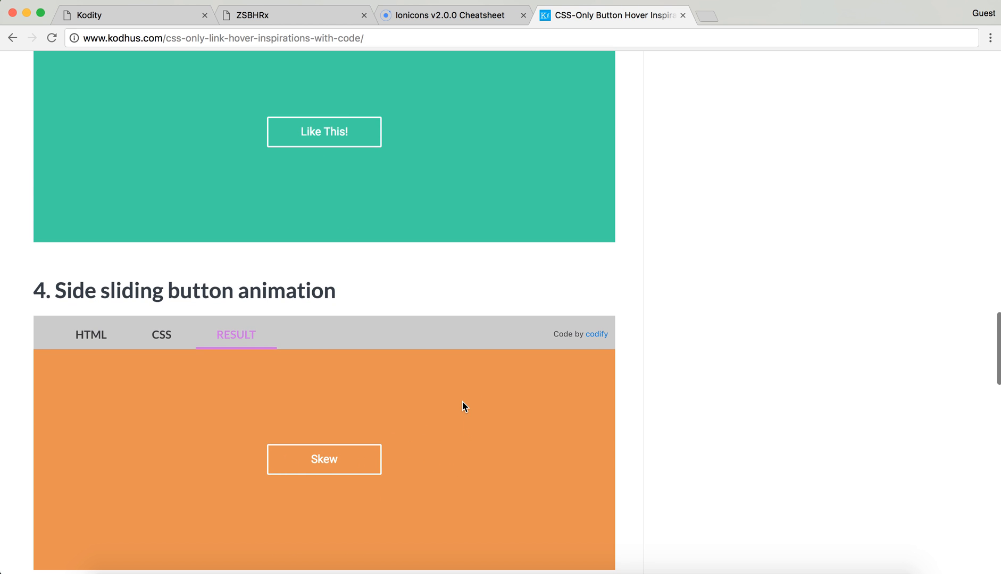
{"action": "scroll", "scroll_direction": "down", "scroll_amount": 3}
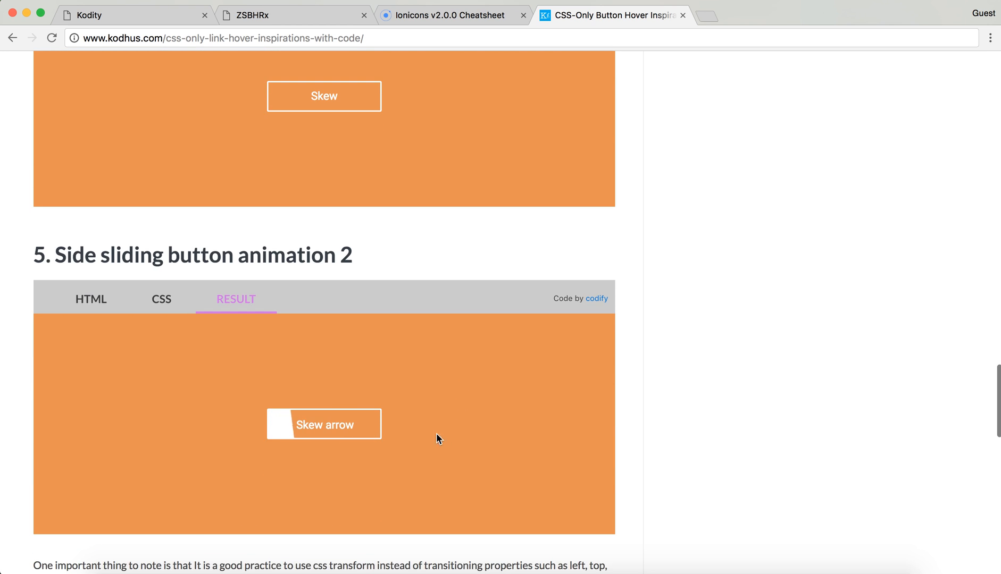
{"action": "mouse_move", "coordinate": [354, 429]}
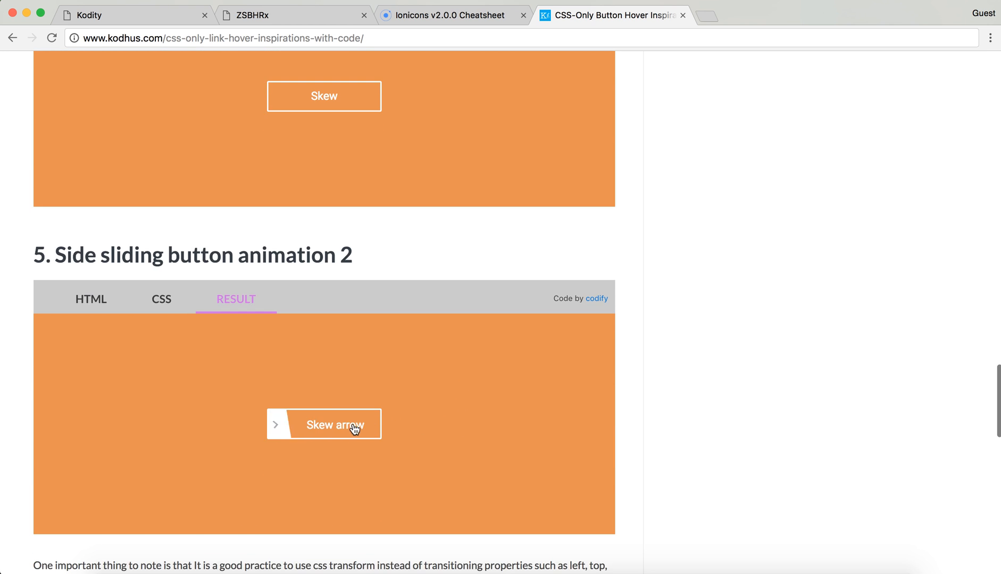
Step: View the CSS of the side sliding and Skew button demos, then return to the article's top
{"action": "left_click", "coordinate": [160, 299]}
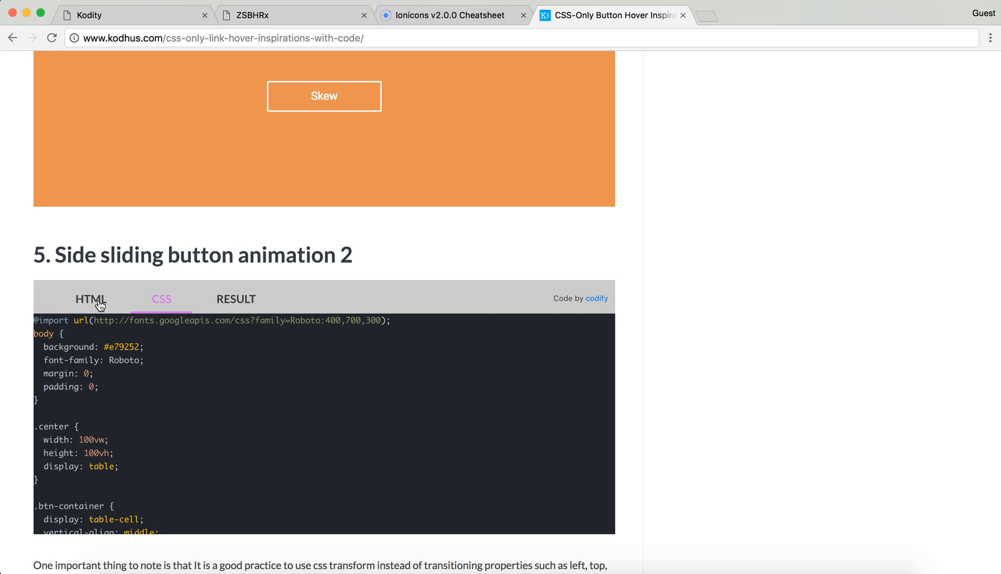
{"action": "scroll", "scroll_direction": "up", "scroll_amount": 3}
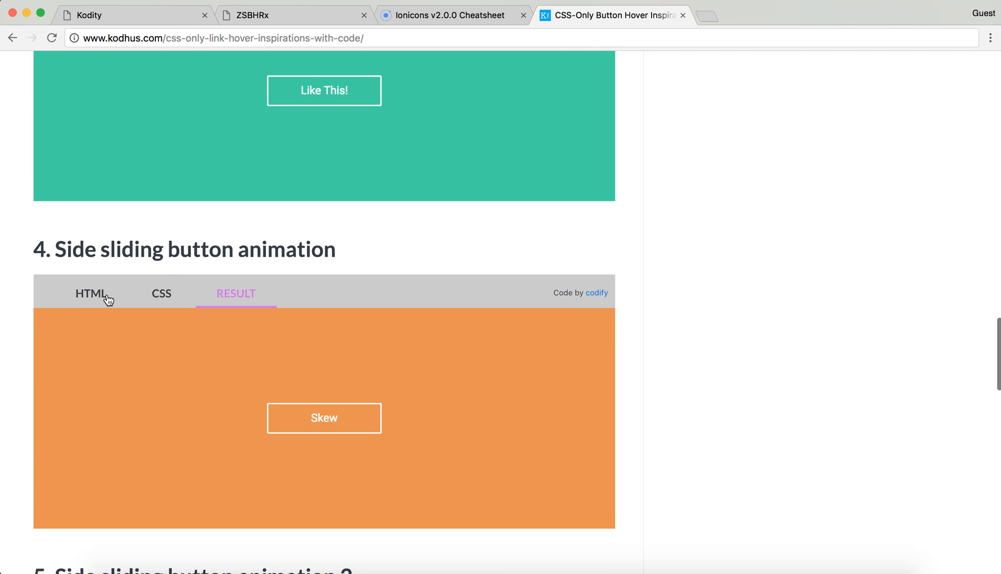
{"action": "left_click", "coordinate": [160, 294]}
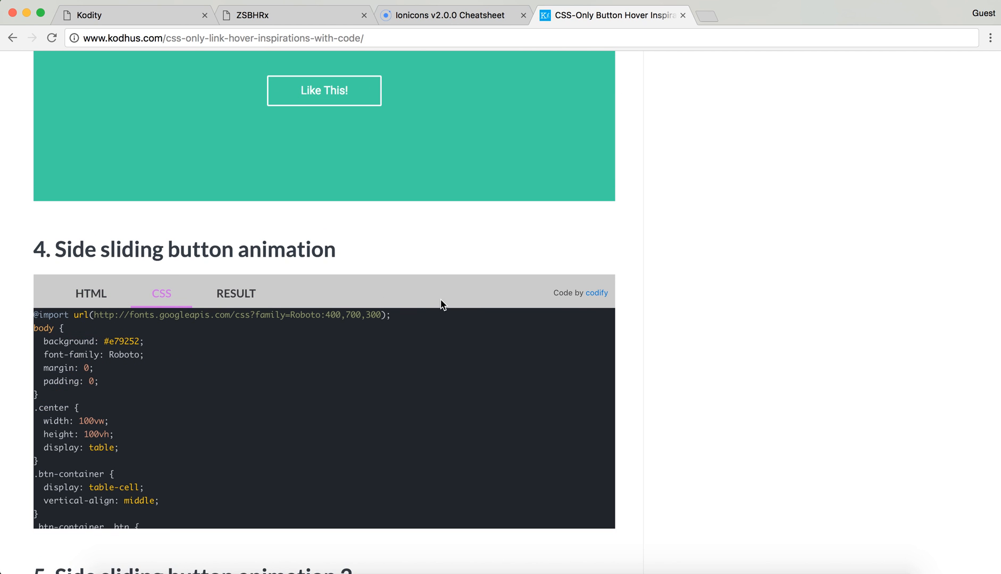
{"action": "mouse_move", "coordinate": [595, 293]}
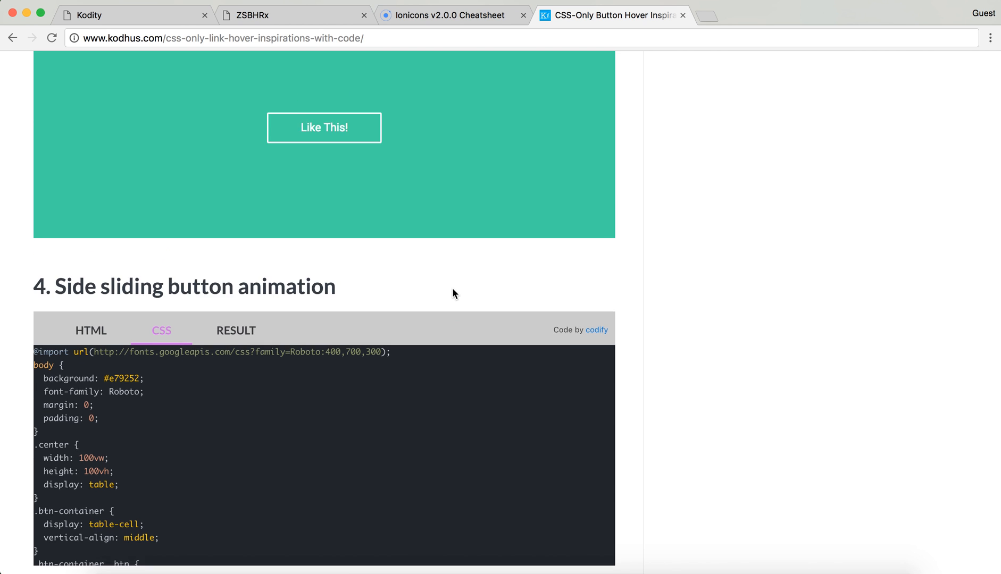
{"action": "scroll", "scroll_direction": "up", "scroll_amount": 3}
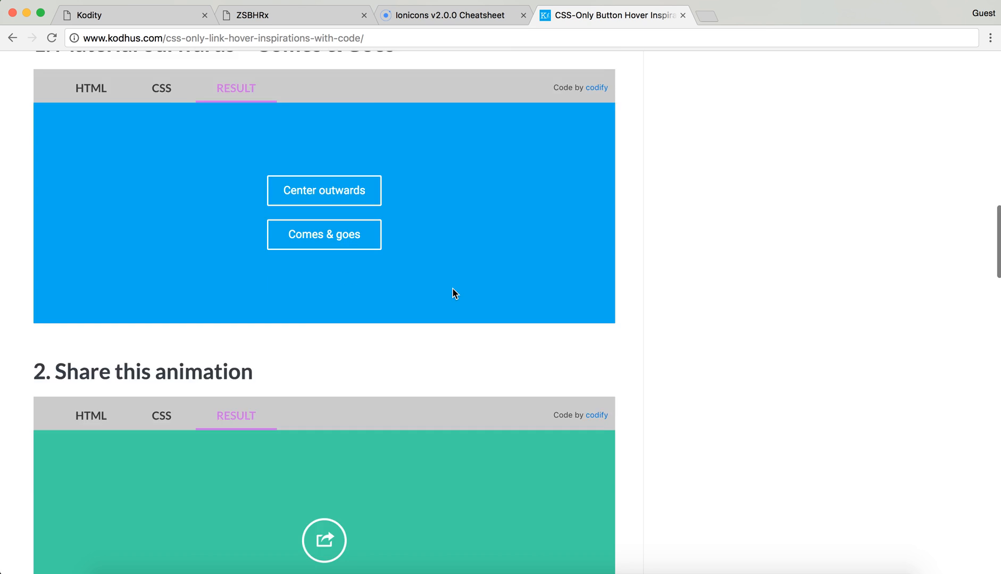
{"action": "scroll", "scroll_direction": "up", "scroll_amount": 3}
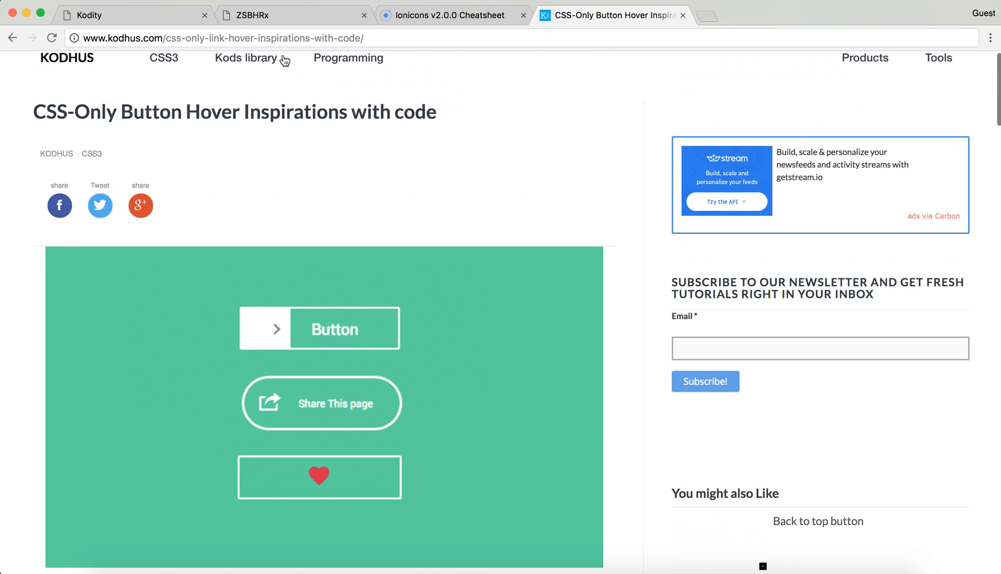
Step: Return to the Kodity tab with the tomato Hover me button project
{"action": "left_click", "coordinate": [128, 15]}
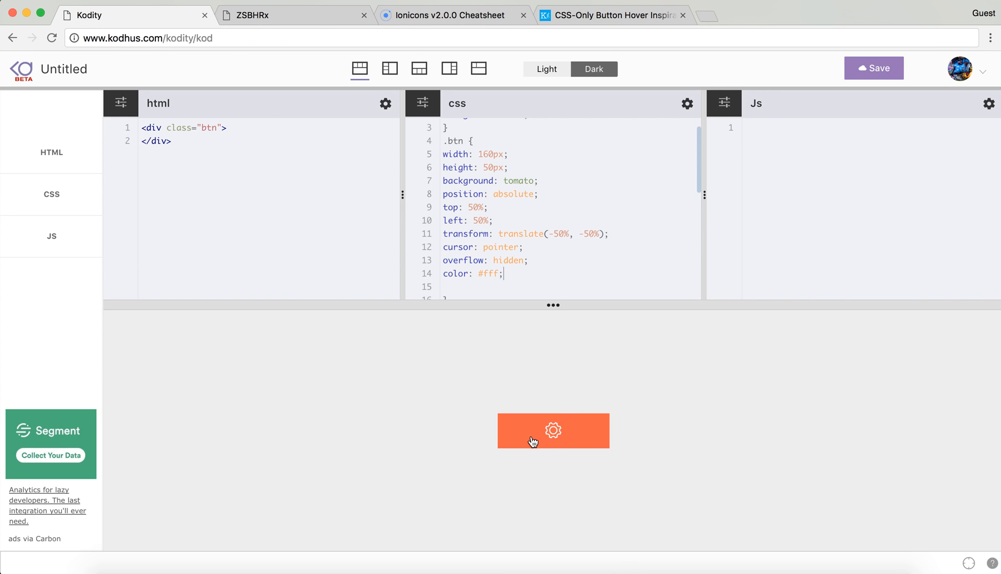
{"action": "mouse_move", "coordinate": [461, 458]}
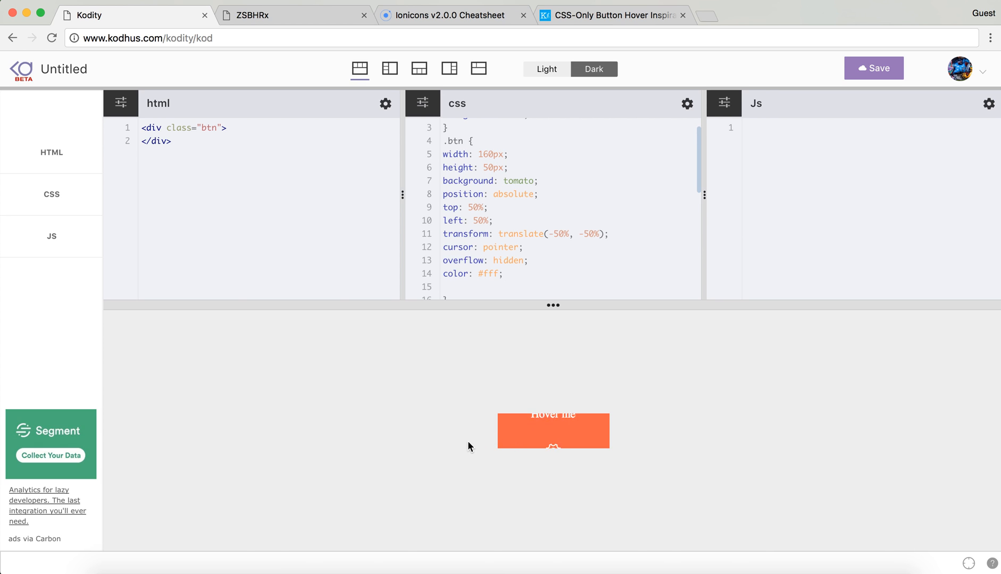
{"action": "mouse_move", "coordinate": [553, 436]}
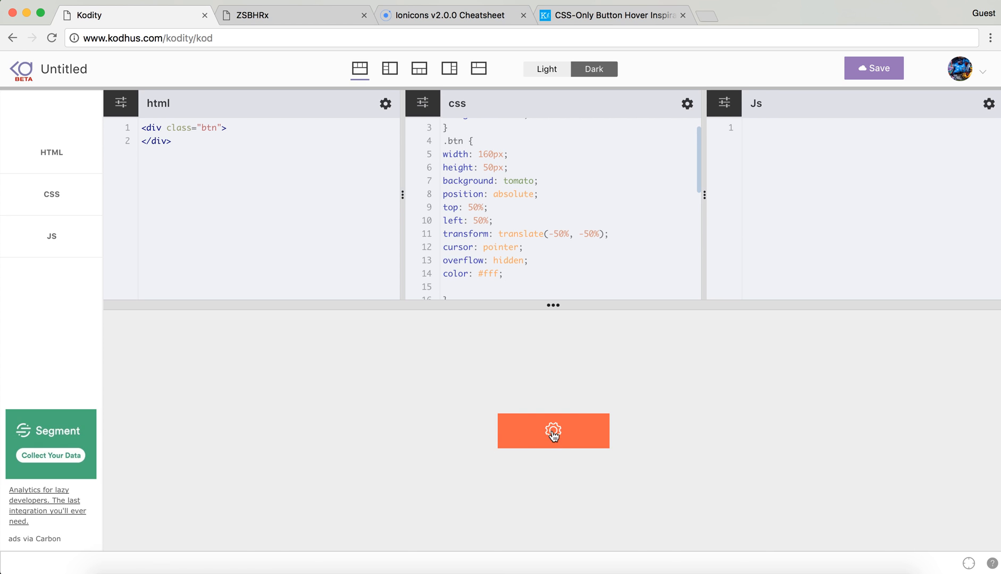
{"action": "mouse_move", "coordinate": [431, 445]}
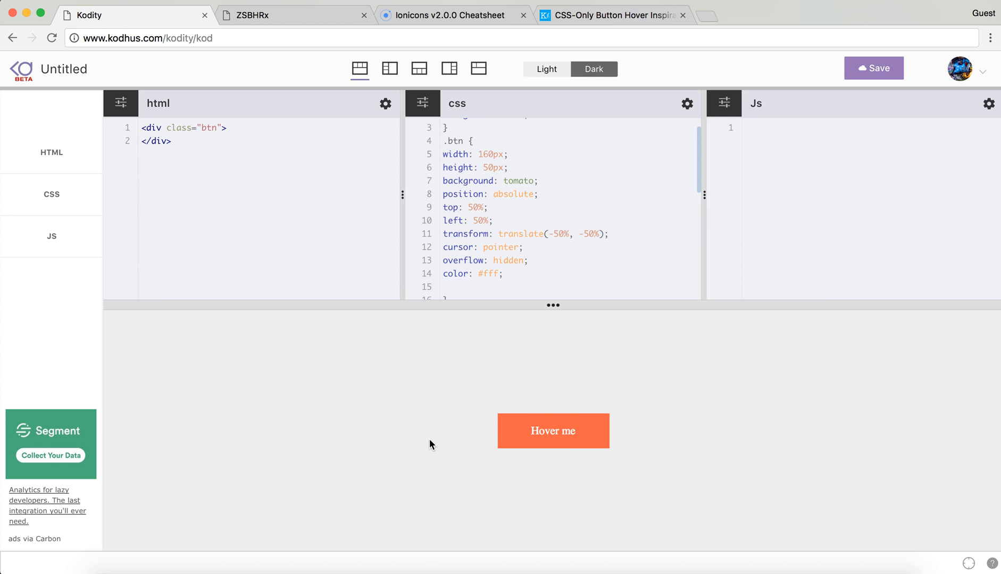
{"action": "mouse_move", "coordinate": [577, 30]}
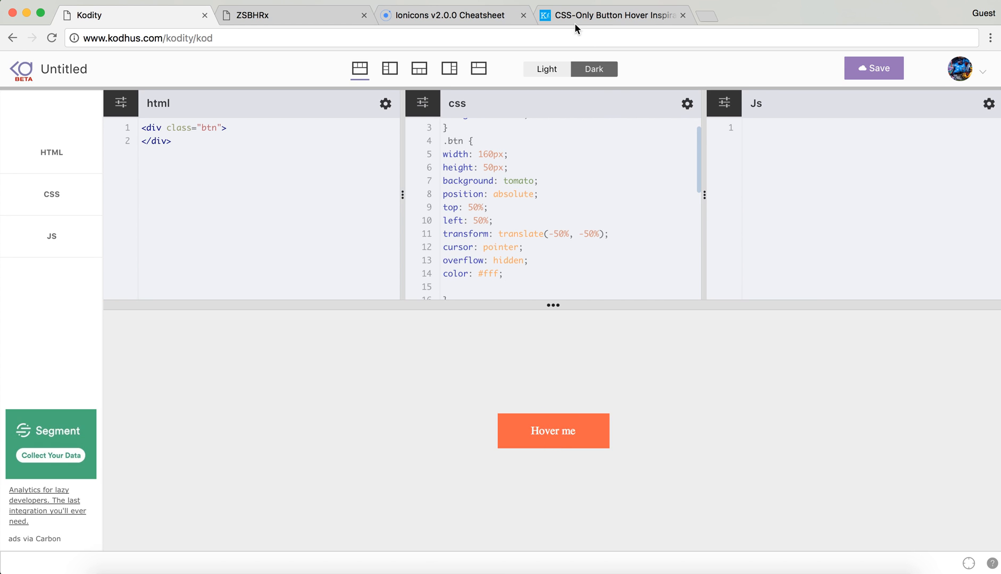